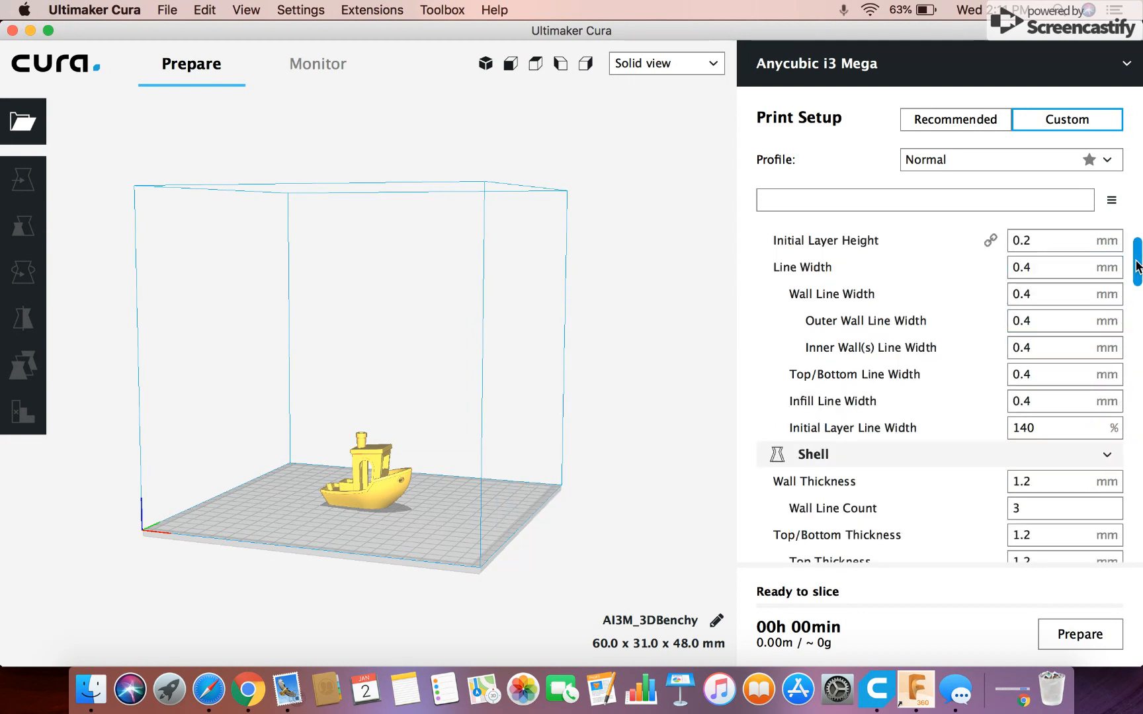
- Set the Z Hop Height to 2 mm in the Travel settings, overriding the 0.075 profile value
{"action": "scroll", "scroll_direction": "down", "scroll_amount": 3}
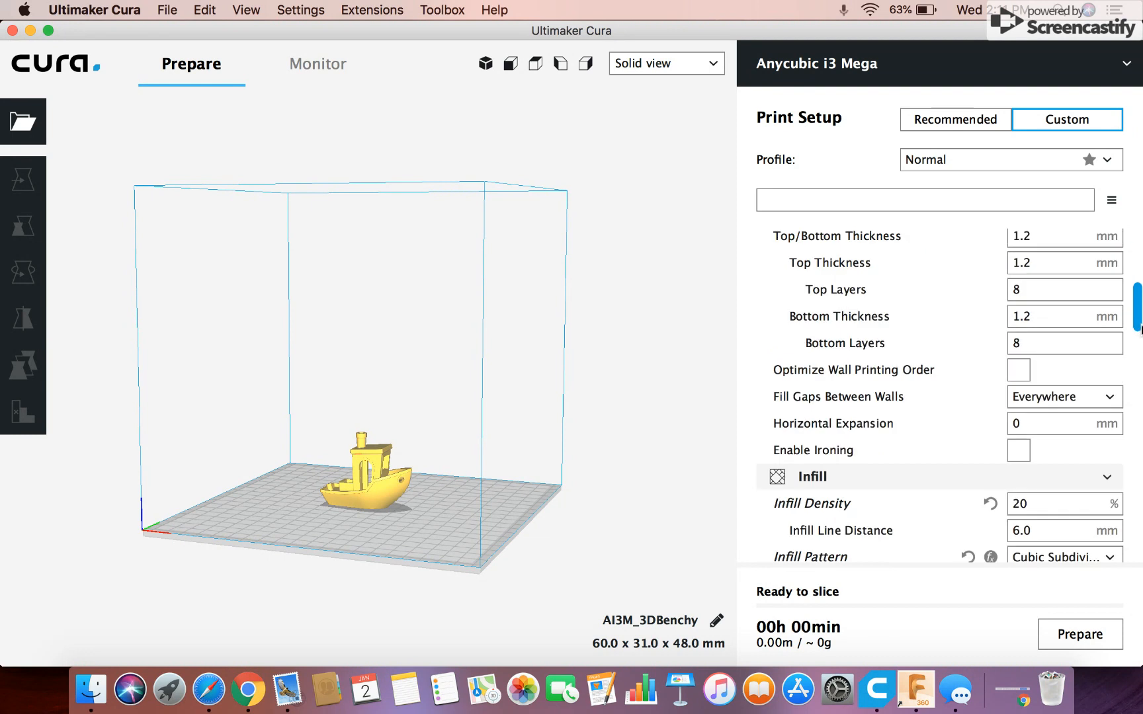
{"action": "scroll", "scroll_direction": "down", "scroll_amount": 3}
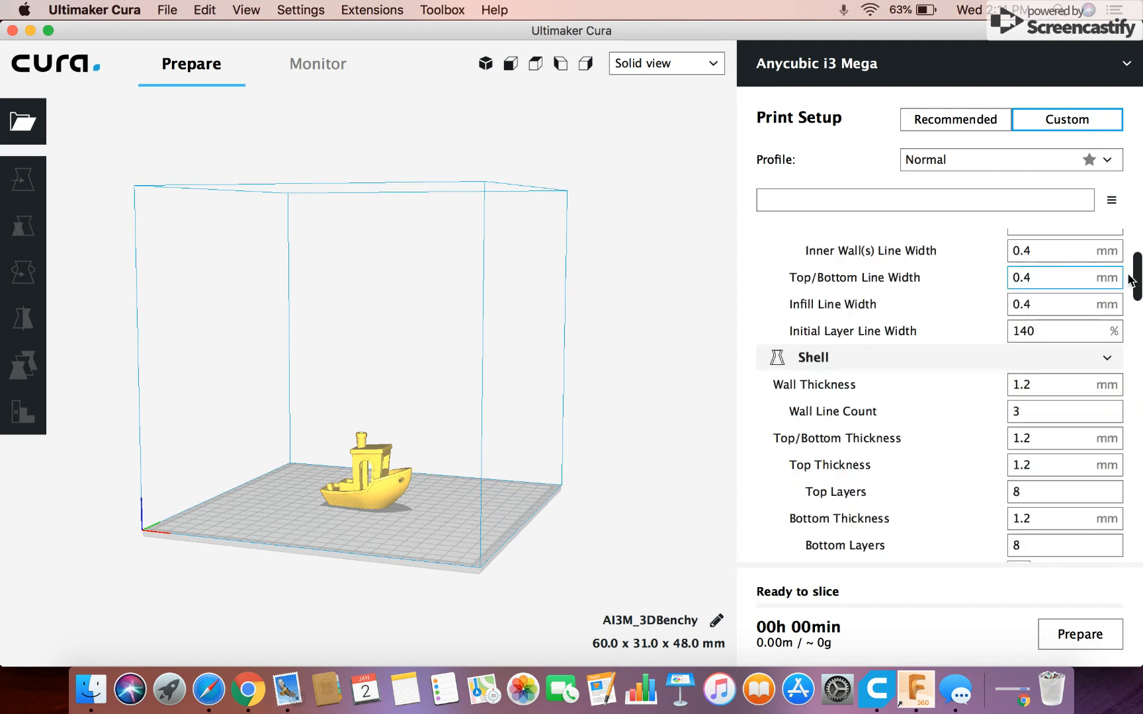
{"action": "scroll", "scroll_direction": "down", "scroll_amount": 3}
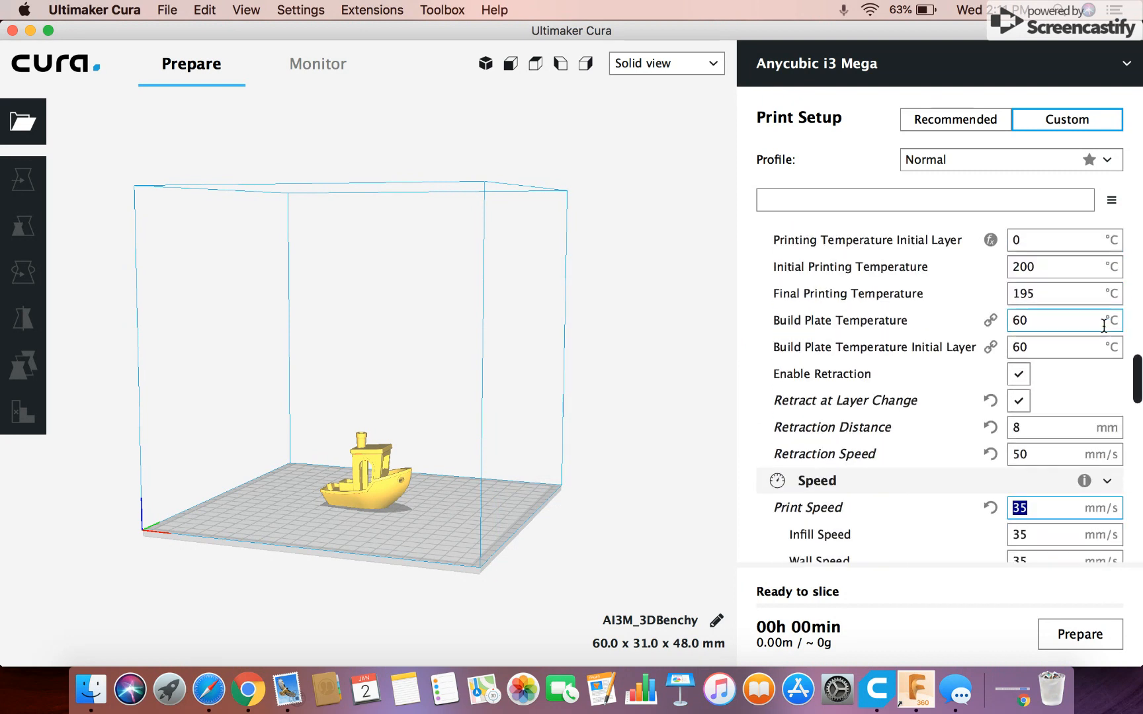
{"action": "scroll", "scroll_direction": "down", "scroll_amount": 3}
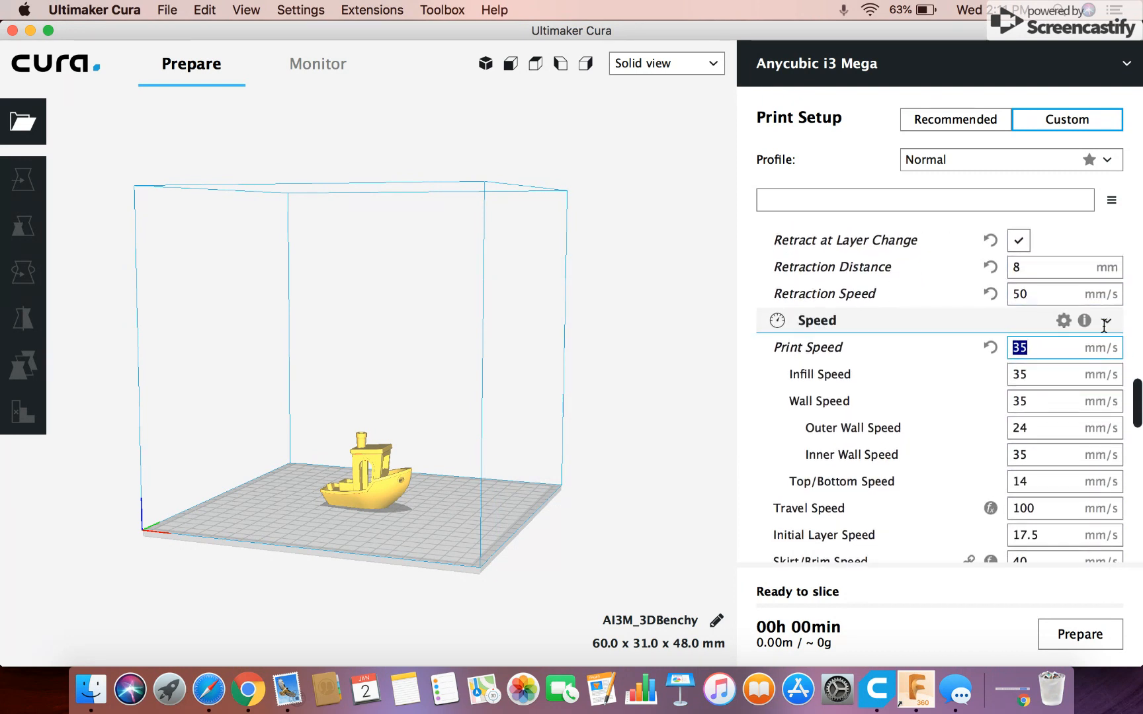
{"action": "scroll", "scroll_direction": "down", "scroll_amount": 3}
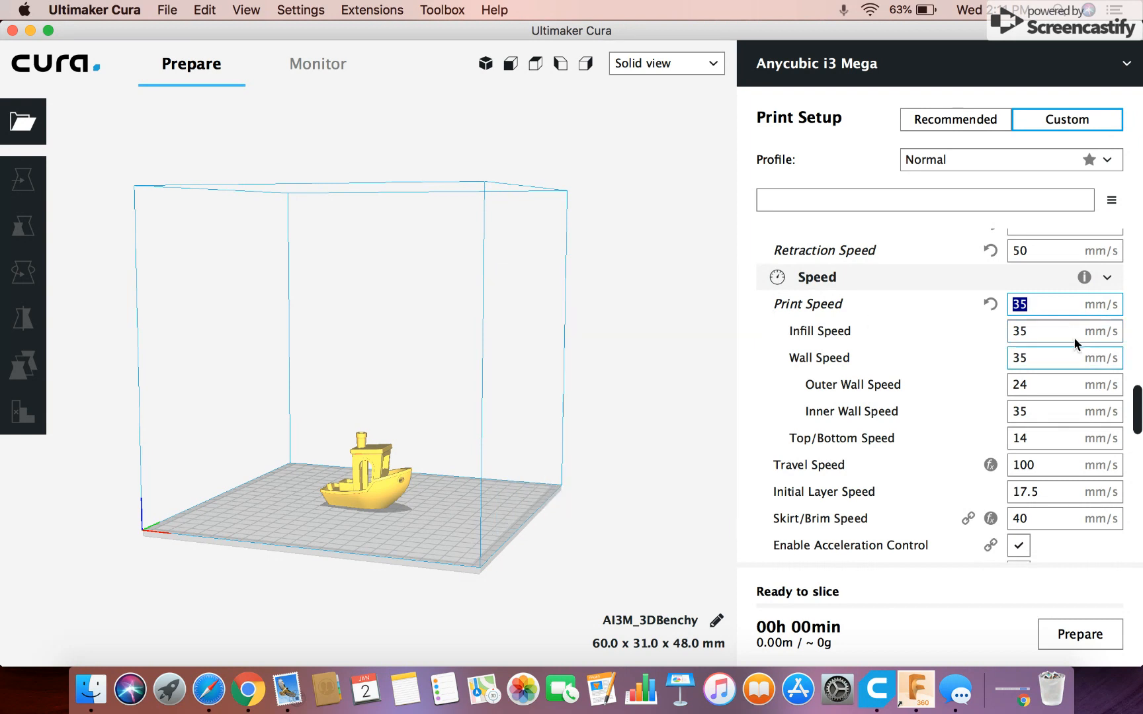
{"action": "scroll", "scroll_direction": "down", "scroll_amount": 3}
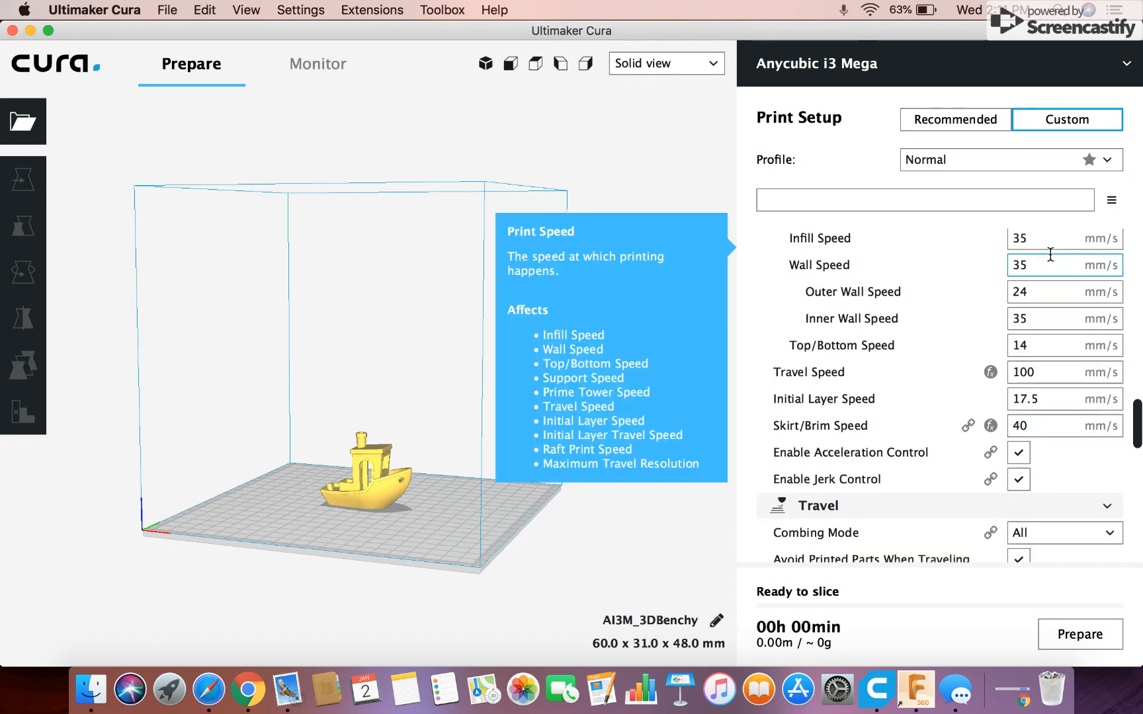
{"action": "scroll", "scroll_direction": "down", "scroll_amount": 3}
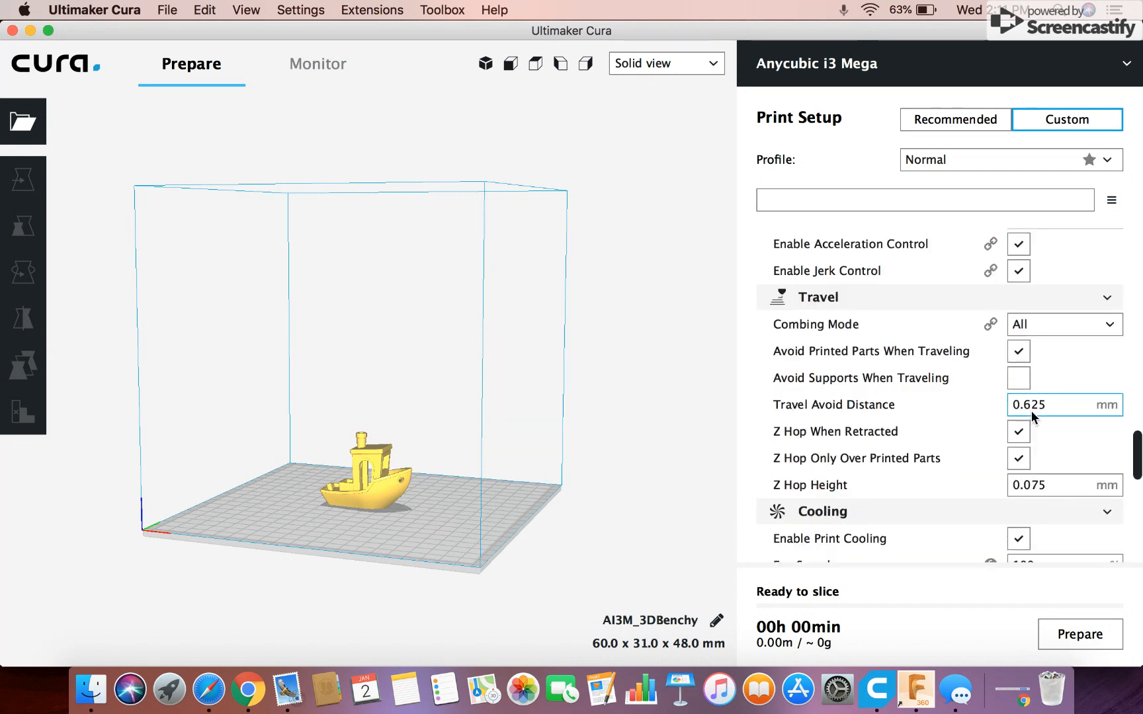
{"action": "scroll", "scroll_direction": "down", "scroll_amount": 3}
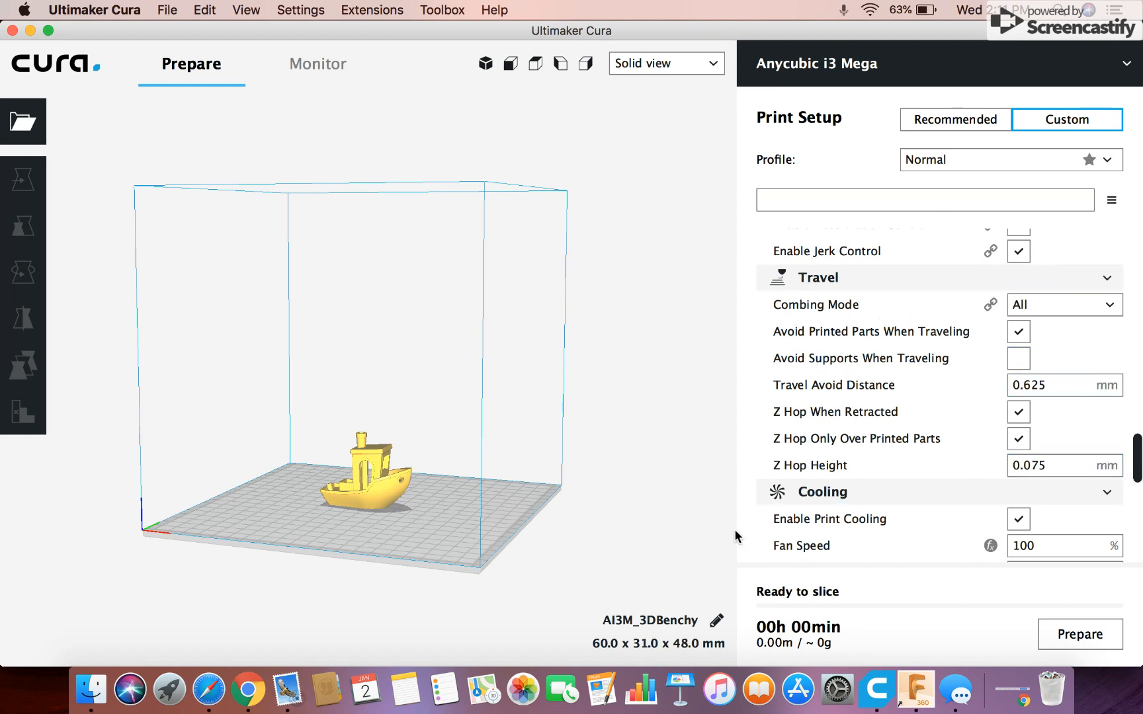
{"action": "mouse_move", "coordinate": [335, 457]}
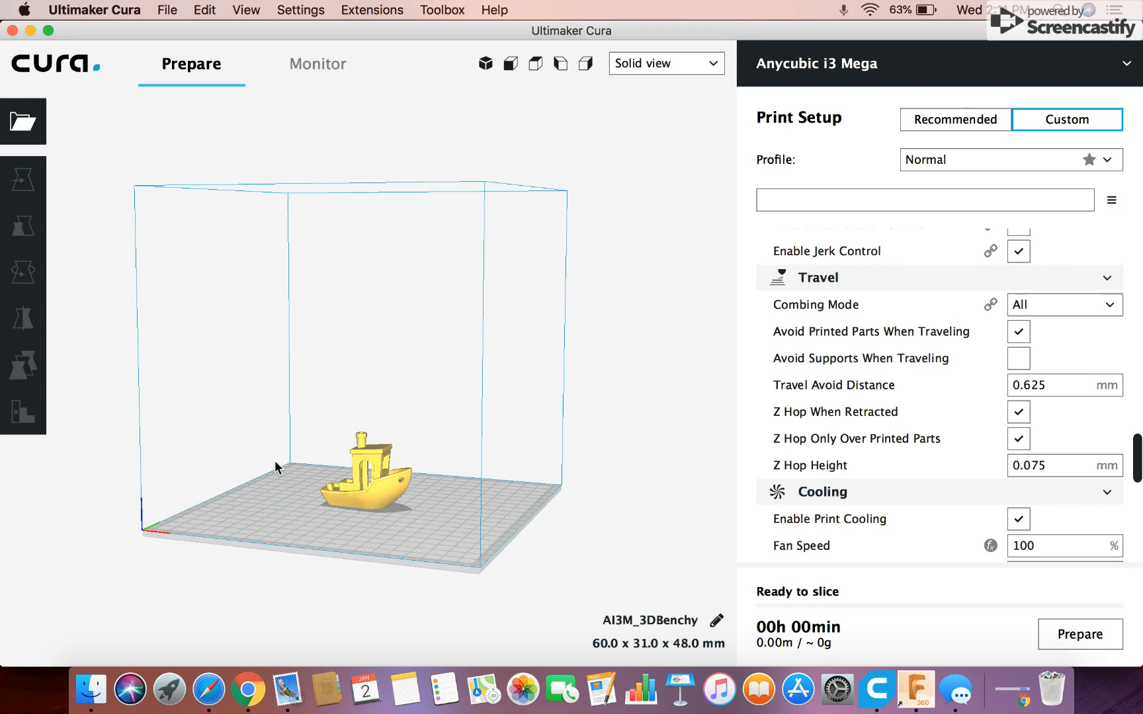
{"action": "left_click", "coordinate": [1019, 438]}
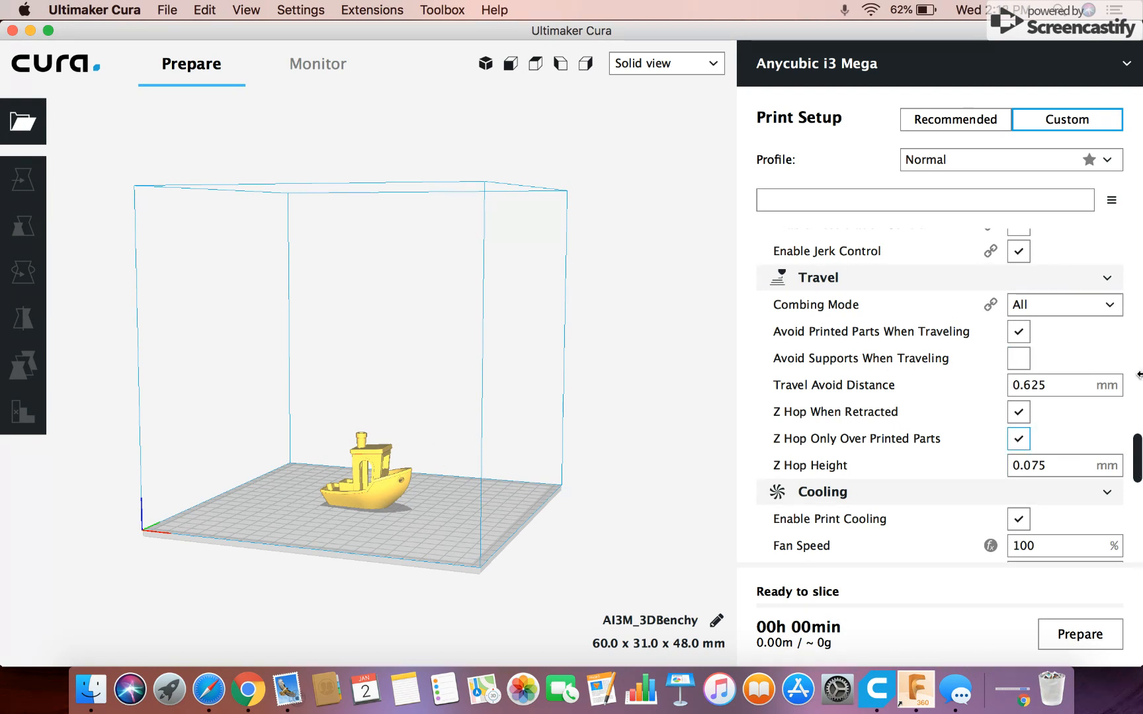
{"action": "mouse_move", "coordinate": [860, 358]}
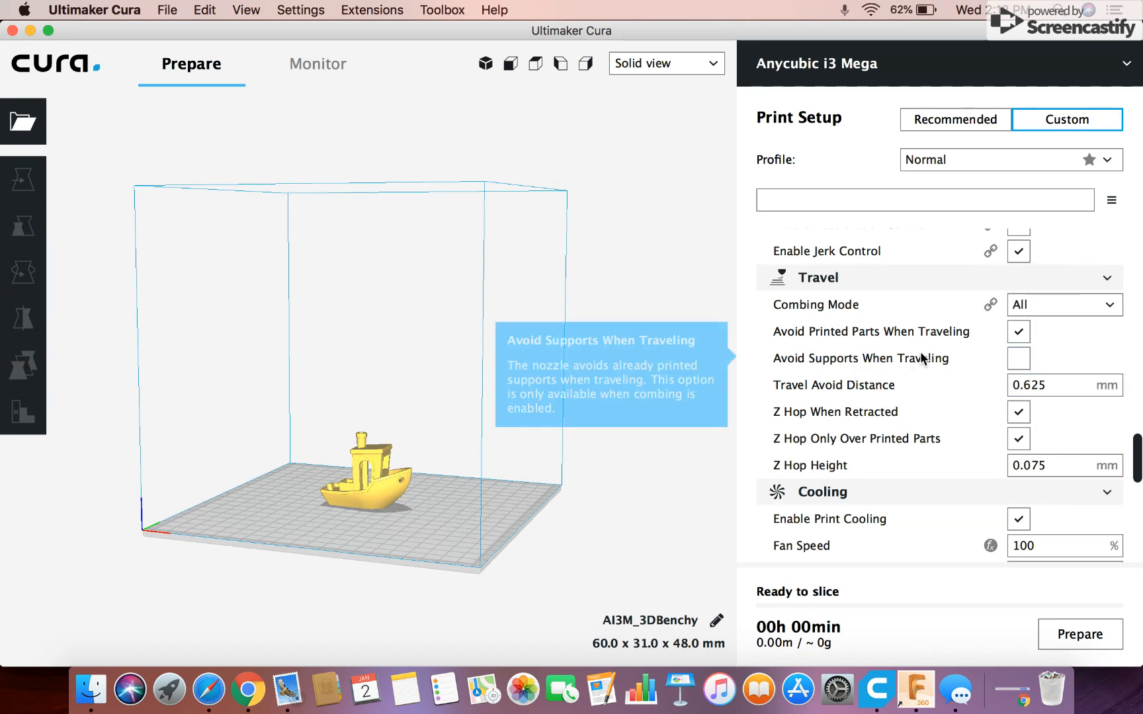
{"action": "mouse_move", "coordinate": [511, 416]}
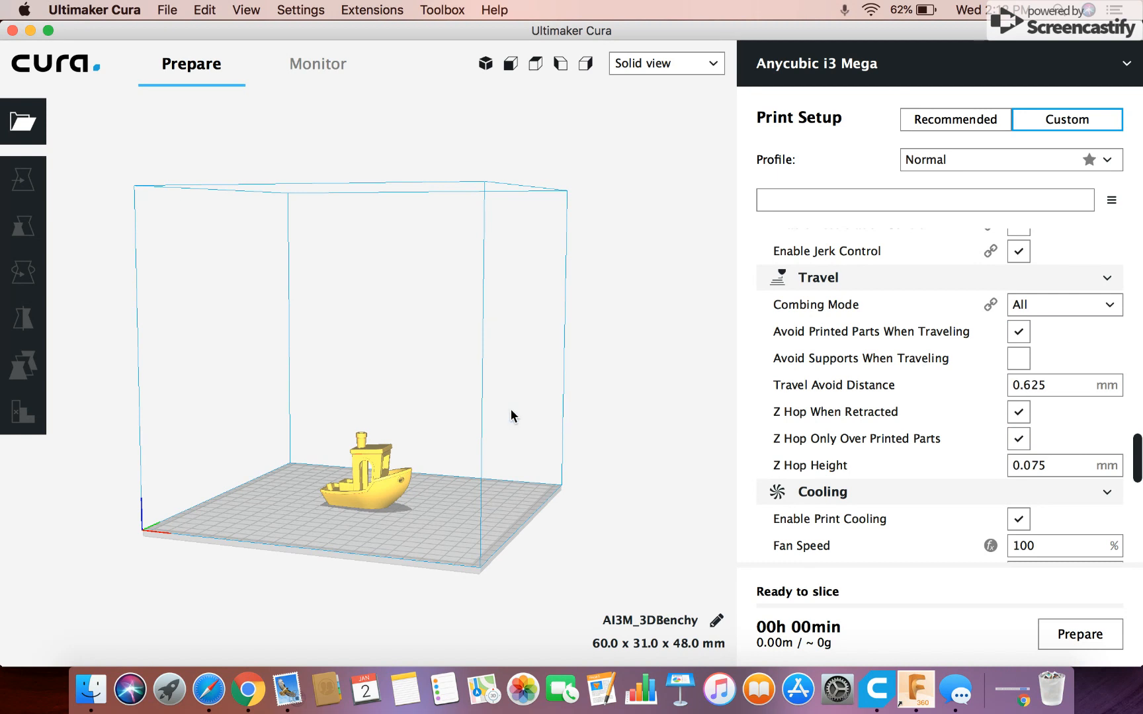
{"action": "mouse_move", "coordinate": [467, 422]}
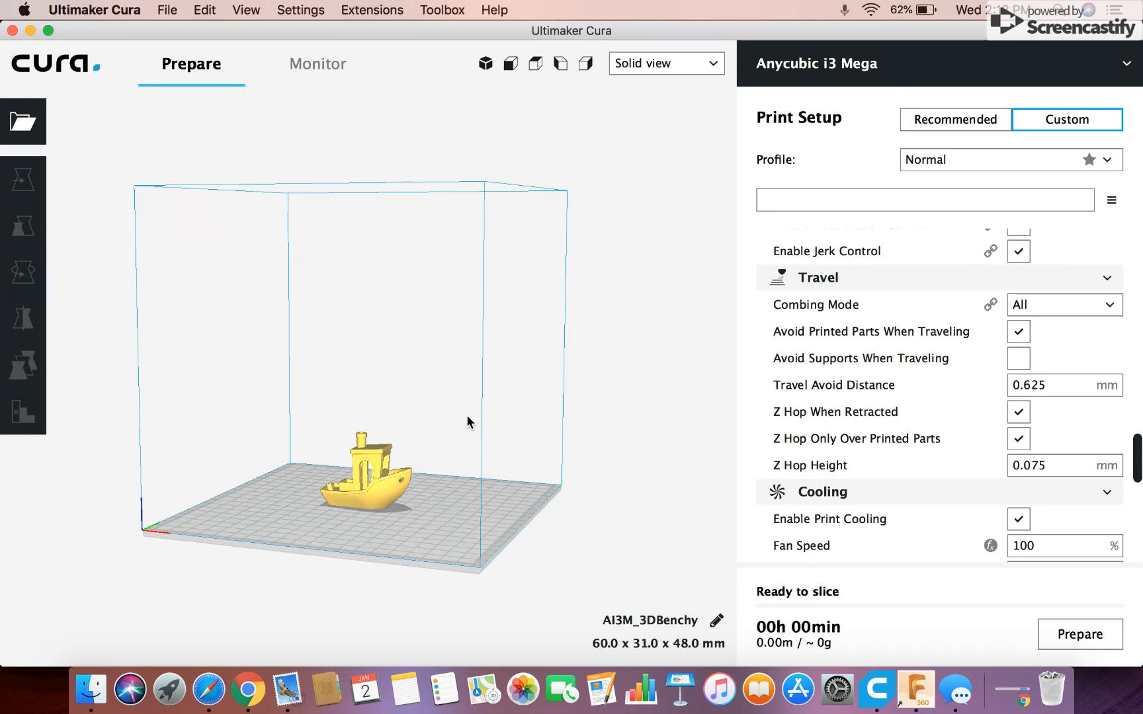
{"action": "left_click", "coordinate": [1019, 358]}
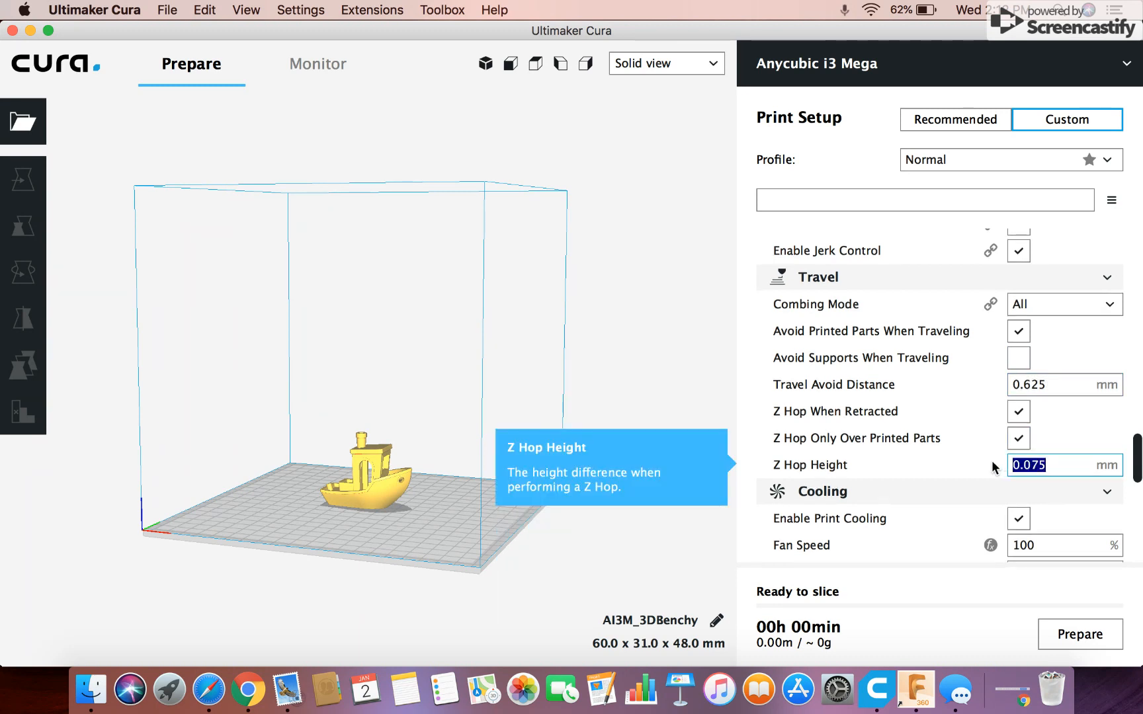
{"action": "left_click", "coordinate": [1064, 465]}
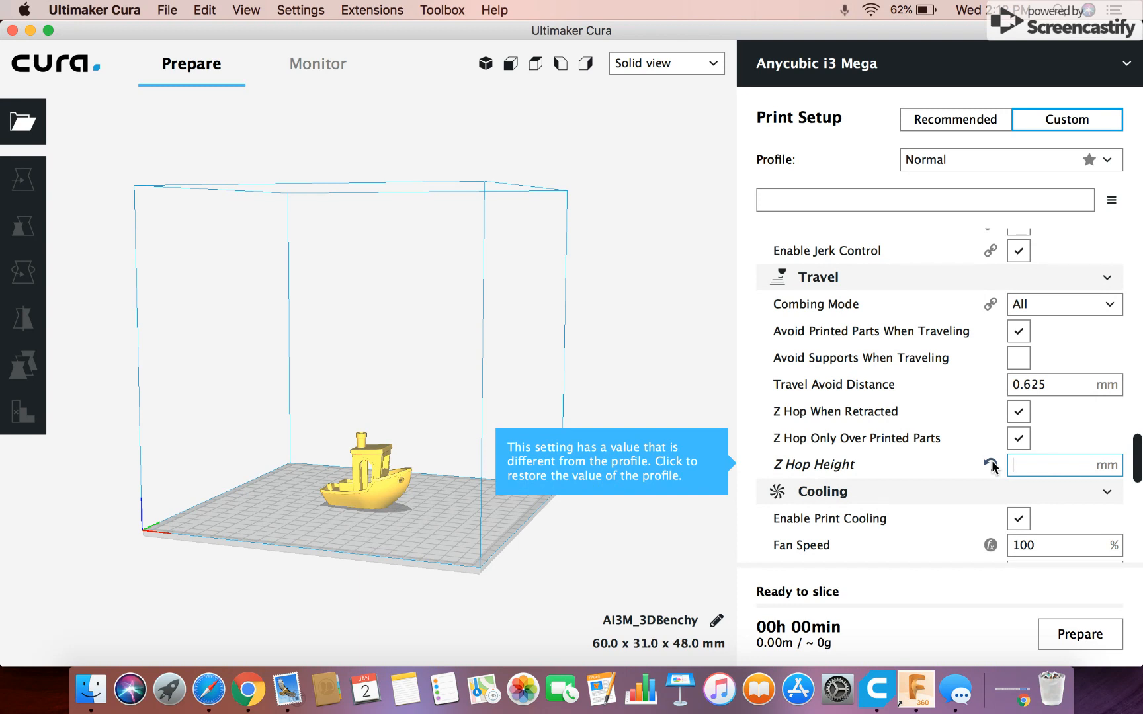
{"action": "type", "text": "2"}
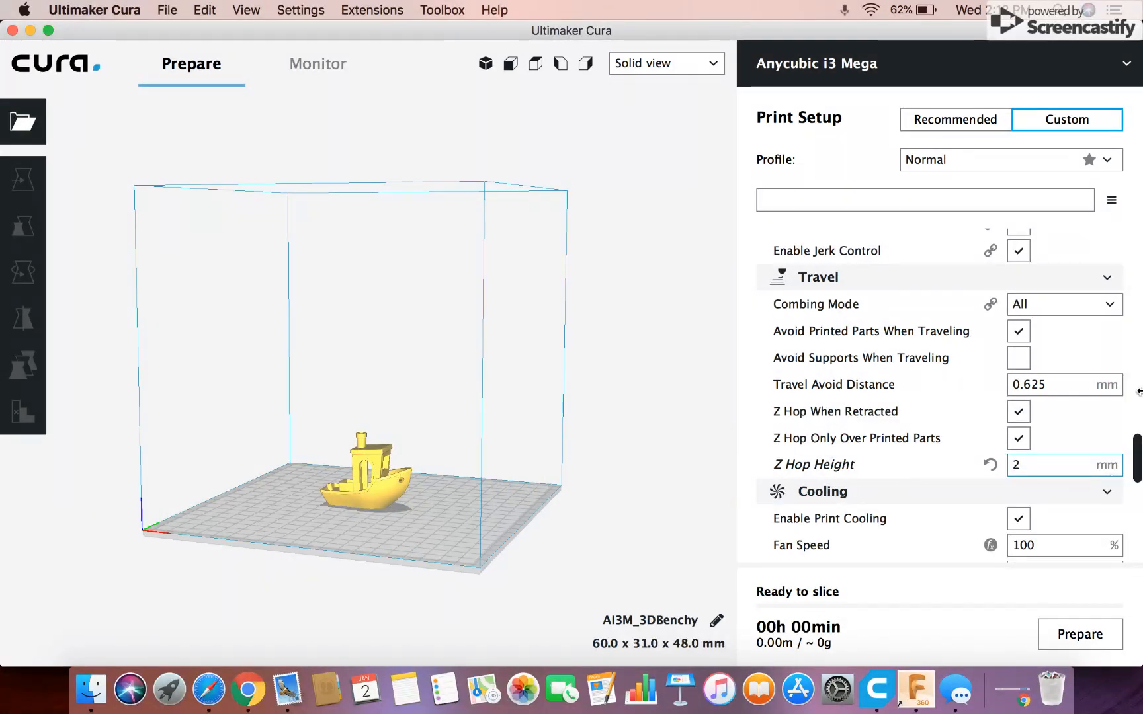
{"action": "mouse_move", "coordinate": [635, 460]}
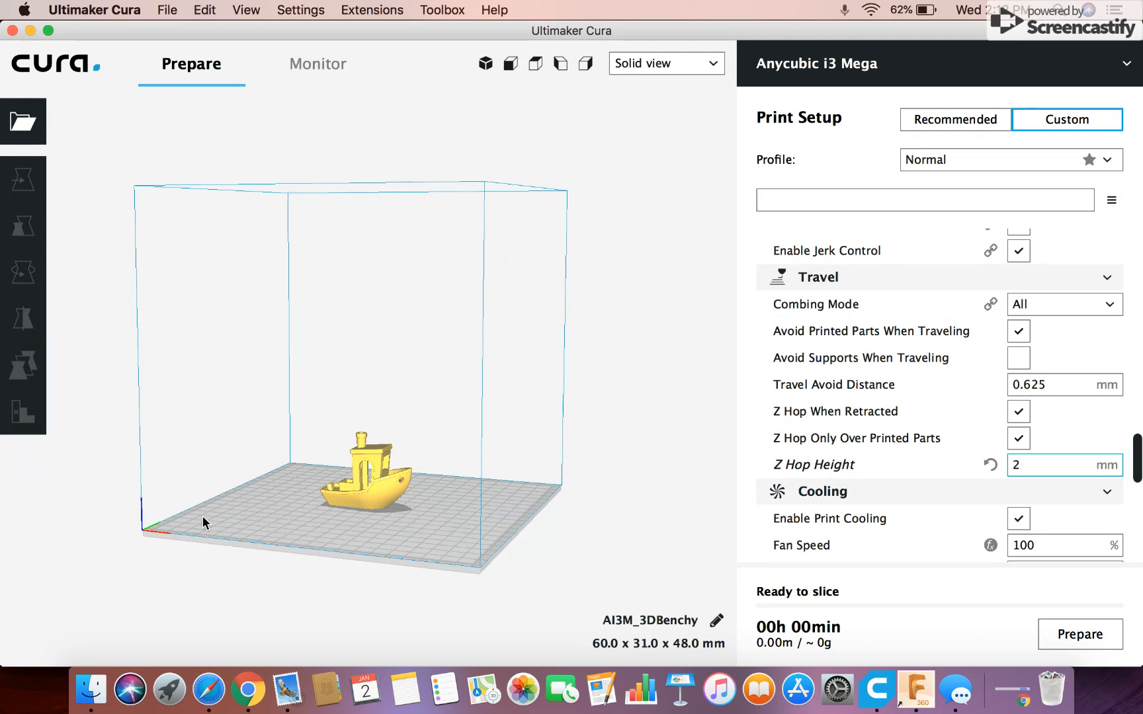
{"action": "mouse_move", "coordinate": [487, 501]}
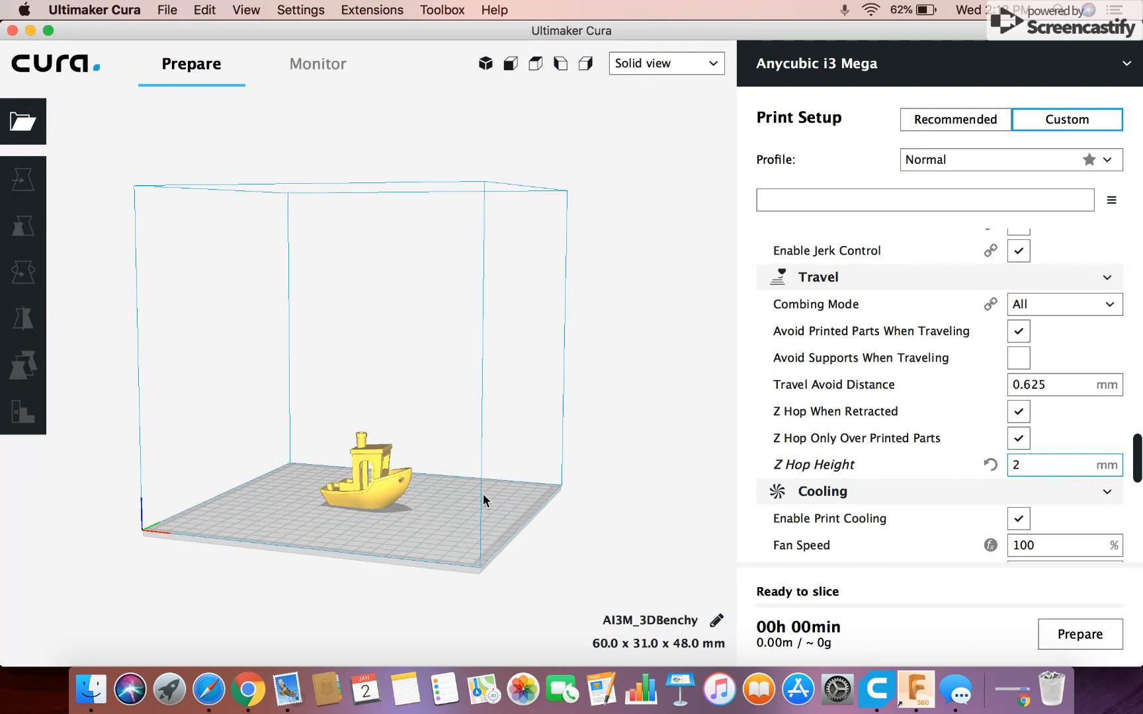
{"action": "mouse_move", "coordinate": [324, 330]}
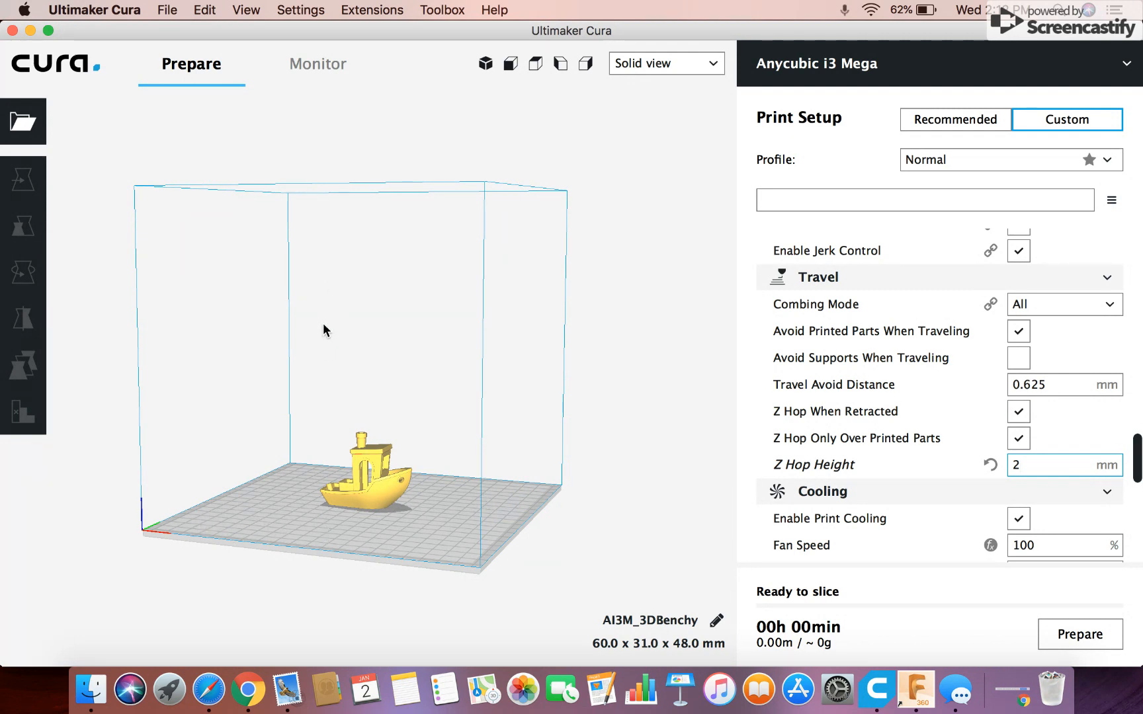
{"action": "mouse_move", "coordinate": [213, 592]}
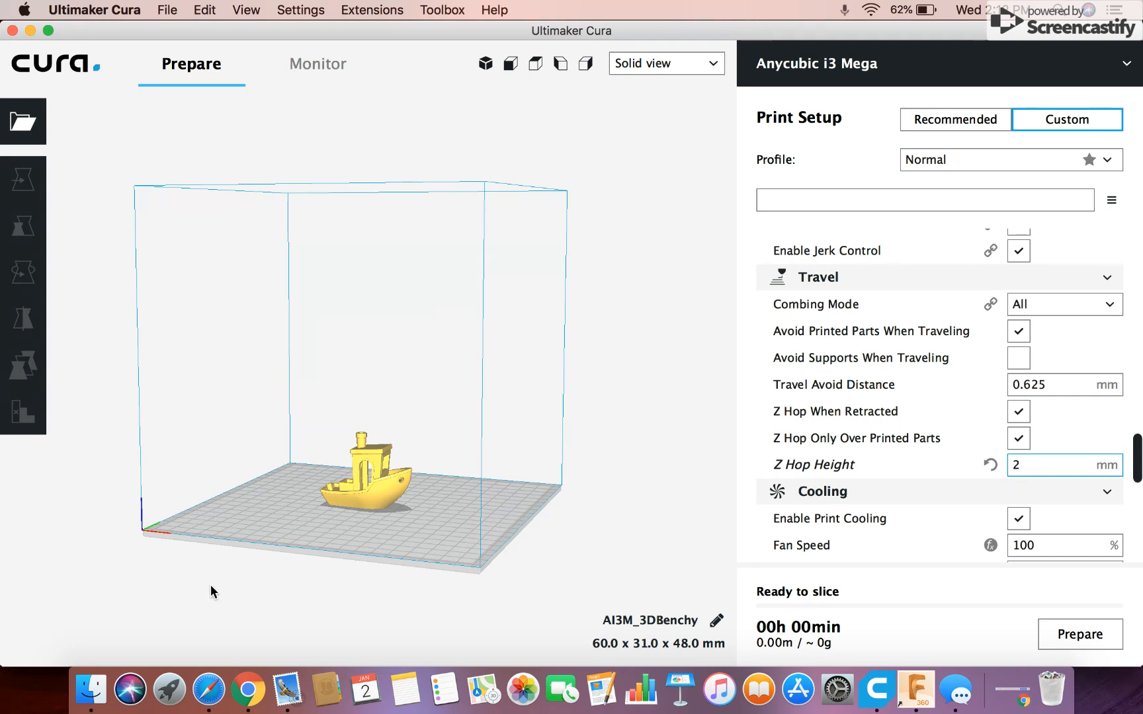
{"action": "mouse_move", "coordinate": [78, 556]}
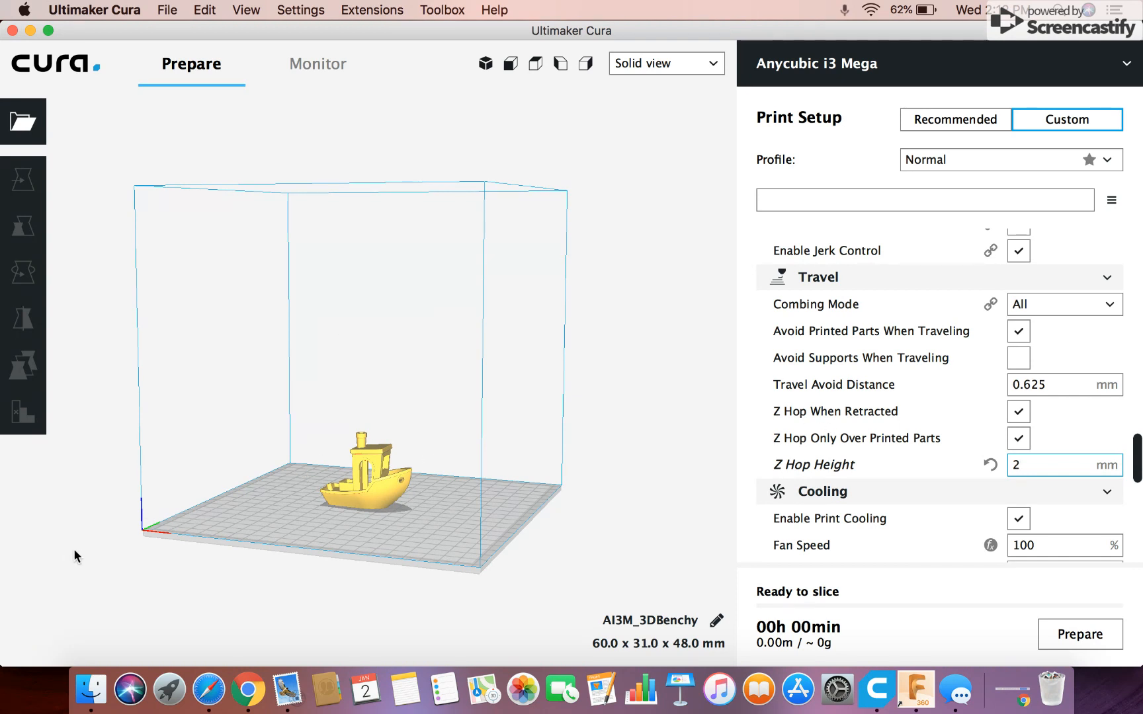
{"action": "mouse_move", "coordinate": [631, 418]}
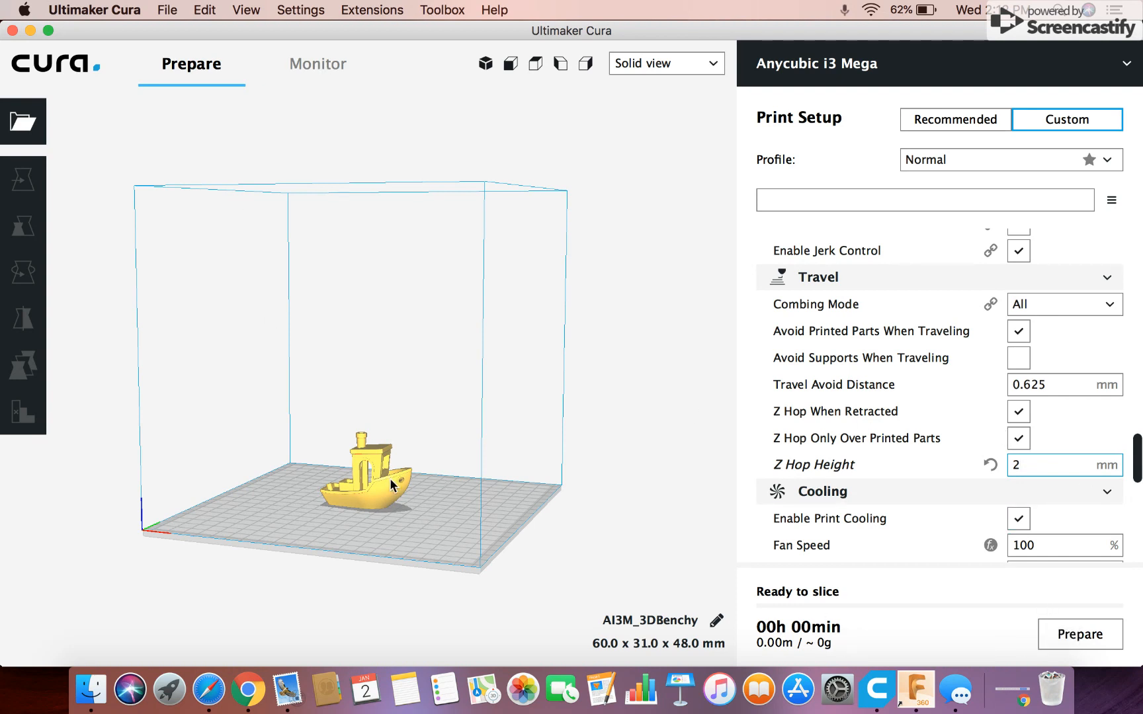
{"action": "mouse_move", "coordinate": [338, 430]}
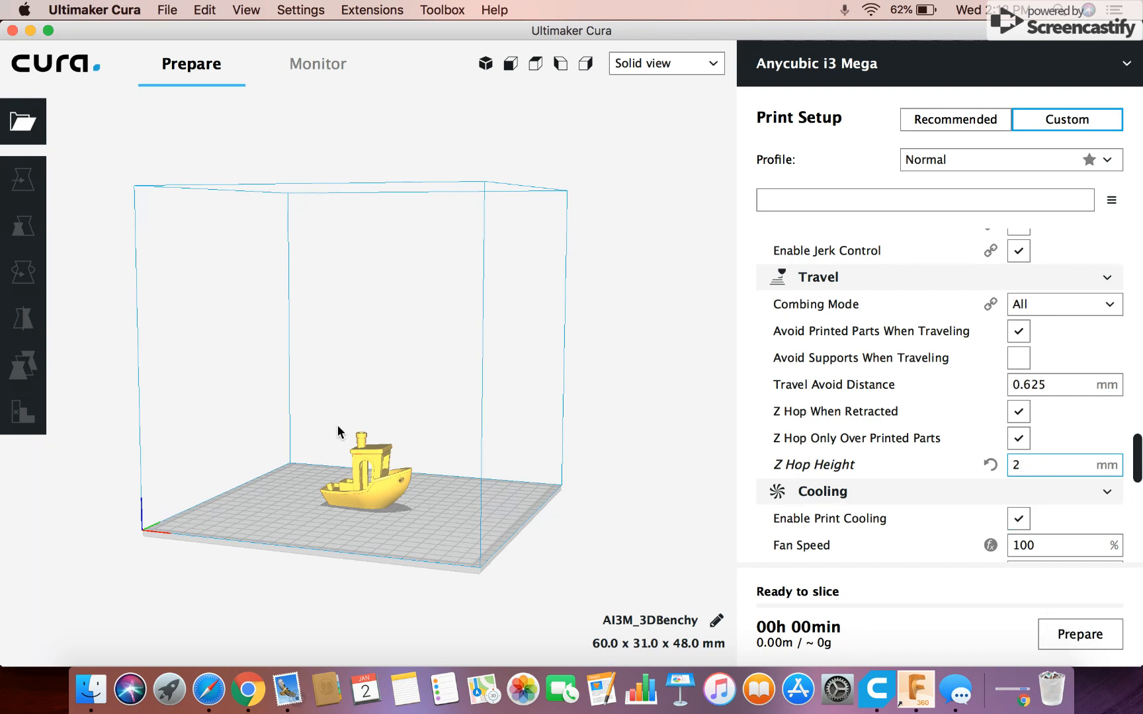
{"action": "mouse_move", "coordinate": [452, 449]}
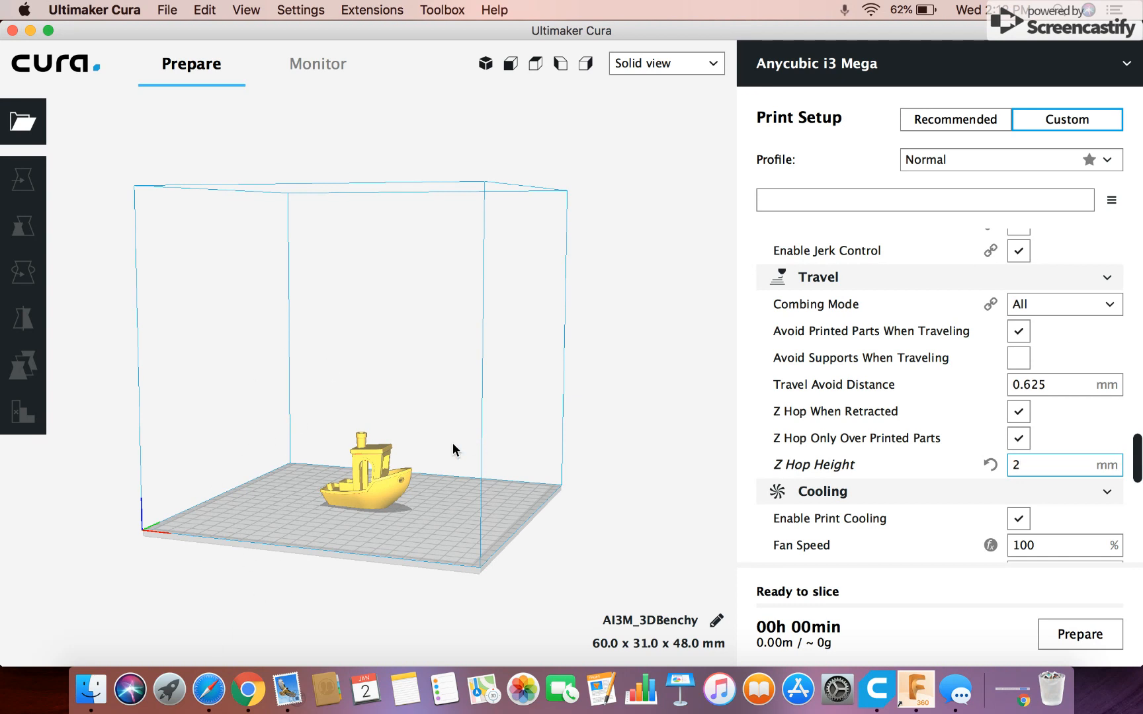
{"action": "mouse_move", "coordinate": [1078, 387]}
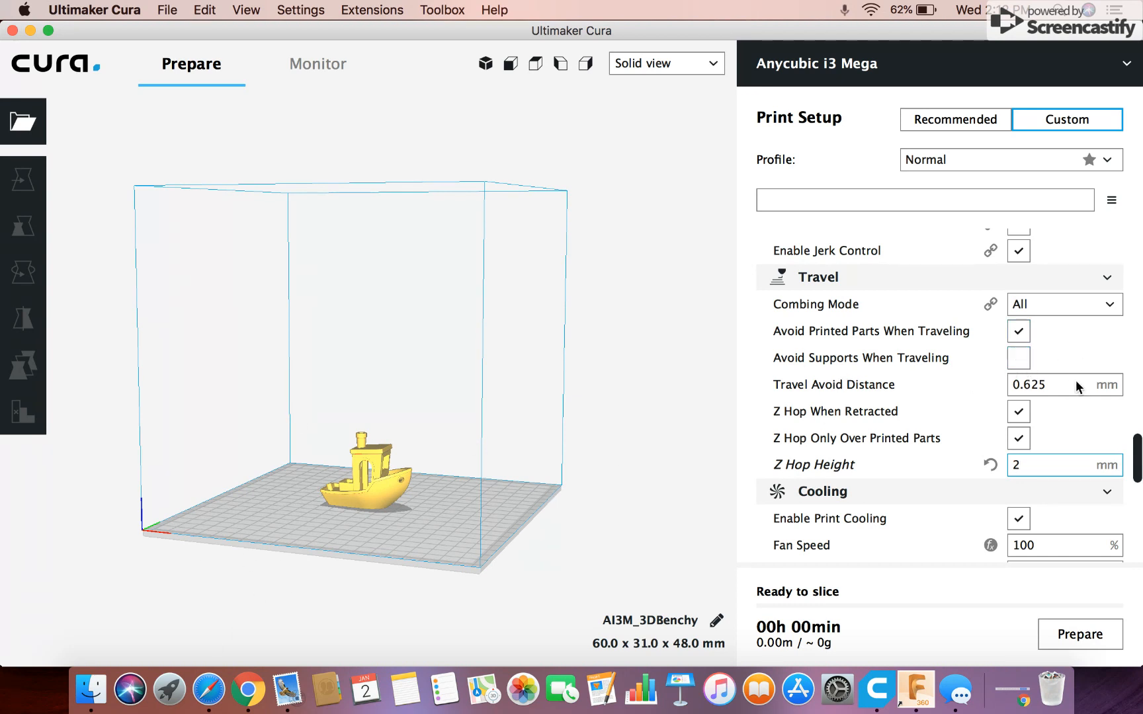
{"action": "mouse_move", "coordinate": [1063, 384]}
{"action": "type", "text": "1"}
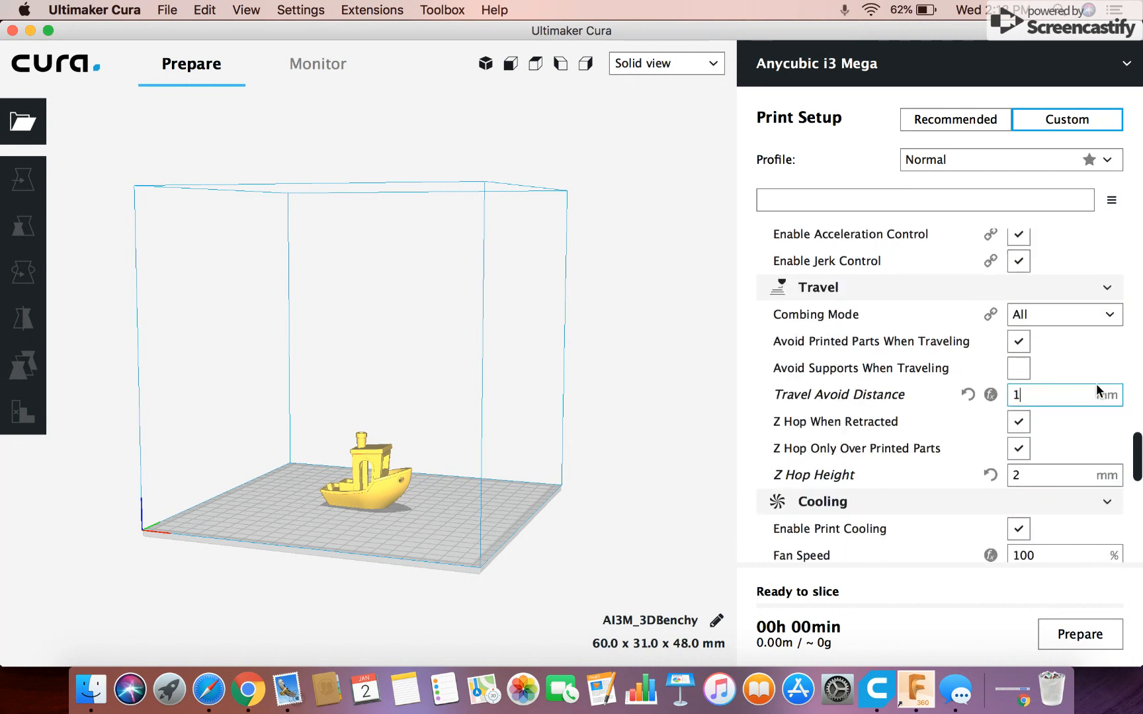
{"action": "left_click", "coordinate": [1017, 367]}
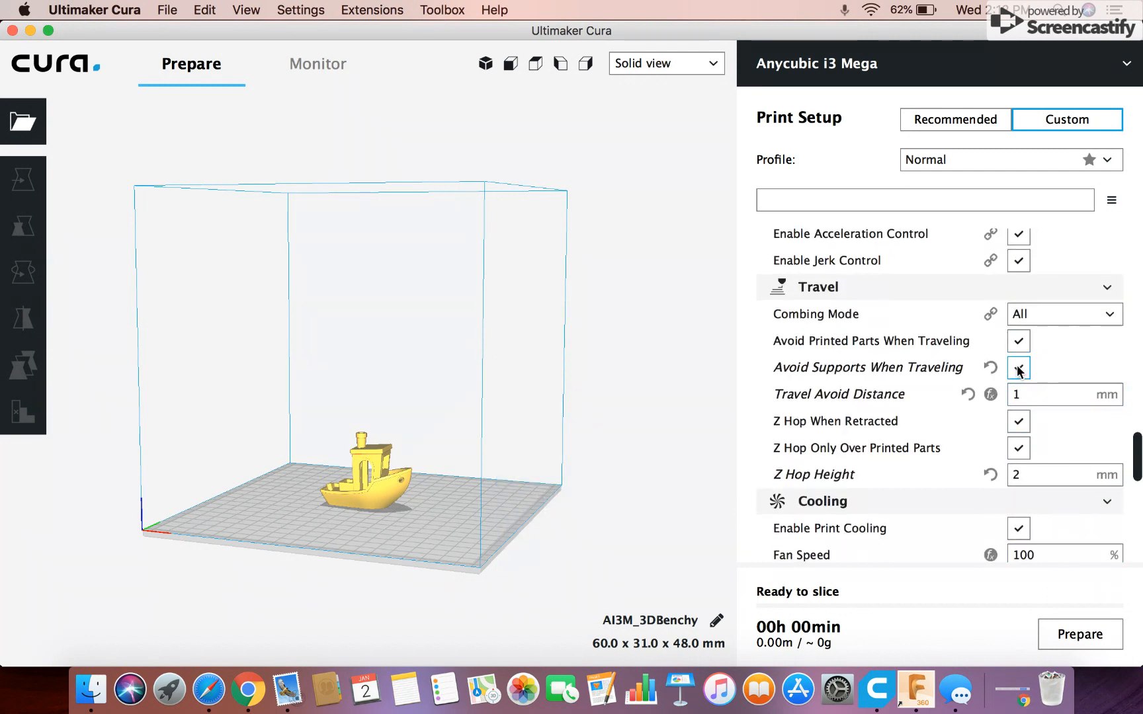
{"action": "left_click", "coordinate": [1019, 367]}
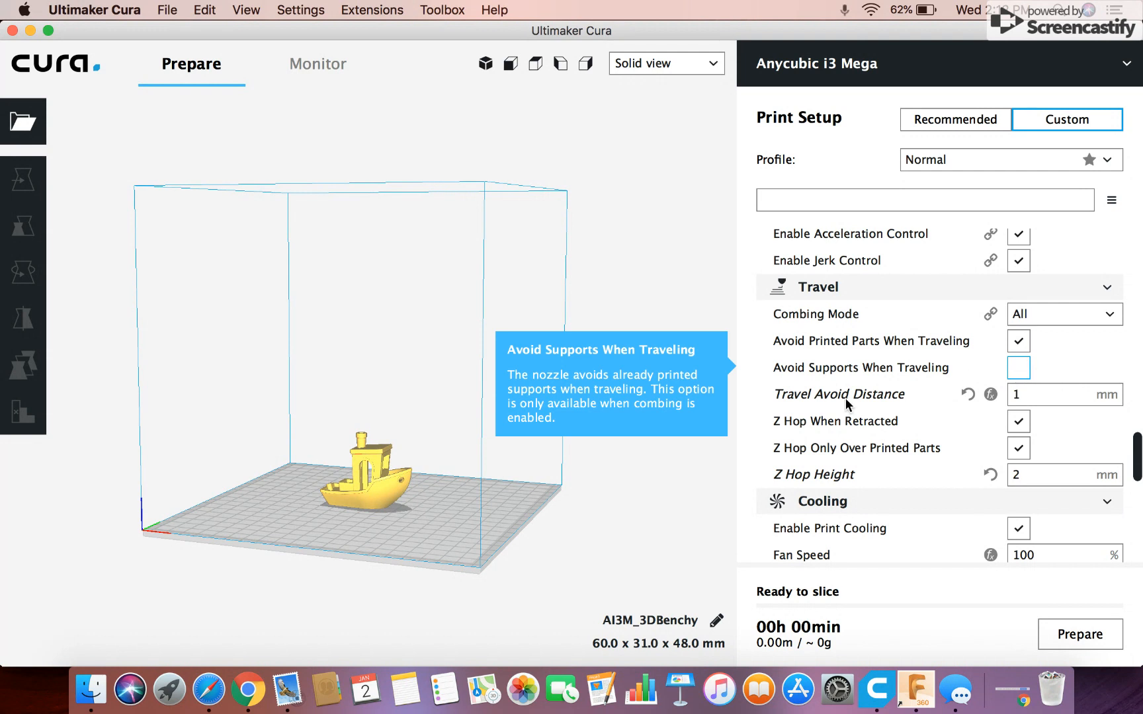
{"action": "left_click", "coordinate": [1019, 340]}
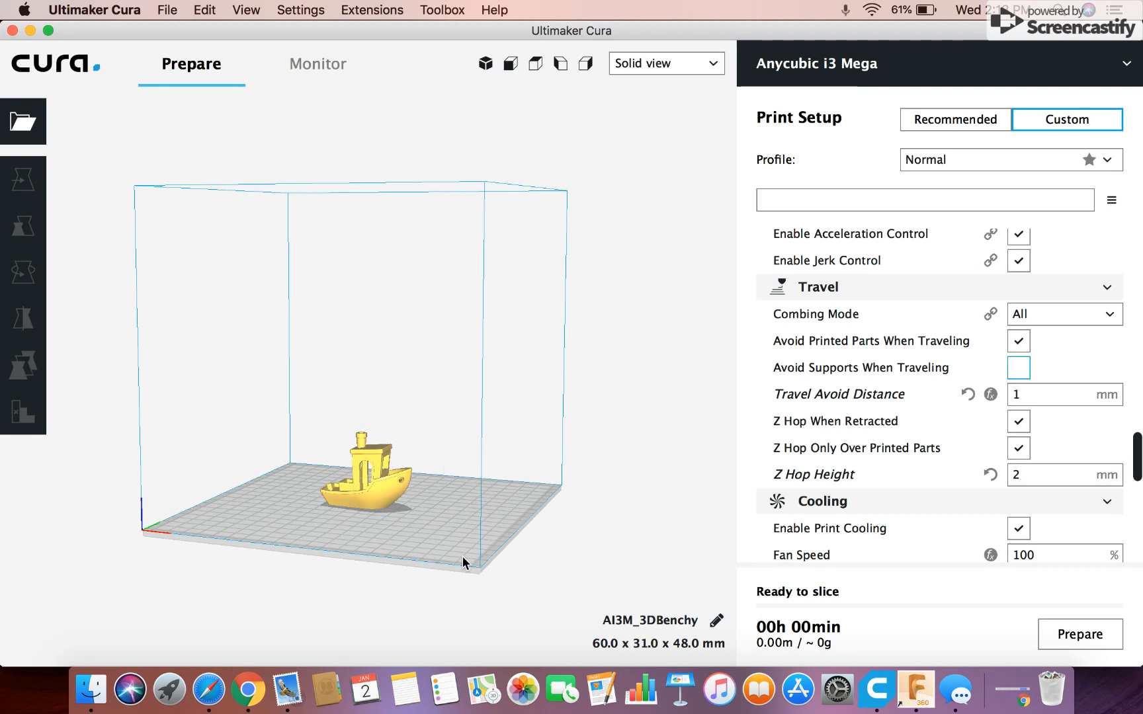
{"action": "mouse_move", "coordinate": [253, 392]}
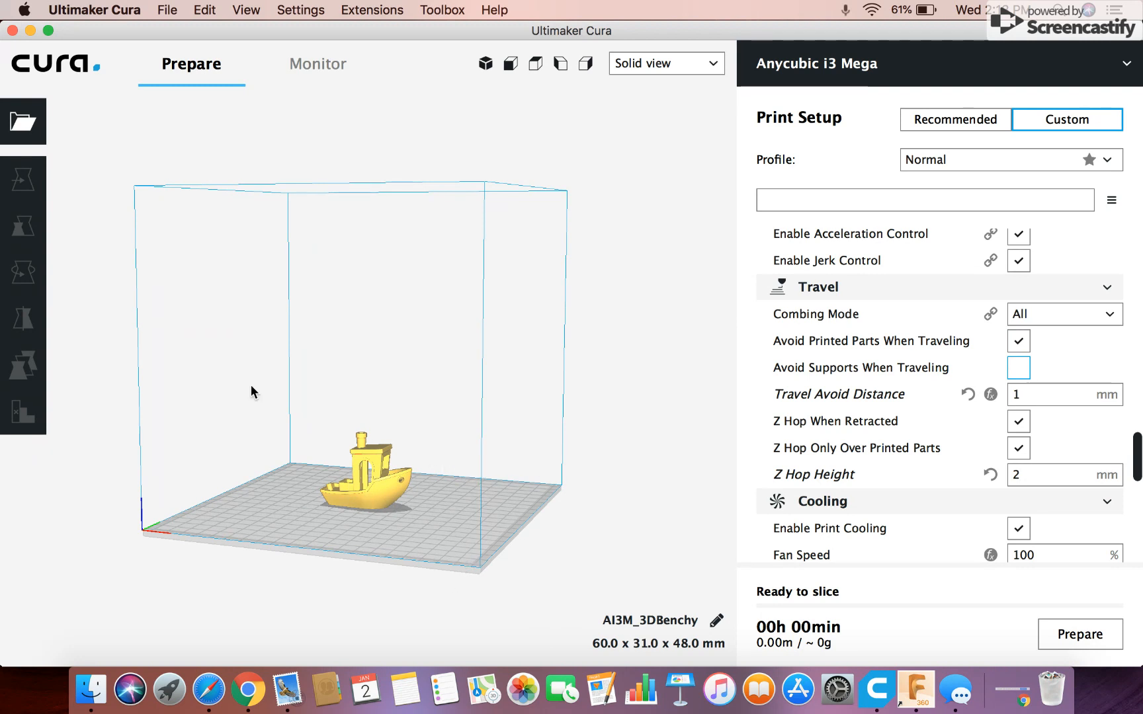
{"action": "mouse_move", "coordinate": [651, 405]}
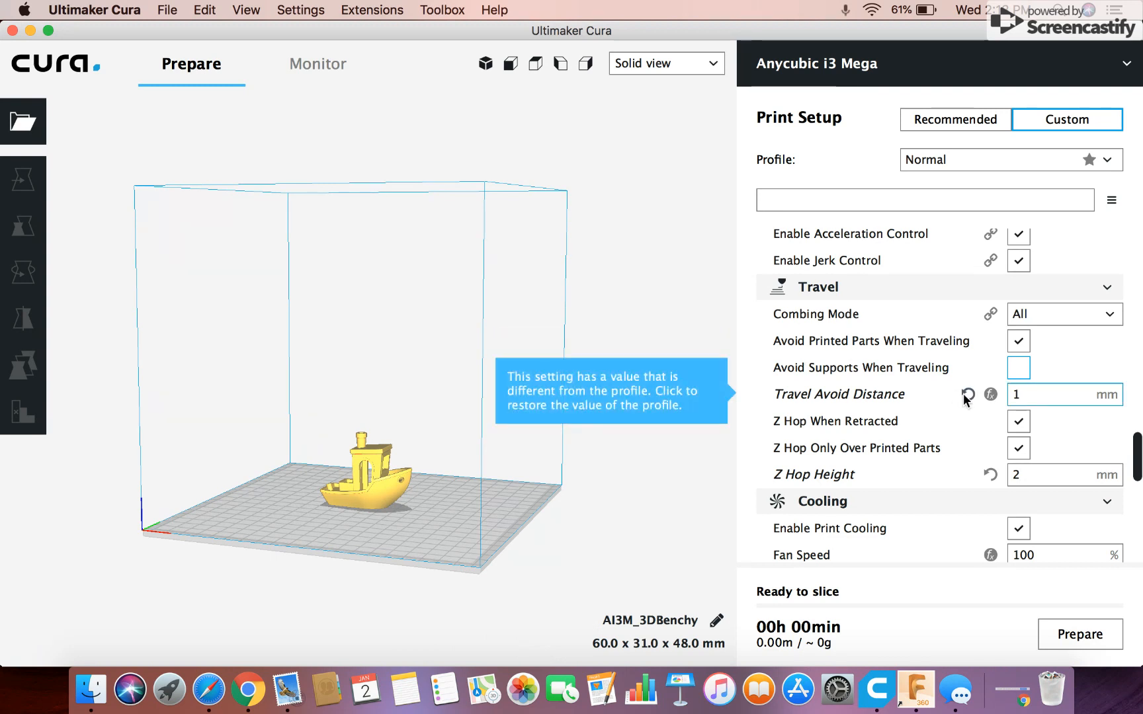
{"action": "mouse_move", "coordinate": [950, 387]}
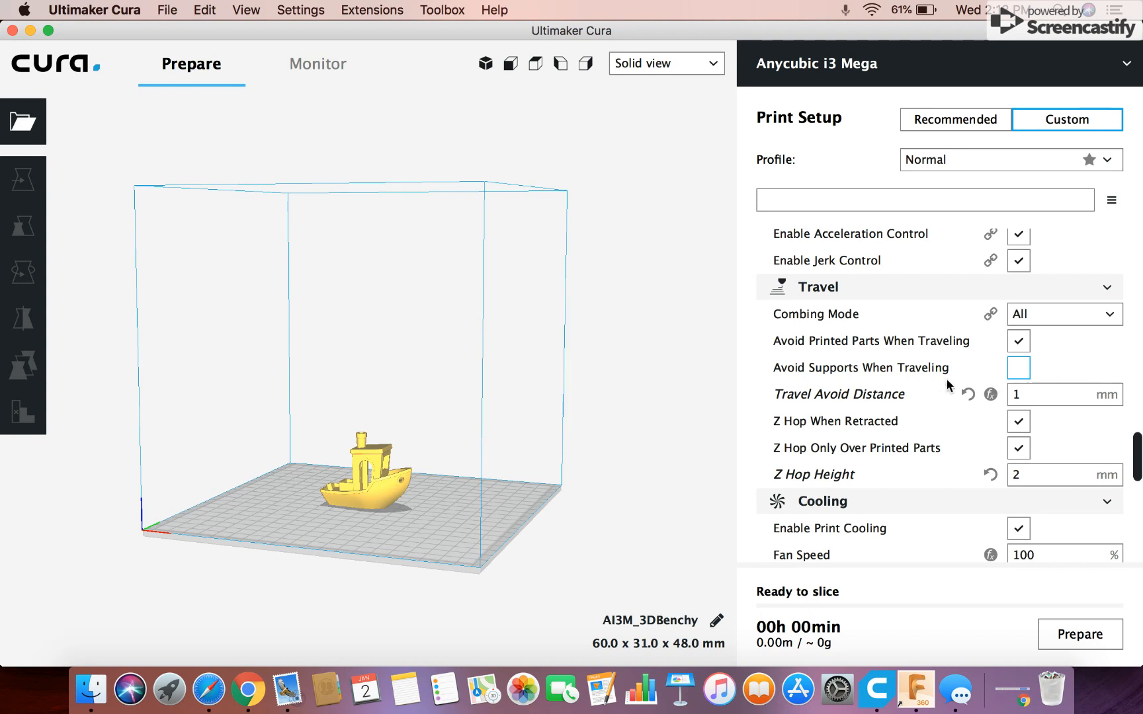
- Scroll the Custom settings past Cooling to the Support and Build Plate Adhesion sections
{"action": "scroll", "scroll_direction": "down", "scroll_amount": 3}
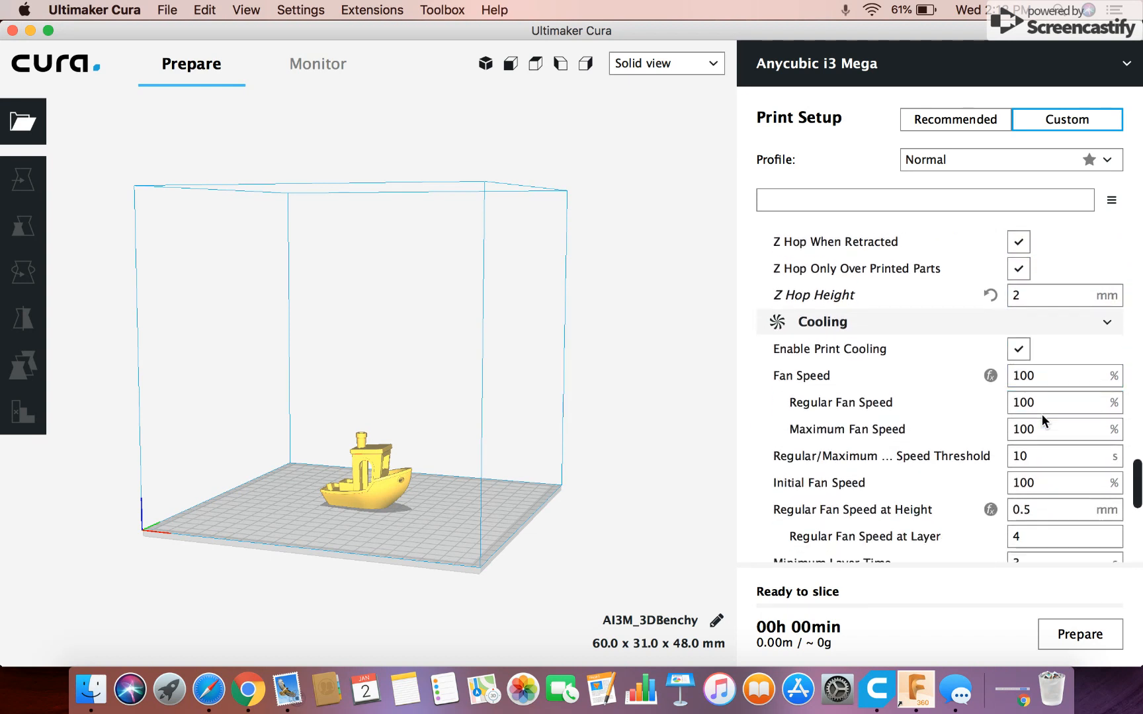
{"action": "scroll", "scroll_direction": "down", "scroll_amount": 3}
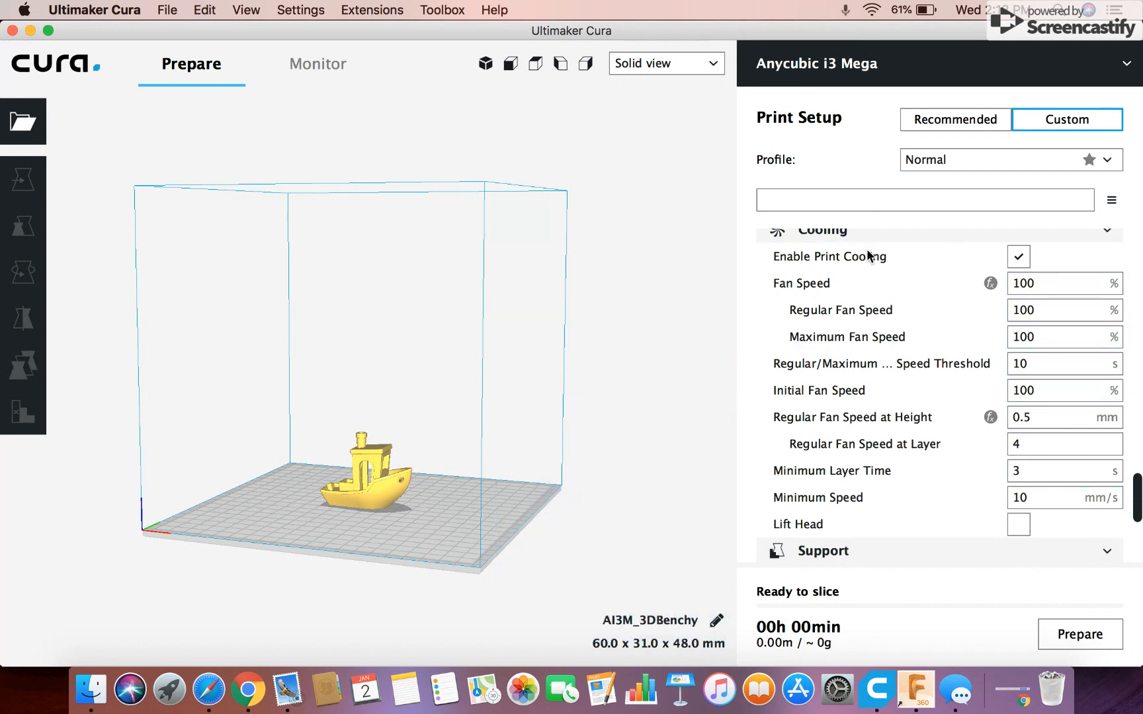
{"action": "mouse_move", "coordinate": [989, 260]}
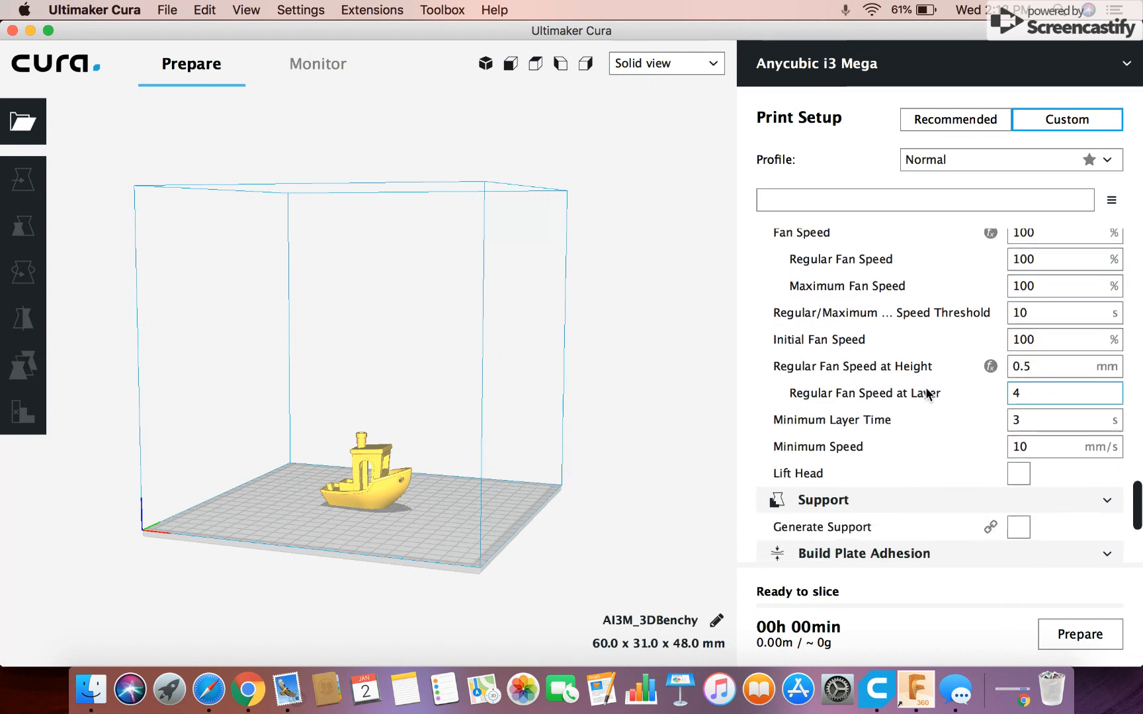
{"action": "scroll", "scroll_direction": "down", "scroll_amount": 3}
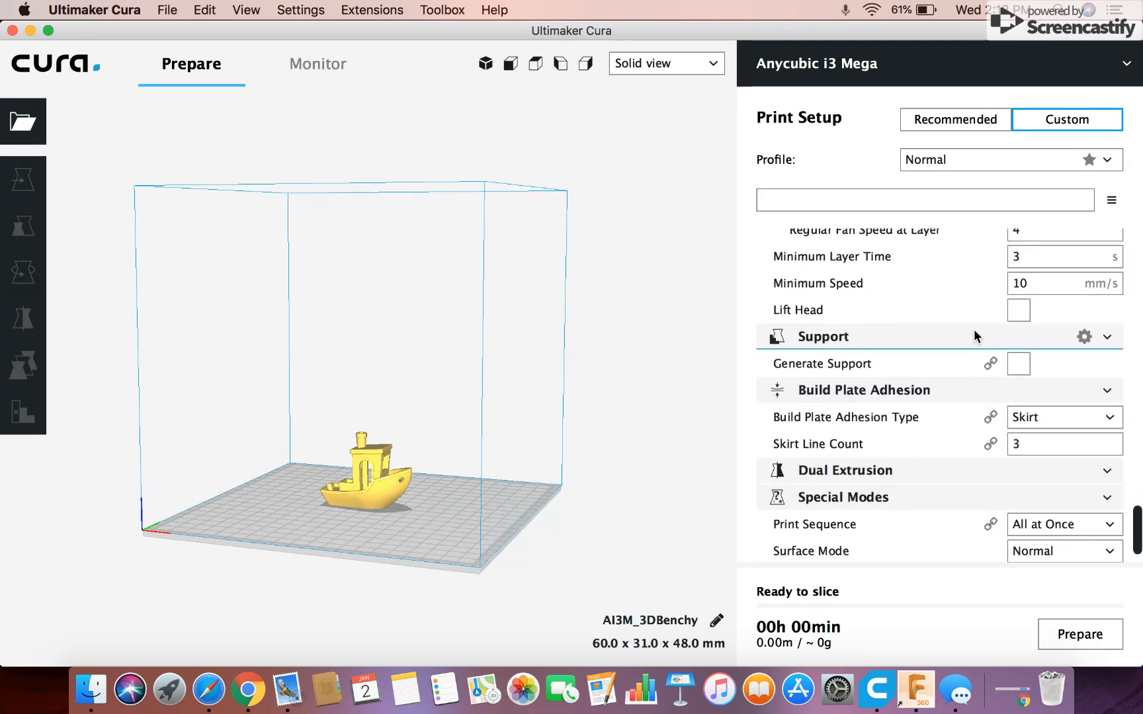
- Enable Generate Support for the Benchy and review Support Placement, keeping Everywhere
{"action": "left_click", "coordinate": [1019, 363]}
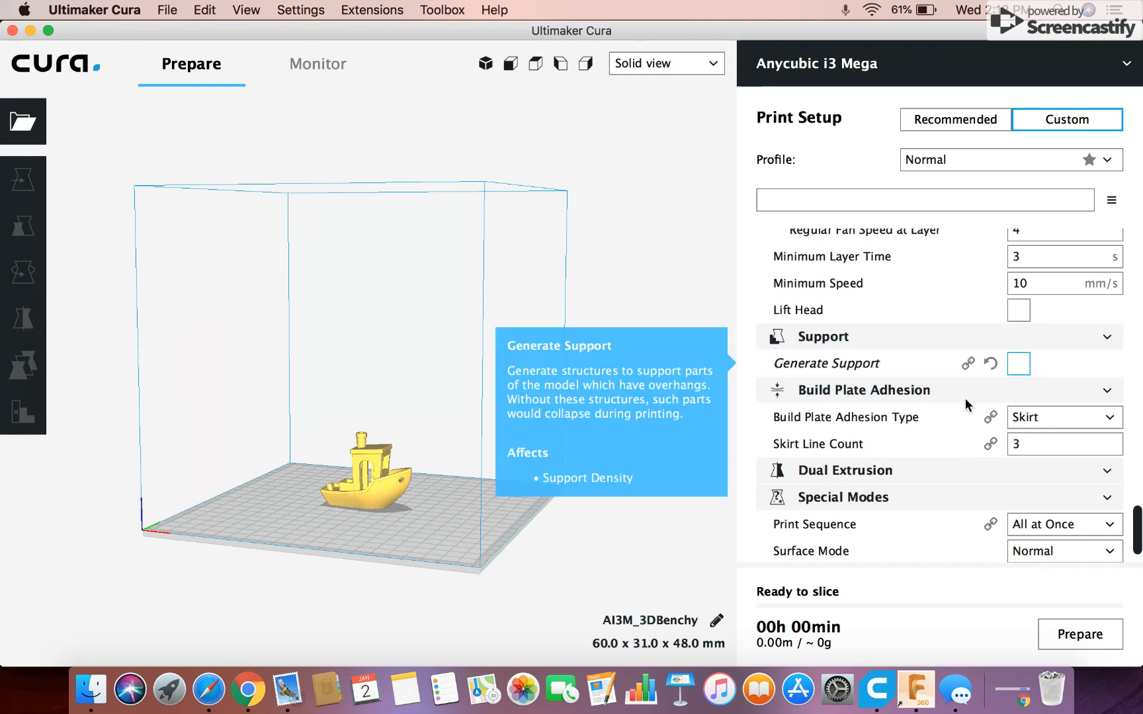
{"action": "left_click", "coordinate": [1019, 363]}
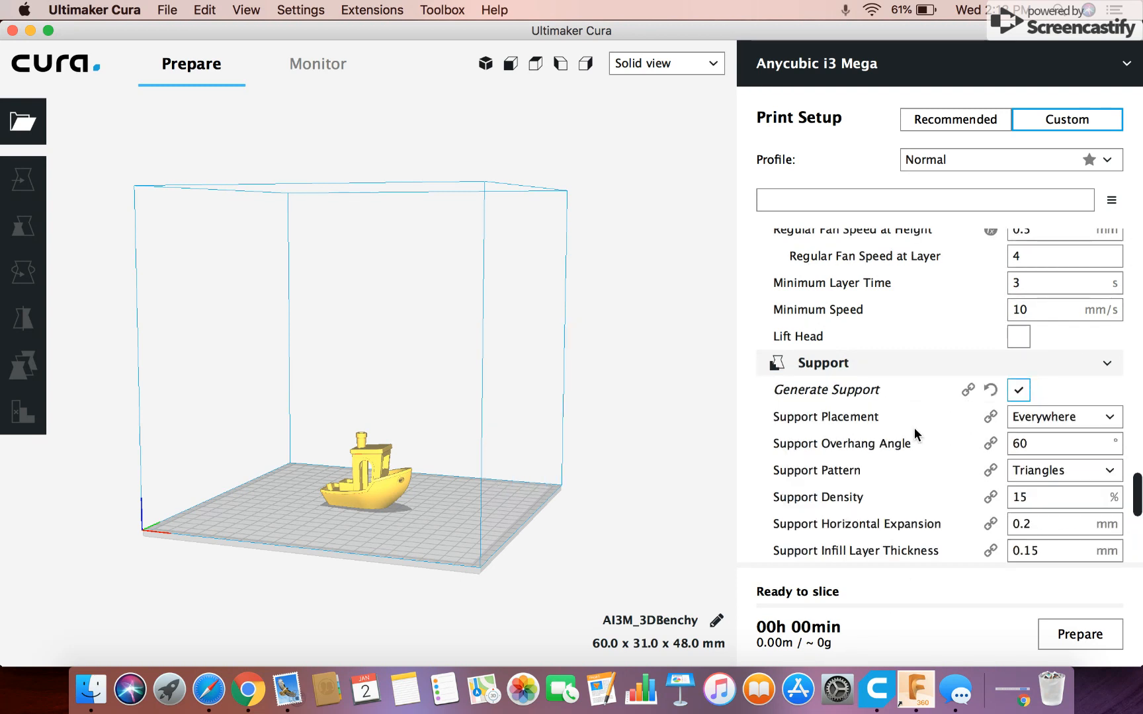
{"action": "scroll", "scroll_direction": "down", "scroll_amount": 3}
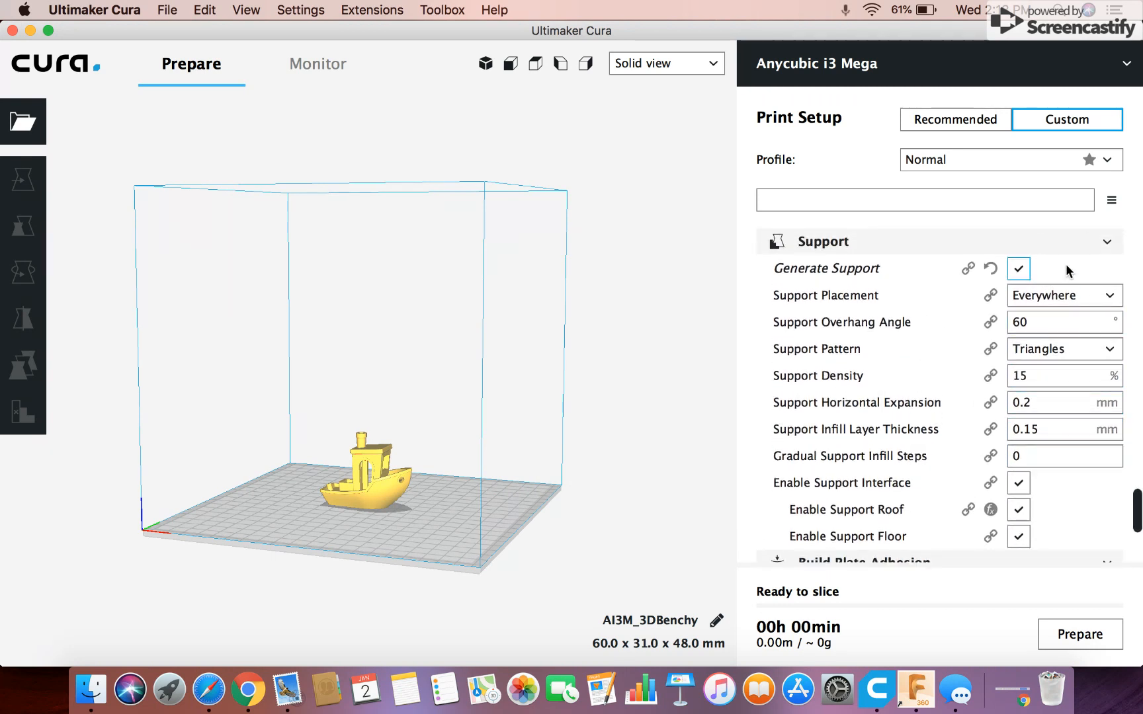
{"action": "left_click", "coordinate": [1064, 295]}
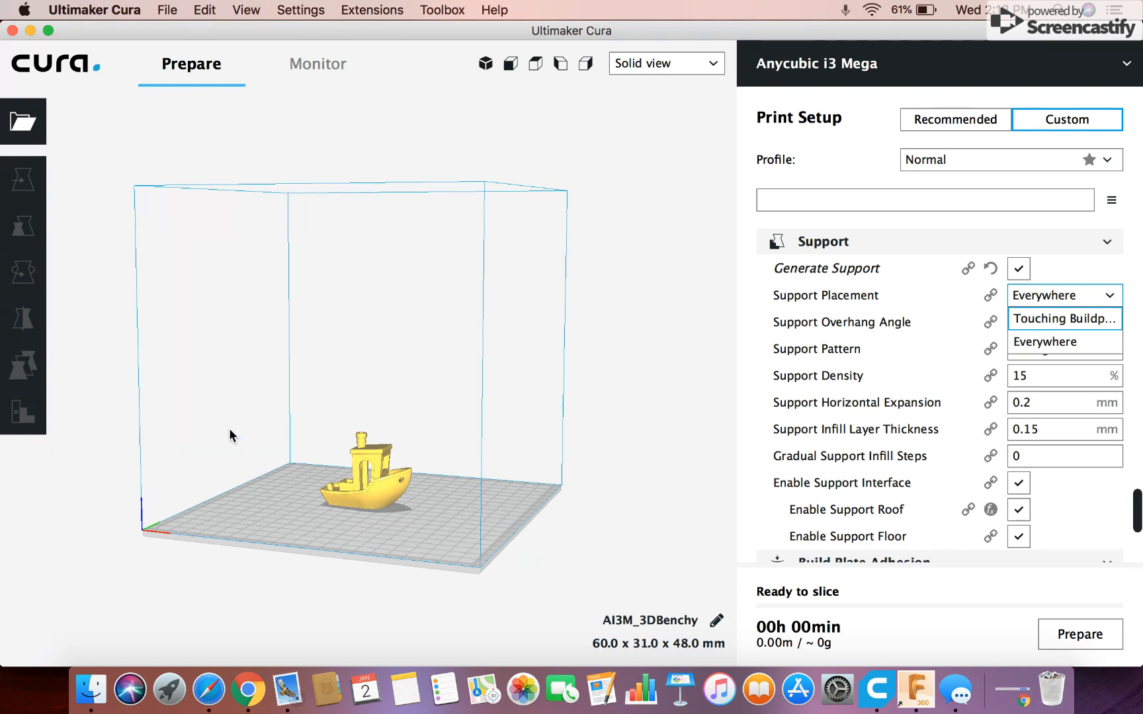
{"action": "mouse_move", "coordinate": [298, 306]}
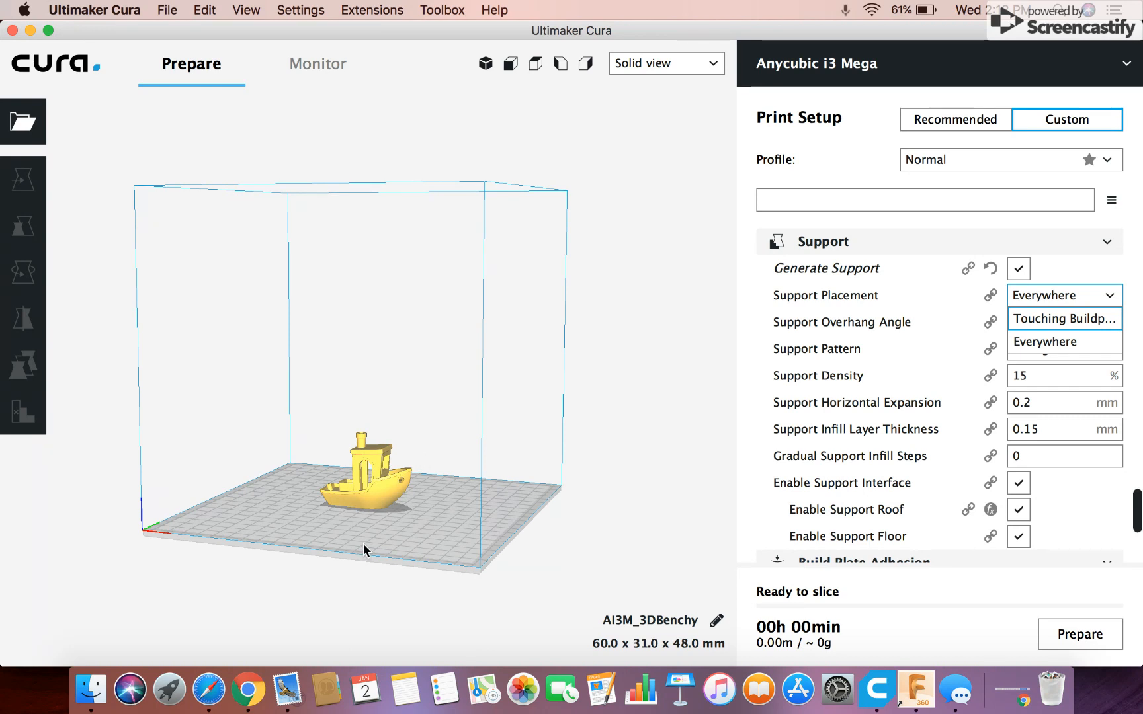
{"action": "mouse_move", "coordinate": [342, 550]}
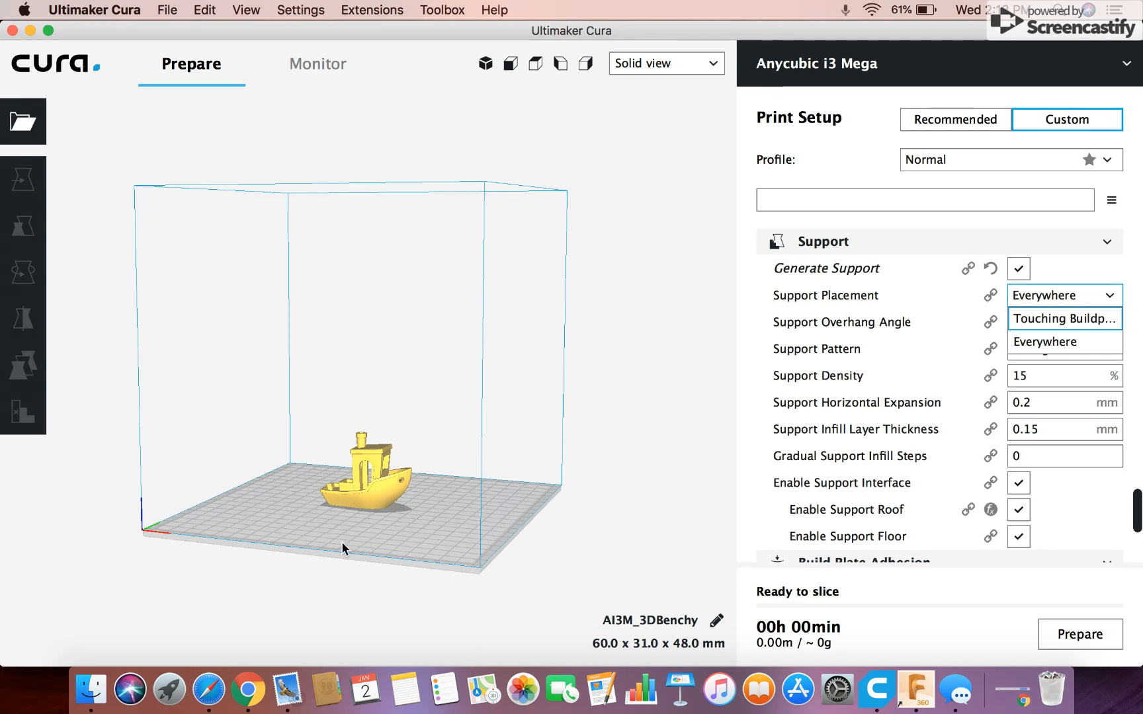
{"action": "mouse_move", "coordinate": [405, 511]}
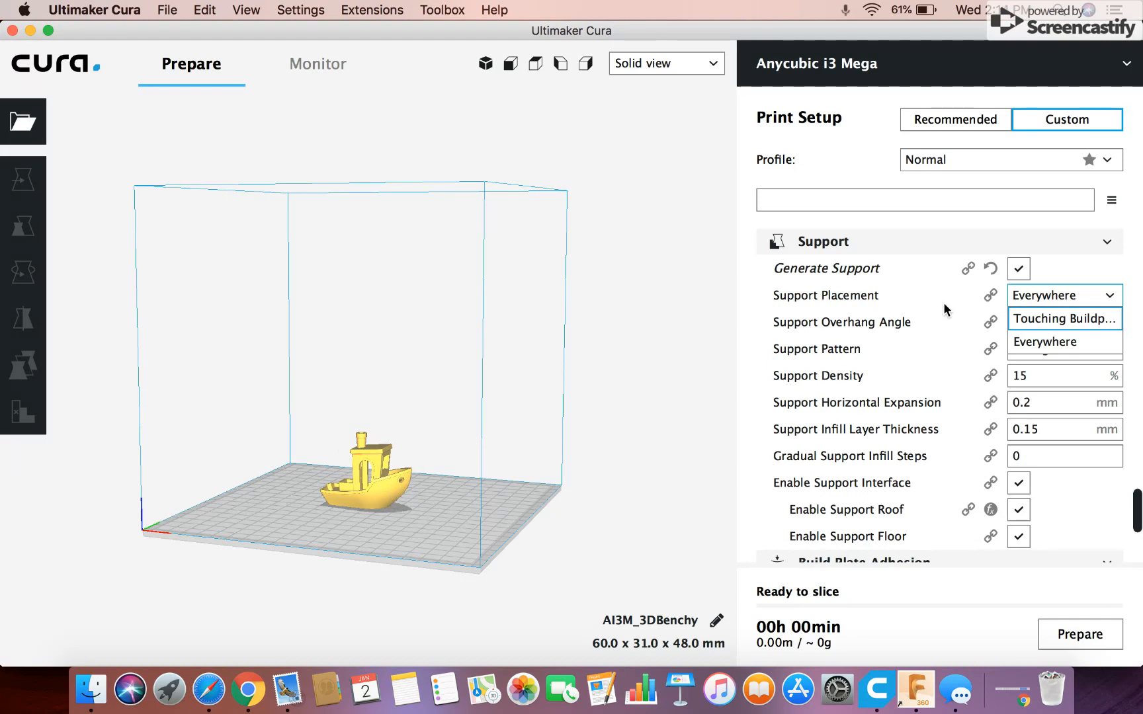
{"action": "mouse_move", "coordinate": [506, 483]}
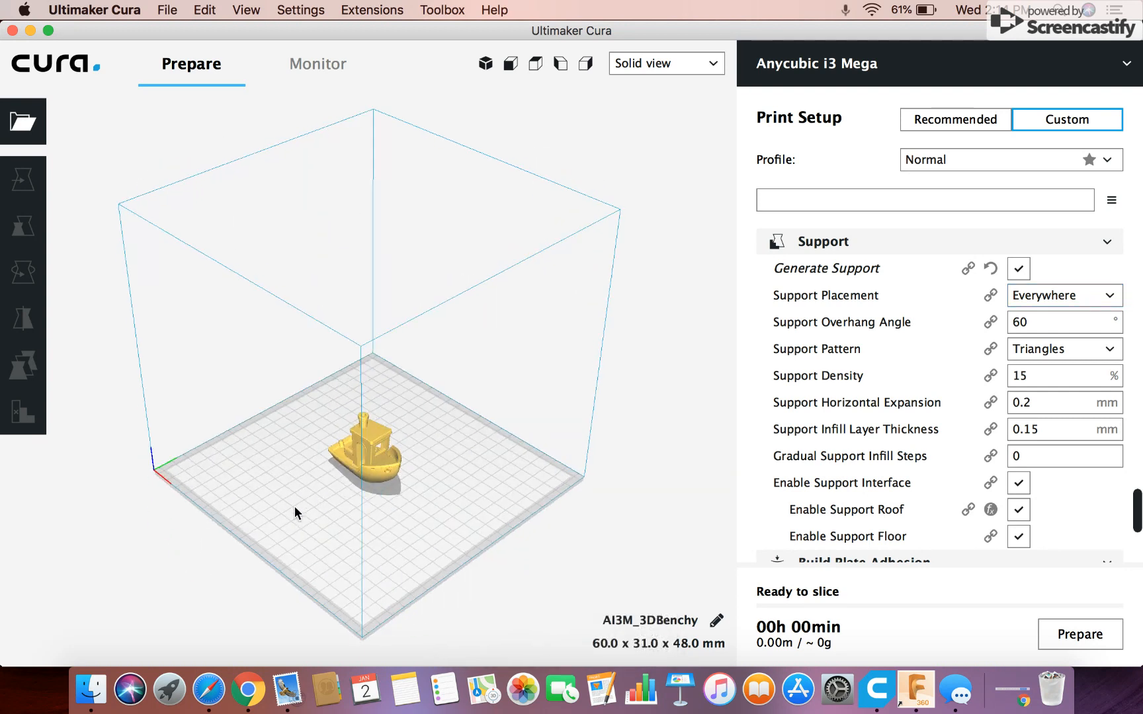
- Zoom in and orbit the viewport to inspect the Benchy on the build plate
{"action": "left_click_drag", "start_coordinate": [295, 514], "coordinate": [283, 545]}
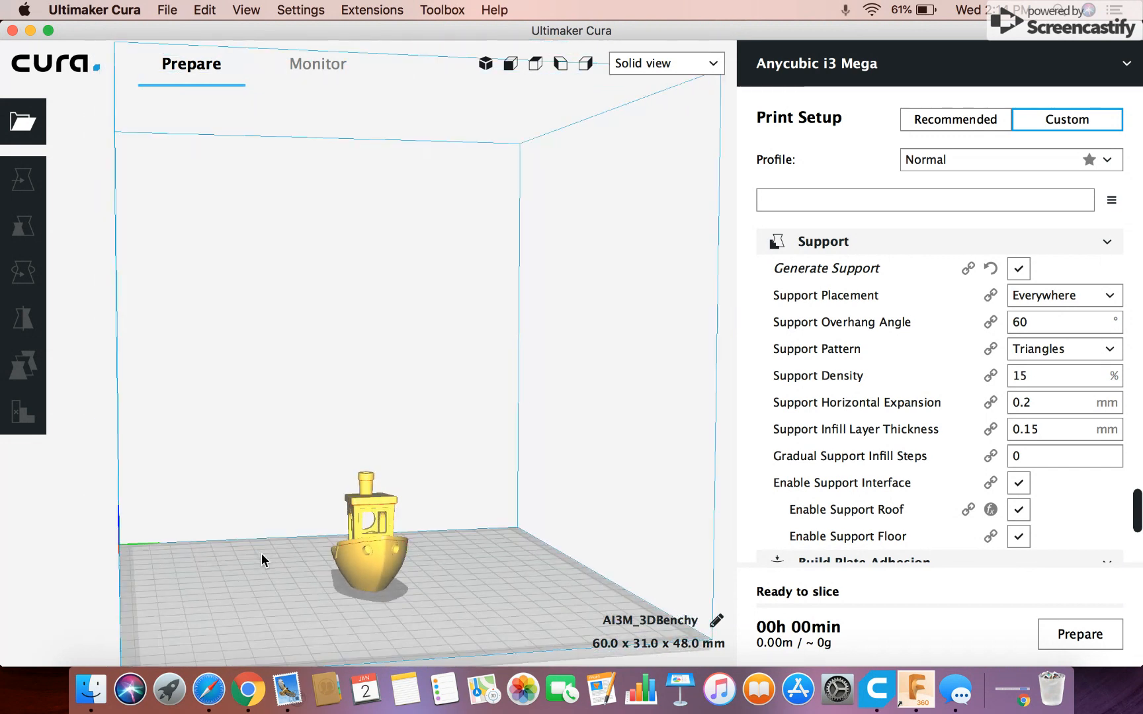
{"action": "left_click_drag", "start_coordinate": [263, 559], "coordinate": [379, 510]}
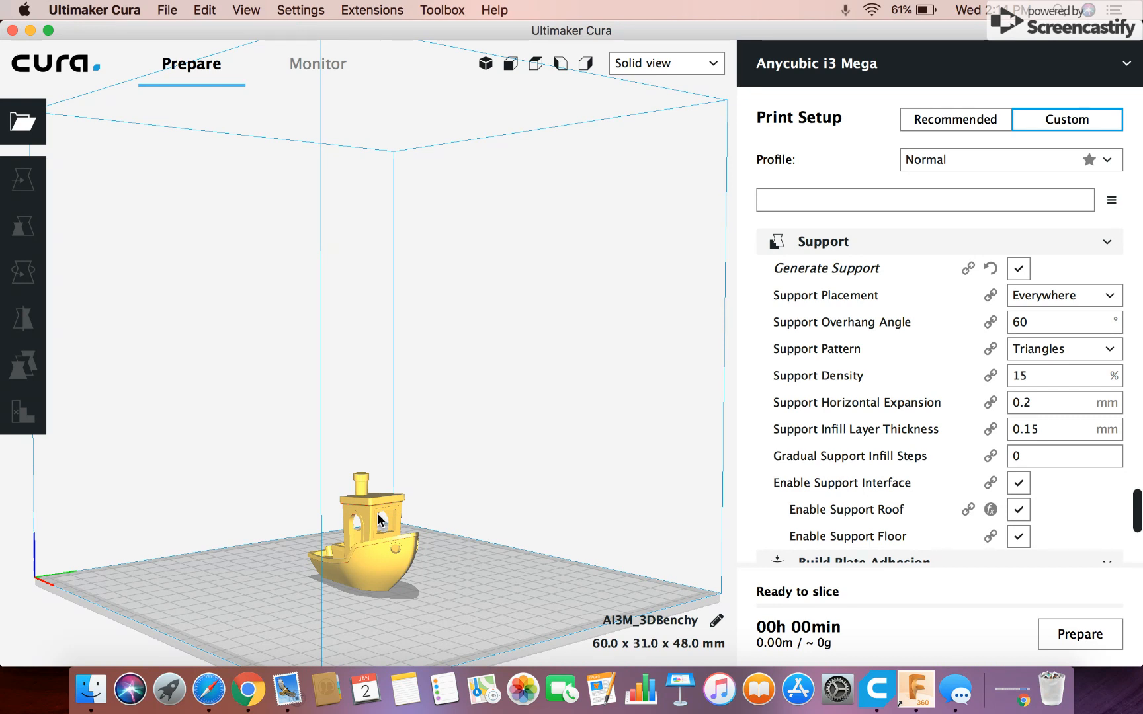
{"action": "mouse_move", "coordinate": [894, 403]}
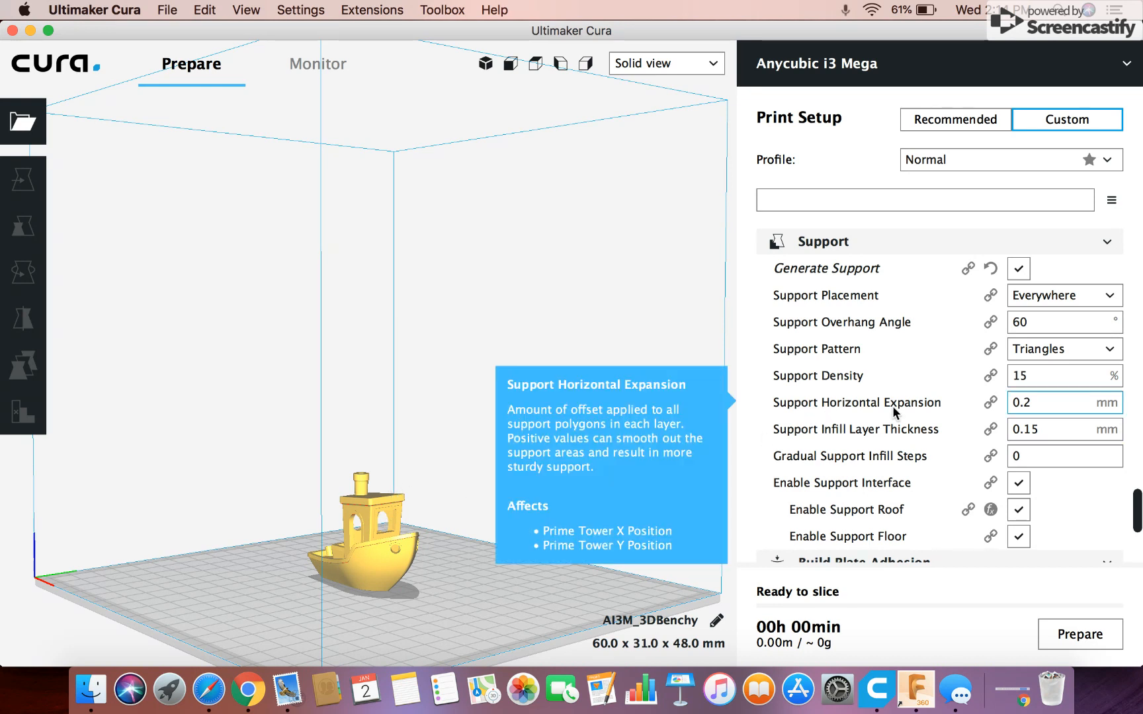
{"action": "mouse_move", "coordinate": [393, 522]}
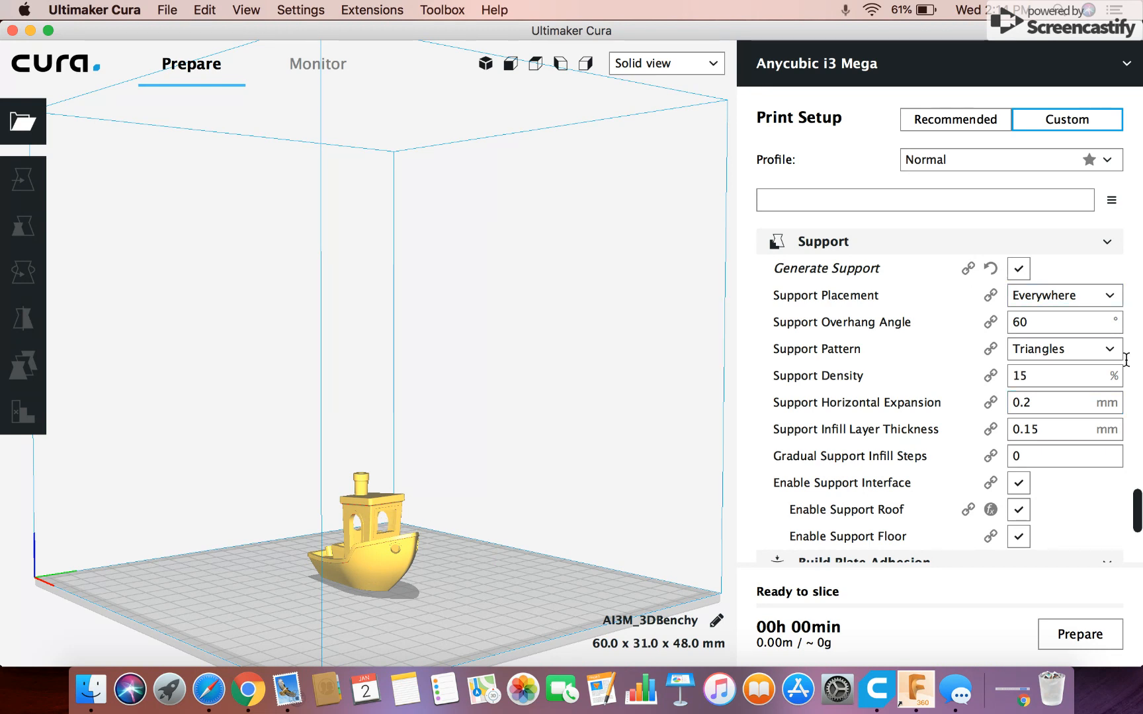
{"action": "left_click", "coordinate": [1063, 295]}
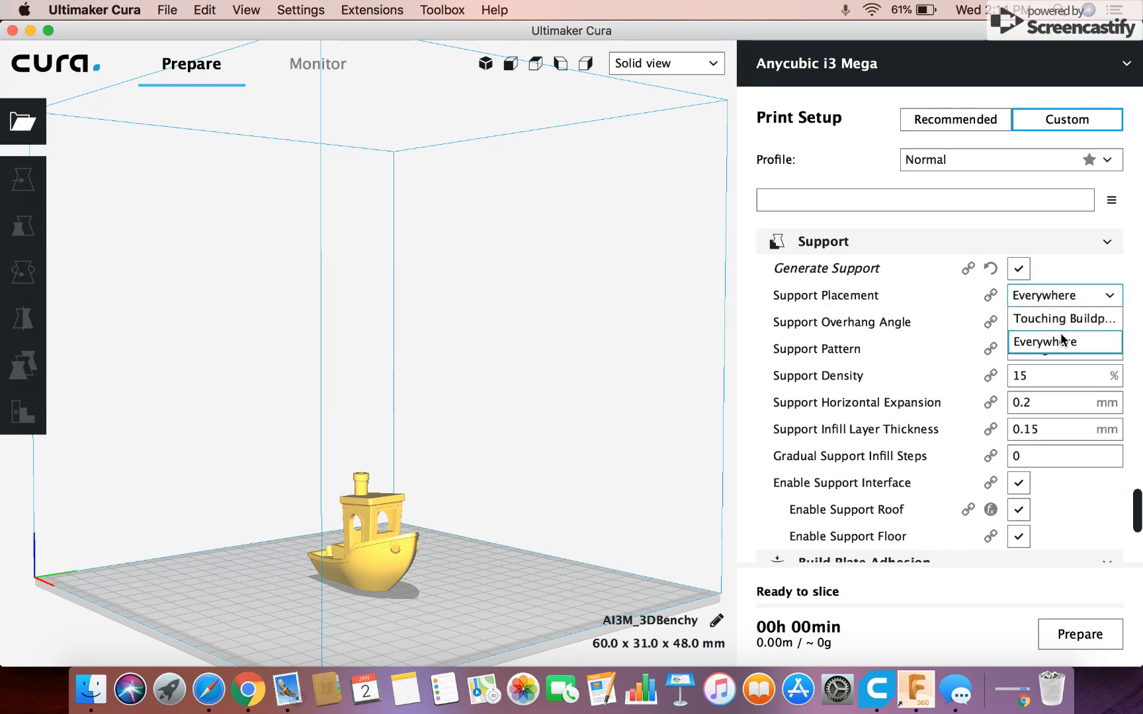
{"action": "mouse_move", "coordinate": [548, 557]}
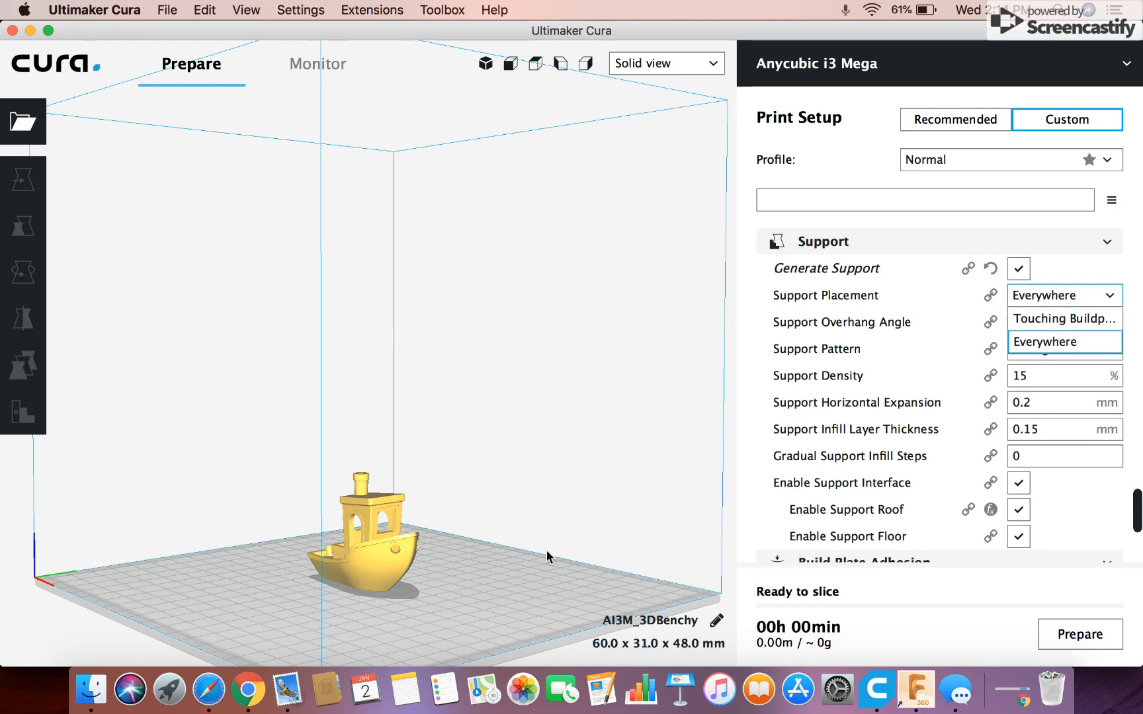
{"action": "mouse_move", "coordinate": [378, 635]}
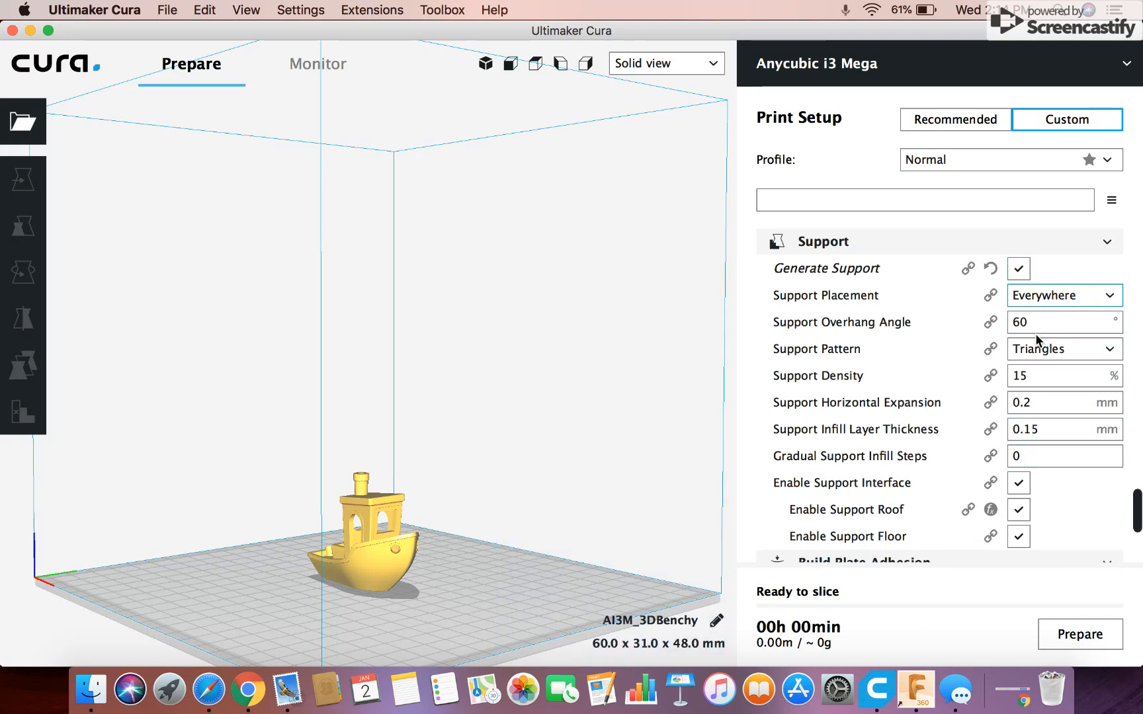
{"action": "mouse_move", "coordinate": [1043, 365]}
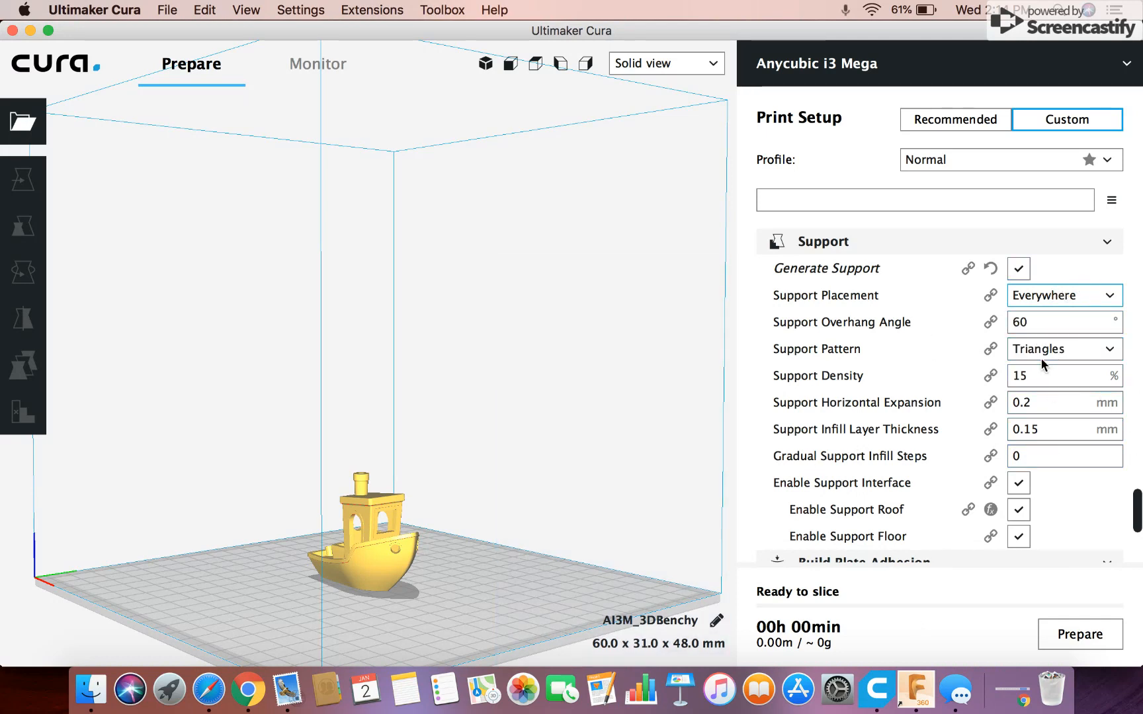
- Set the Support Pattern to Cross instead of Triangles
{"action": "left_click", "coordinate": [1064, 349]}
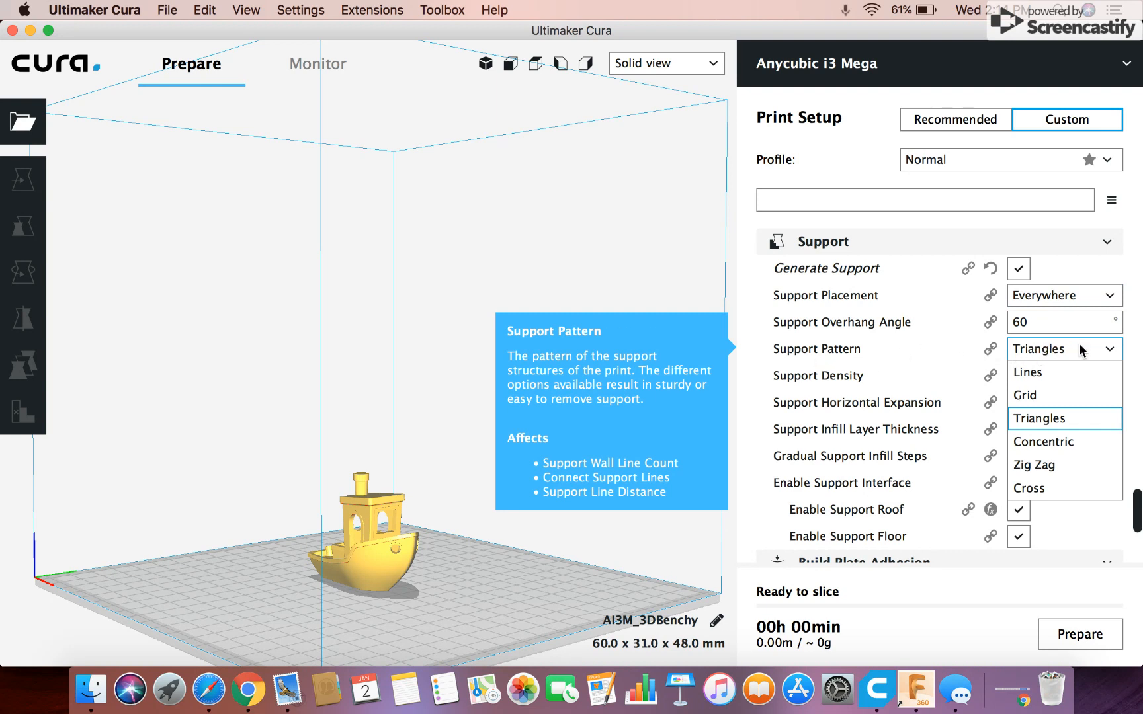
{"action": "mouse_move", "coordinate": [1016, 354]}
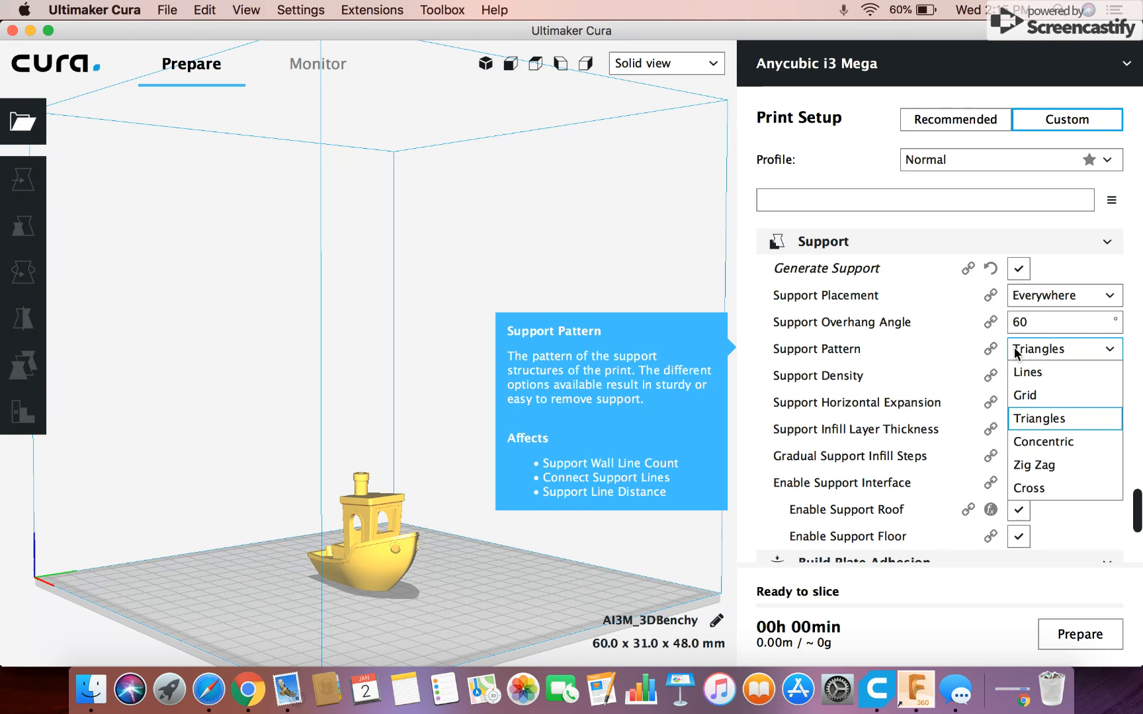
{"action": "mouse_move", "coordinate": [1056, 485]}
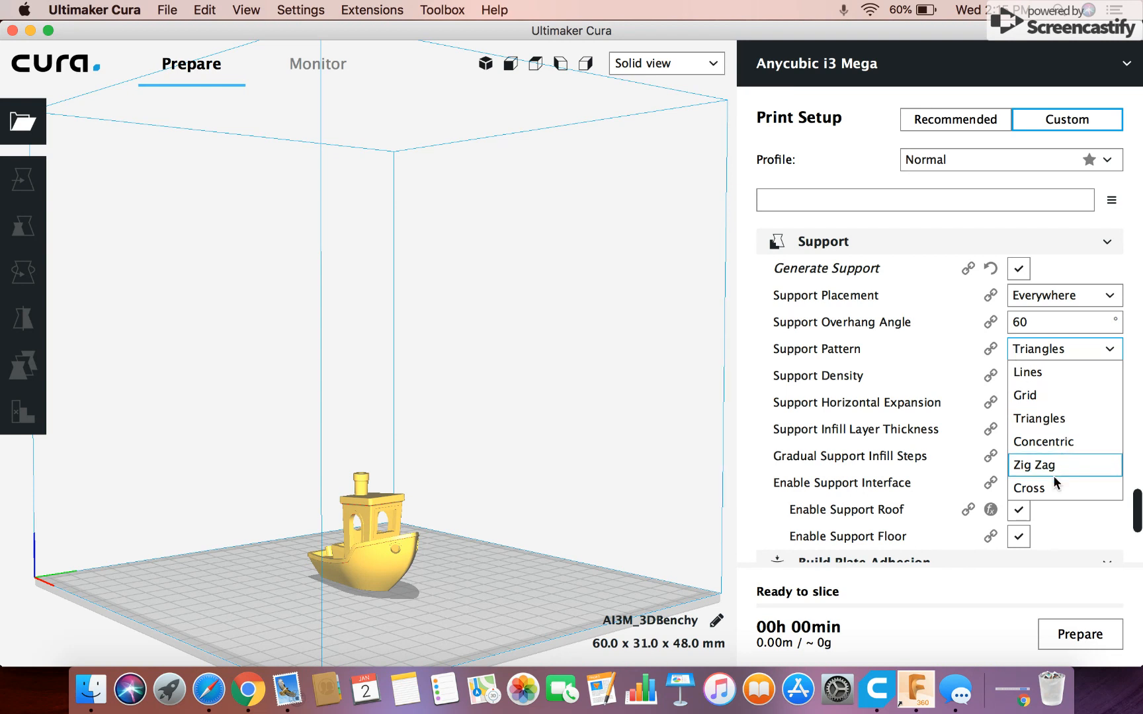
{"action": "left_click", "coordinate": [1031, 488]}
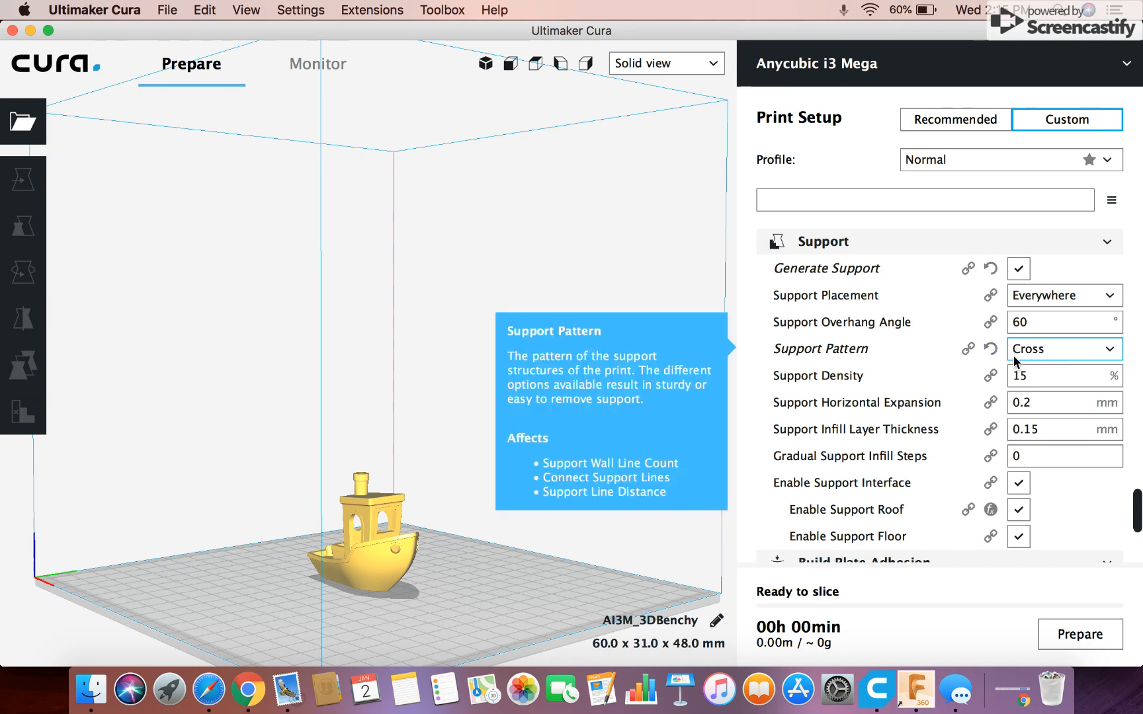
{"action": "mouse_move", "coordinate": [849, 333]}
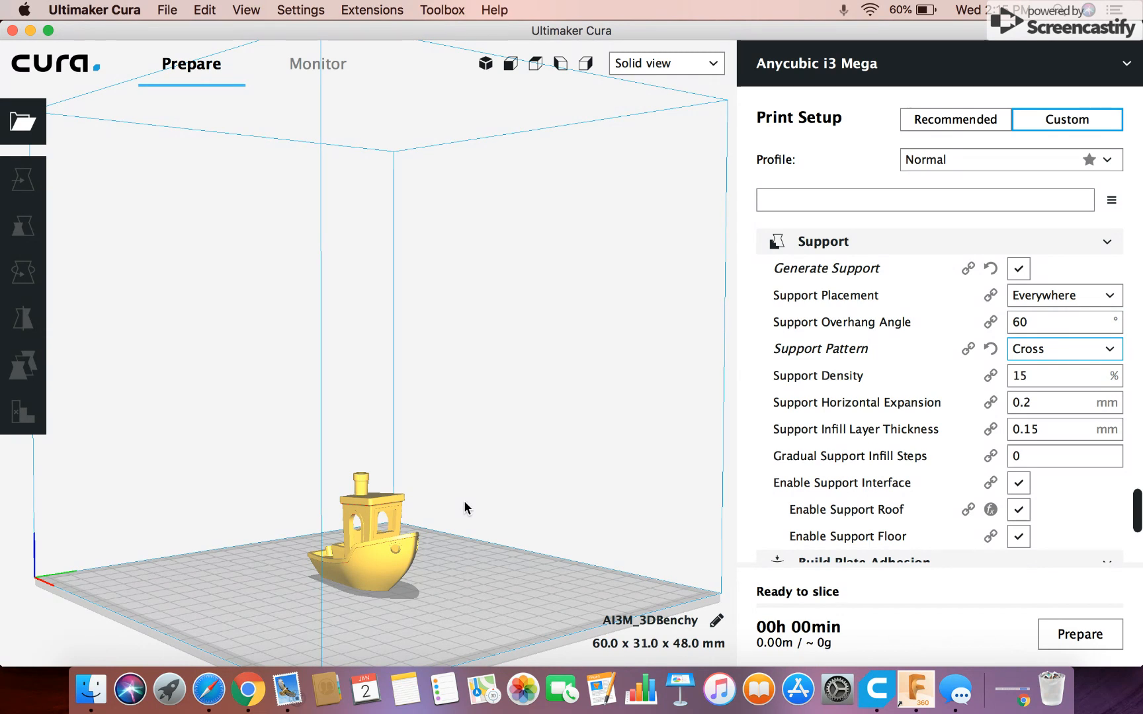
{"action": "left_click", "coordinate": [1064, 322]}
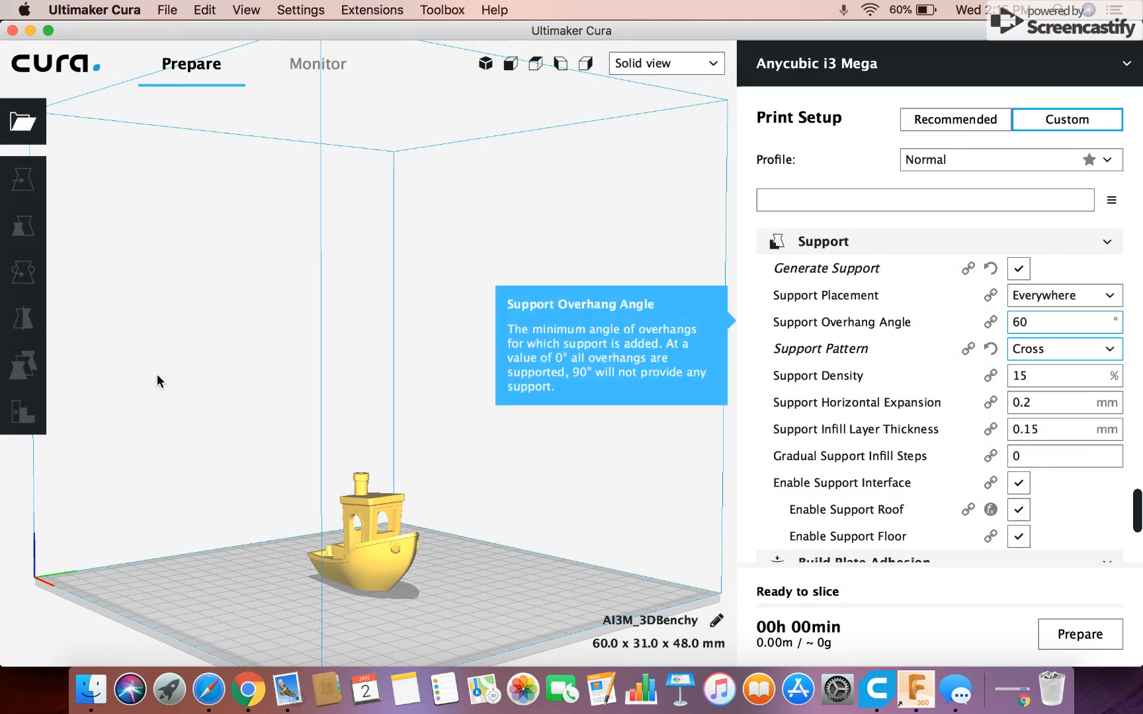
{"action": "left_click", "coordinate": [1060, 322]}
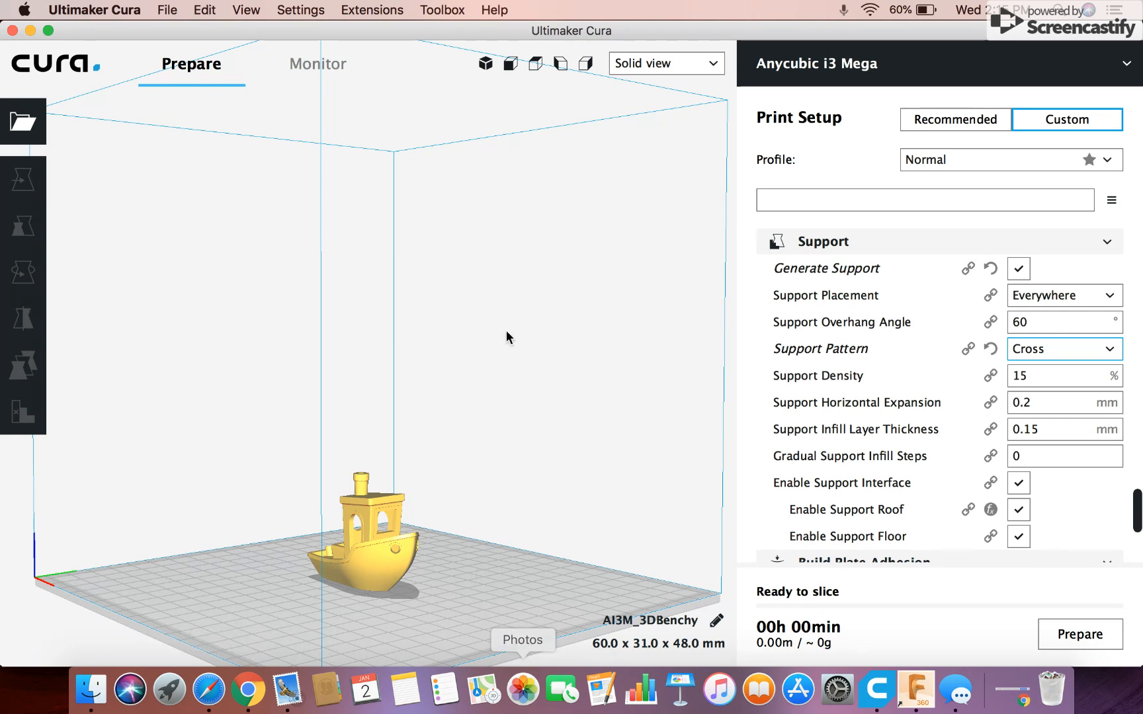
{"action": "mouse_move", "coordinate": [502, 417]}
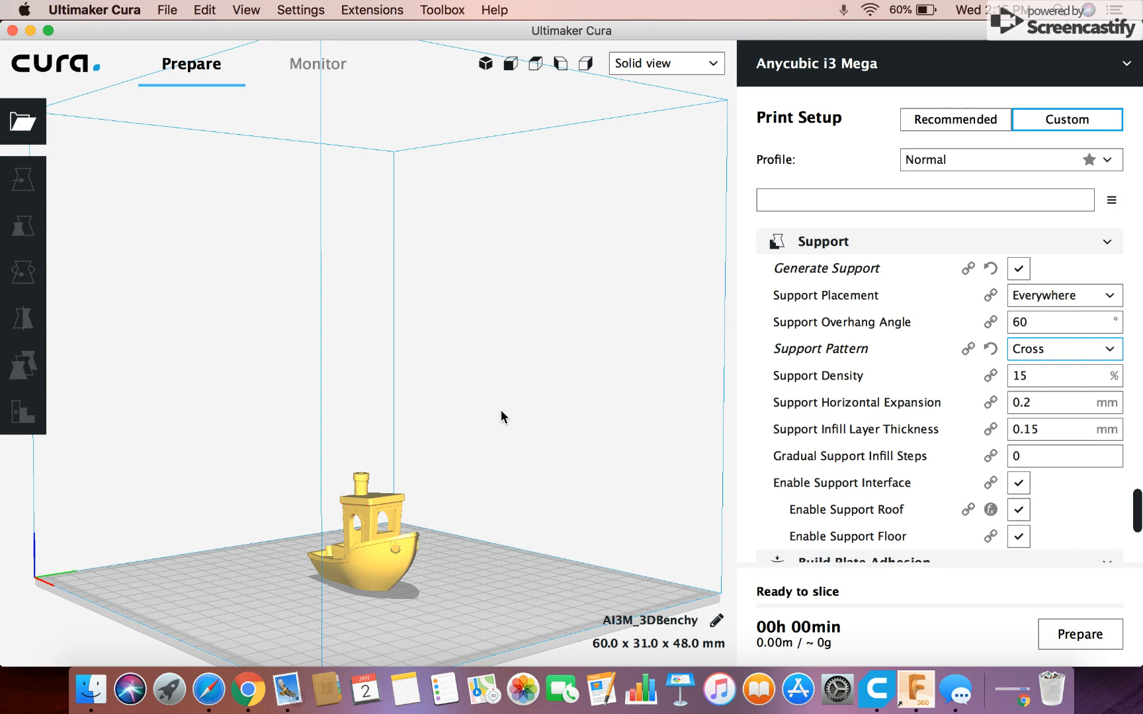
{"action": "mouse_move", "coordinate": [328, 549]}
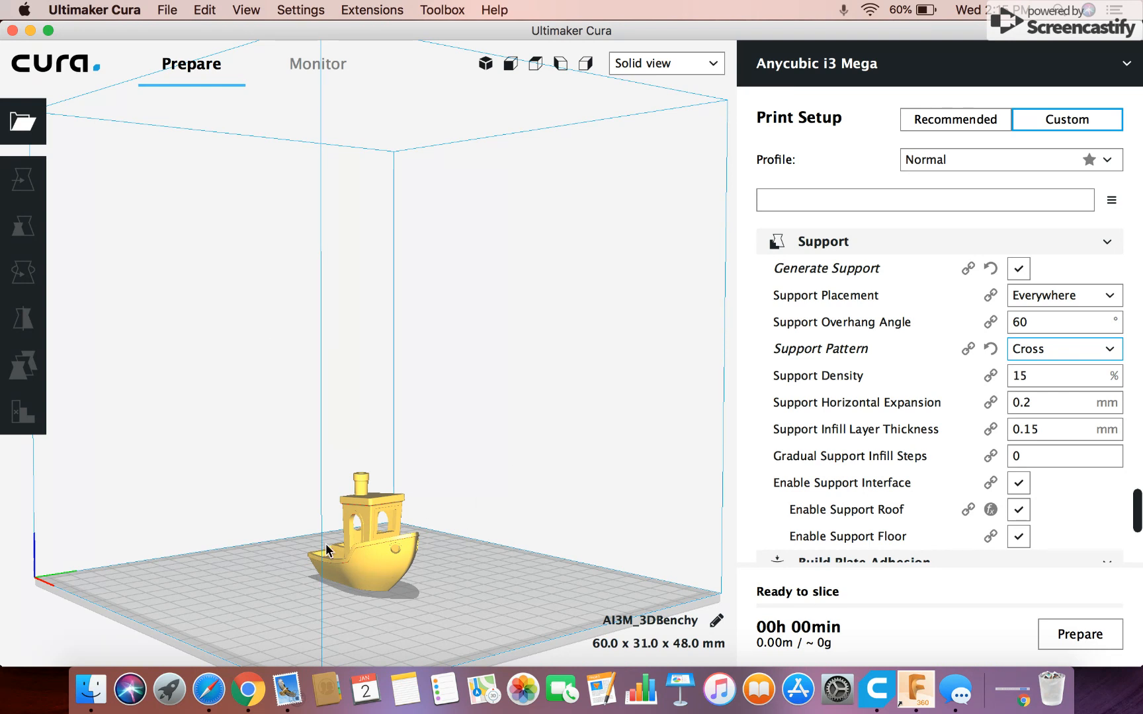
{"action": "mouse_move", "coordinate": [1069, 313]}
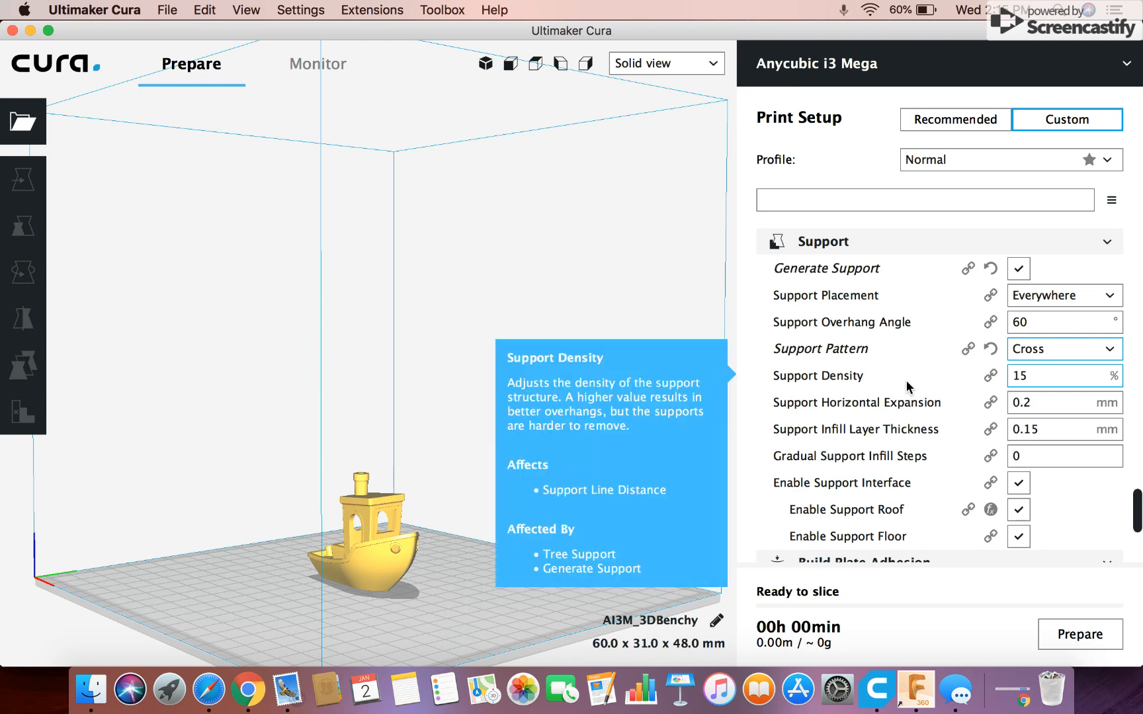
- Set the Build Plate Adhesion Type to Brim, giving 4 mm width and 8 brim lines
{"action": "scroll", "scroll_direction": "down", "scroll_amount": 3}
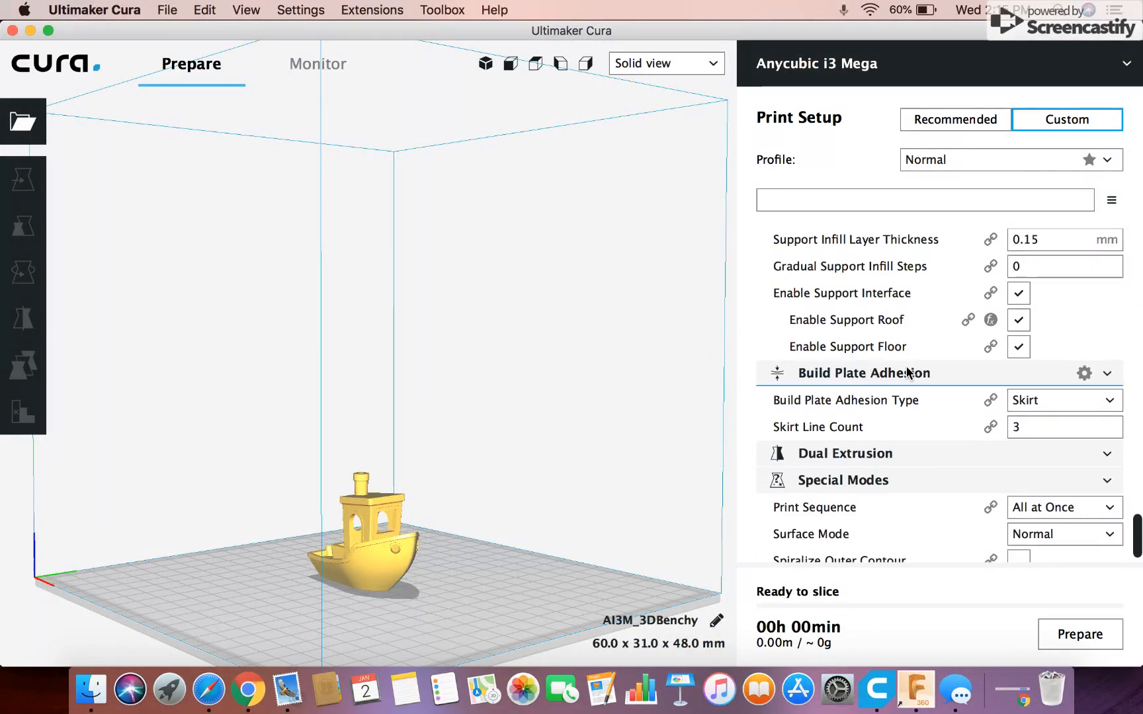
{"action": "scroll", "scroll_direction": "down", "scroll_amount": 3}
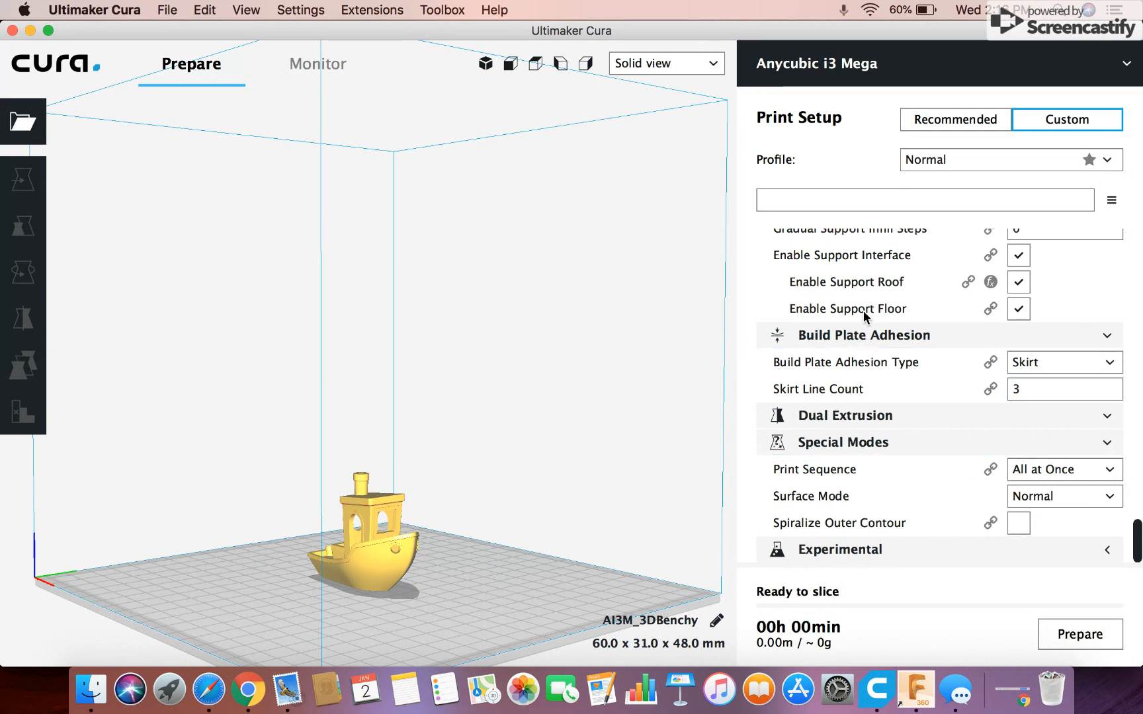
{"action": "left_click", "coordinate": [1063, 363]}
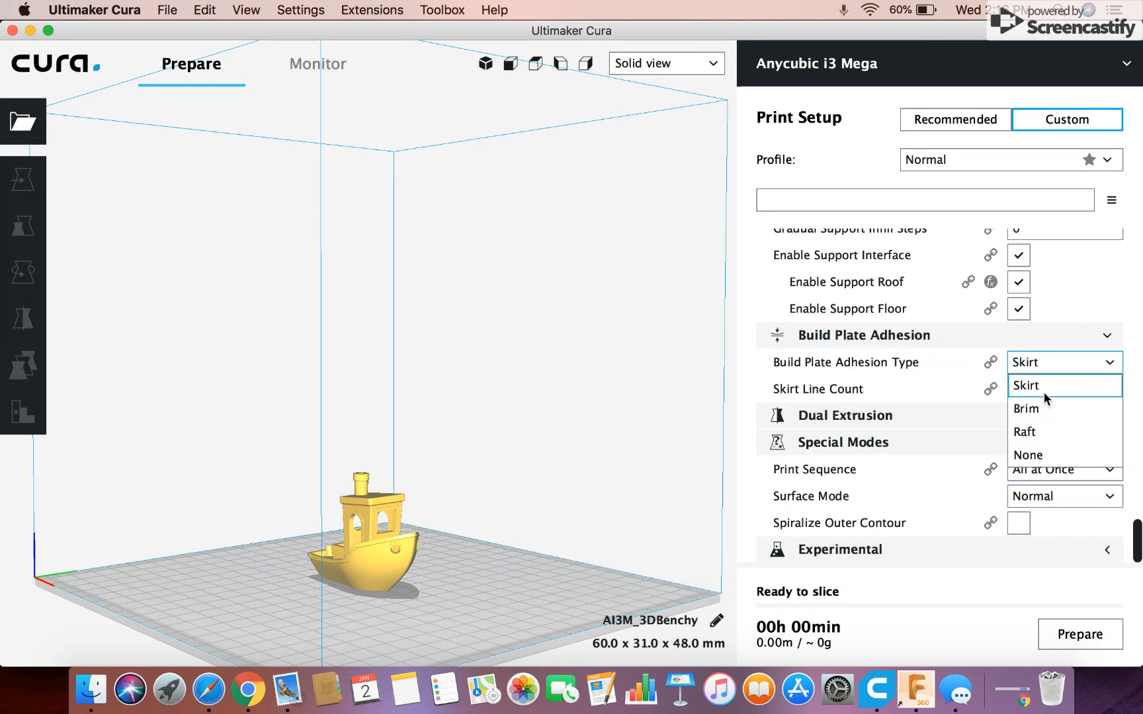
{"action": "left_click", "coordinate": [1026, 385]}
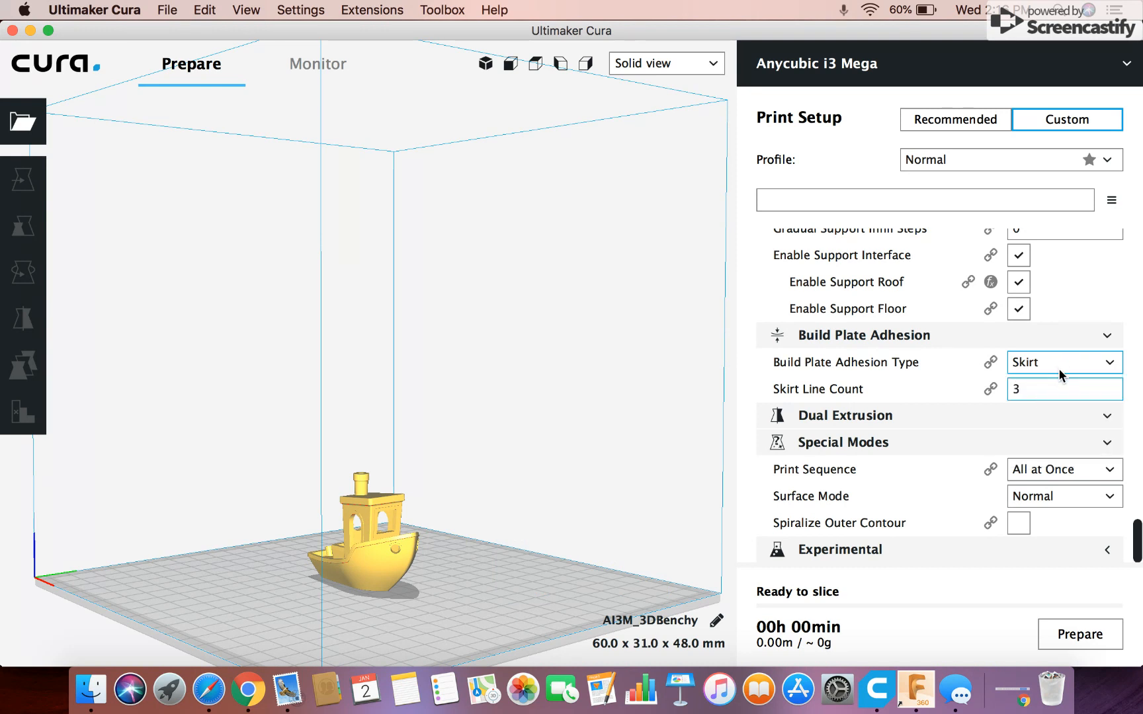
{"action": "left_click", "coordinate": [1063, 363]}
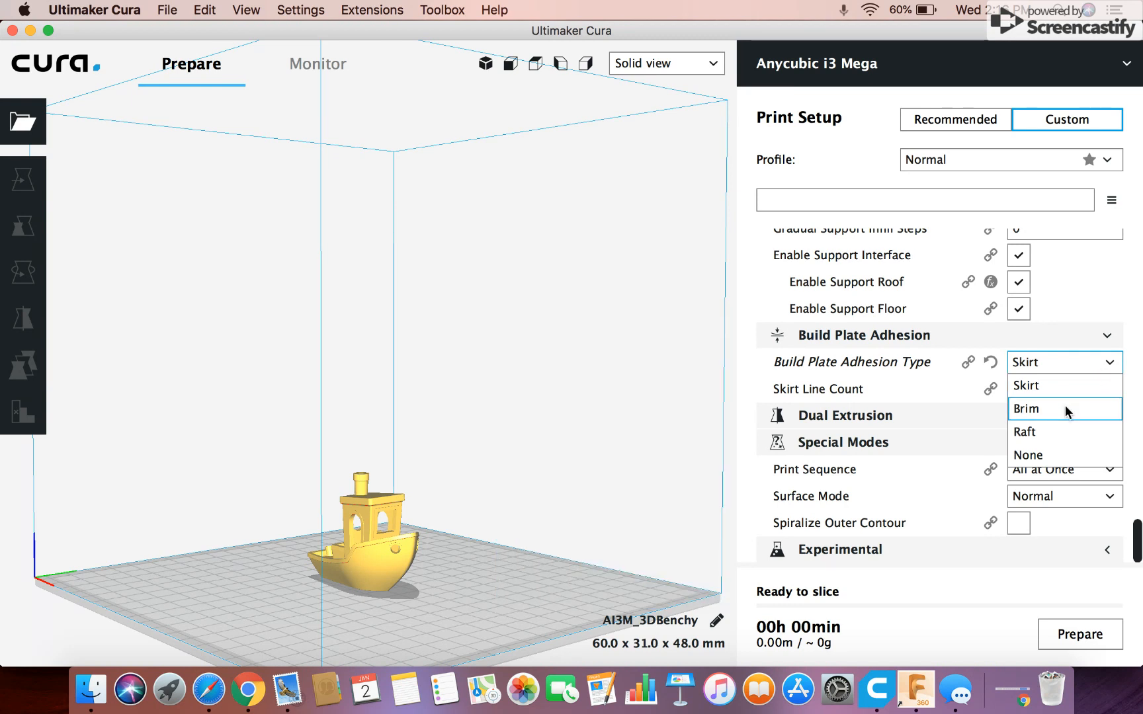
{"action": "left_click", "coordinate": [1027, 408]}
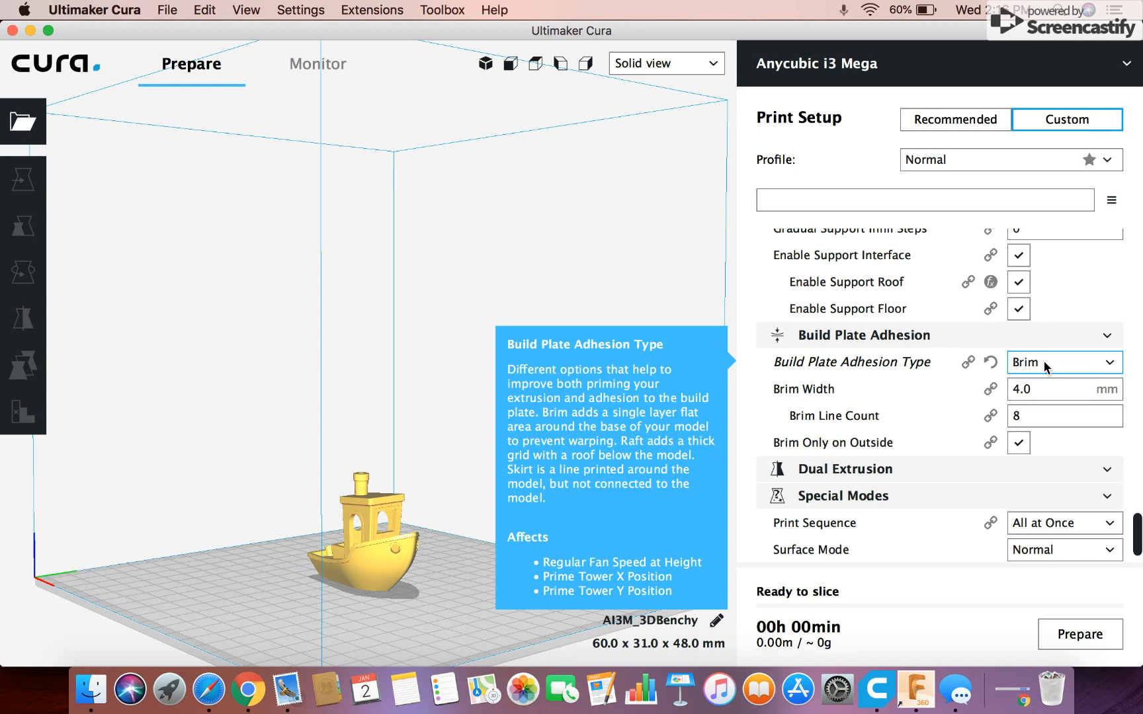
- Switch the adhesion type to Skirt, then to Raft
{"action": "left_click", "coordinate": [1063, 362]}
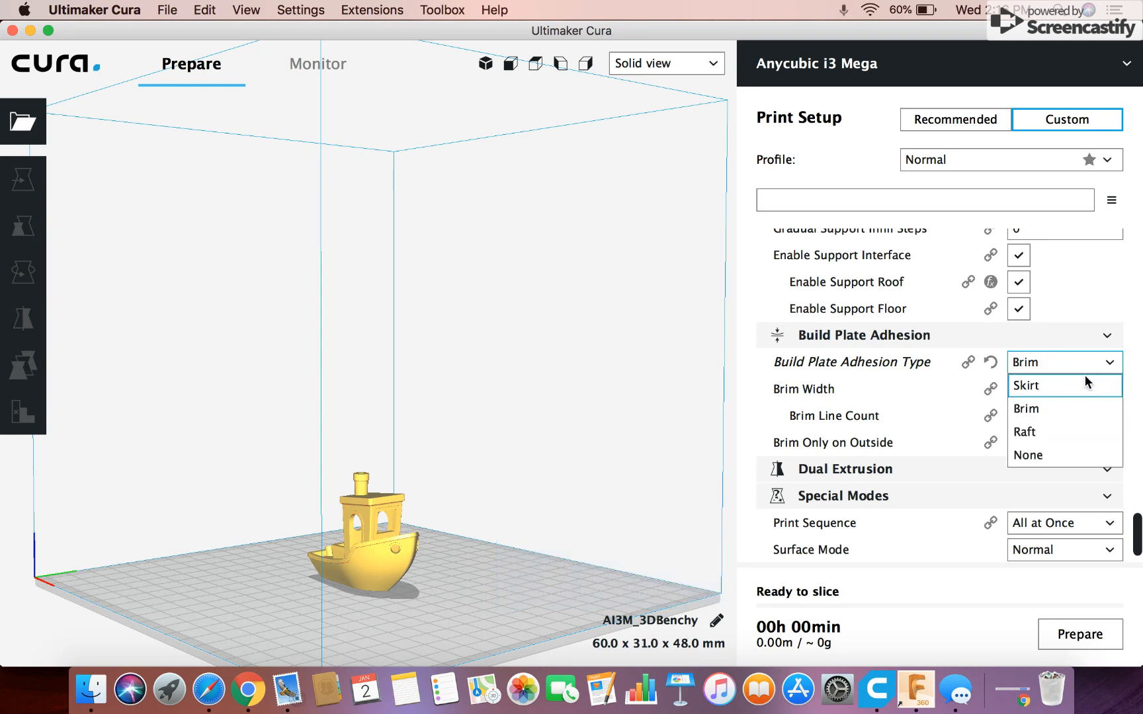
{"action": "left_click", "coordinate": [1025, 385]}
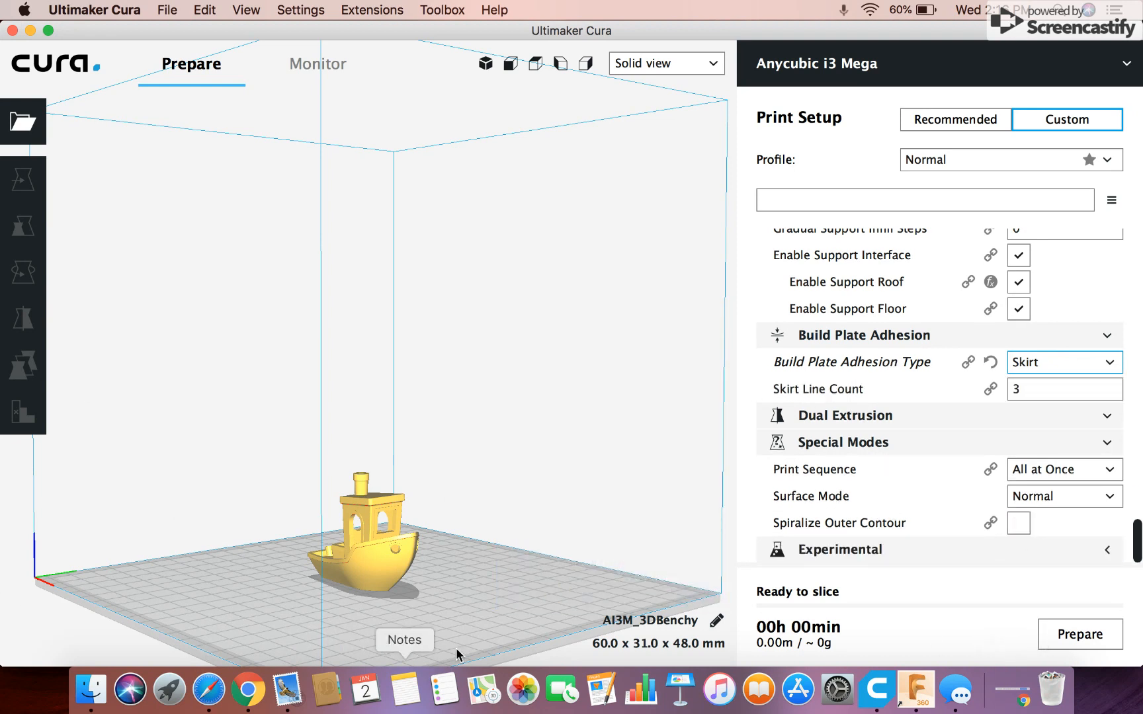
{"action": "mouse_move", "coordinate": [1036, 440]}
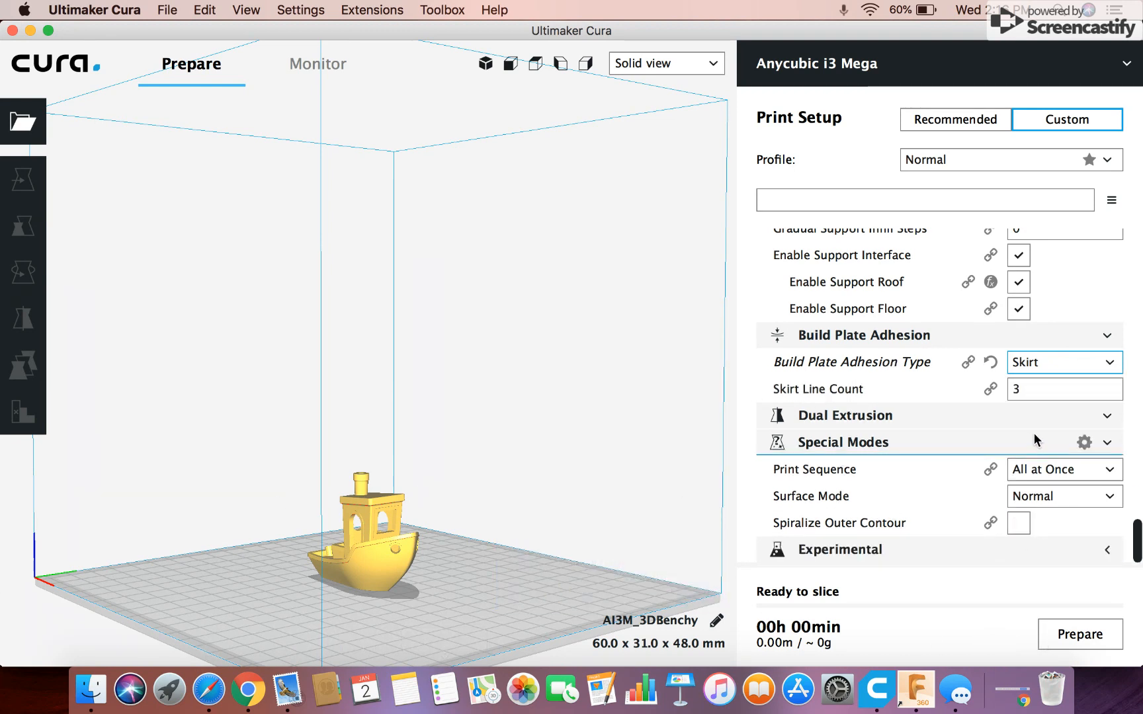
{"action": "left_click", "coordinate": [1063, 363]}
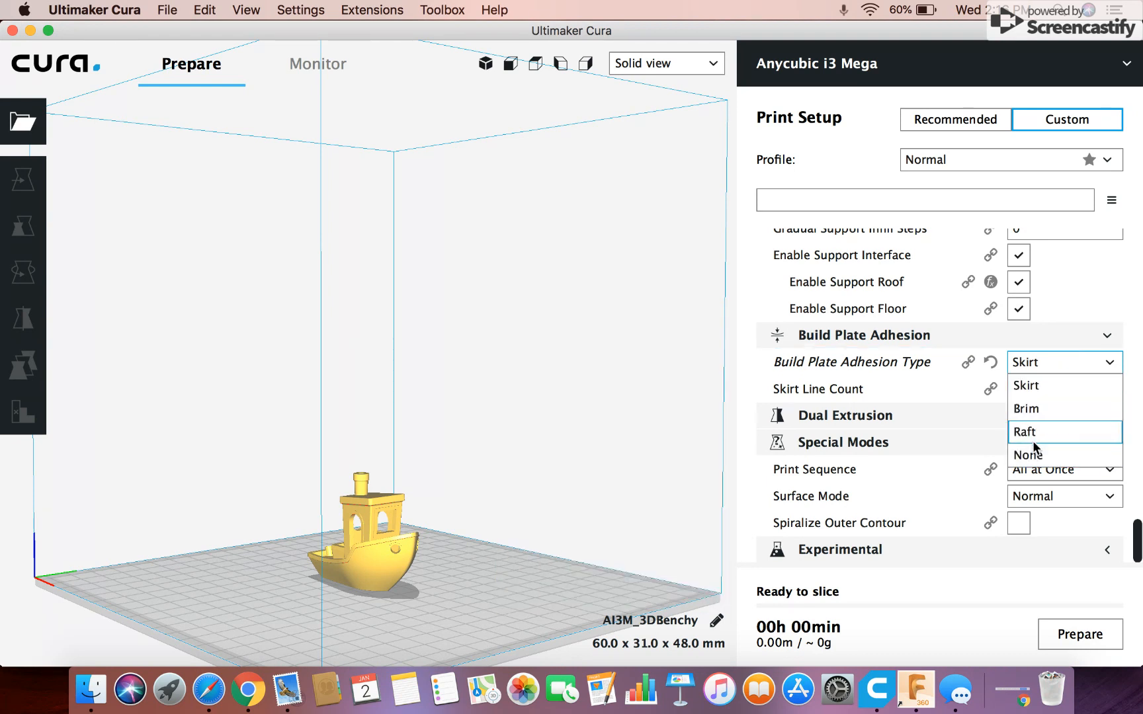
{"action": "mouse_move", "coordinate": [1028, 455]}
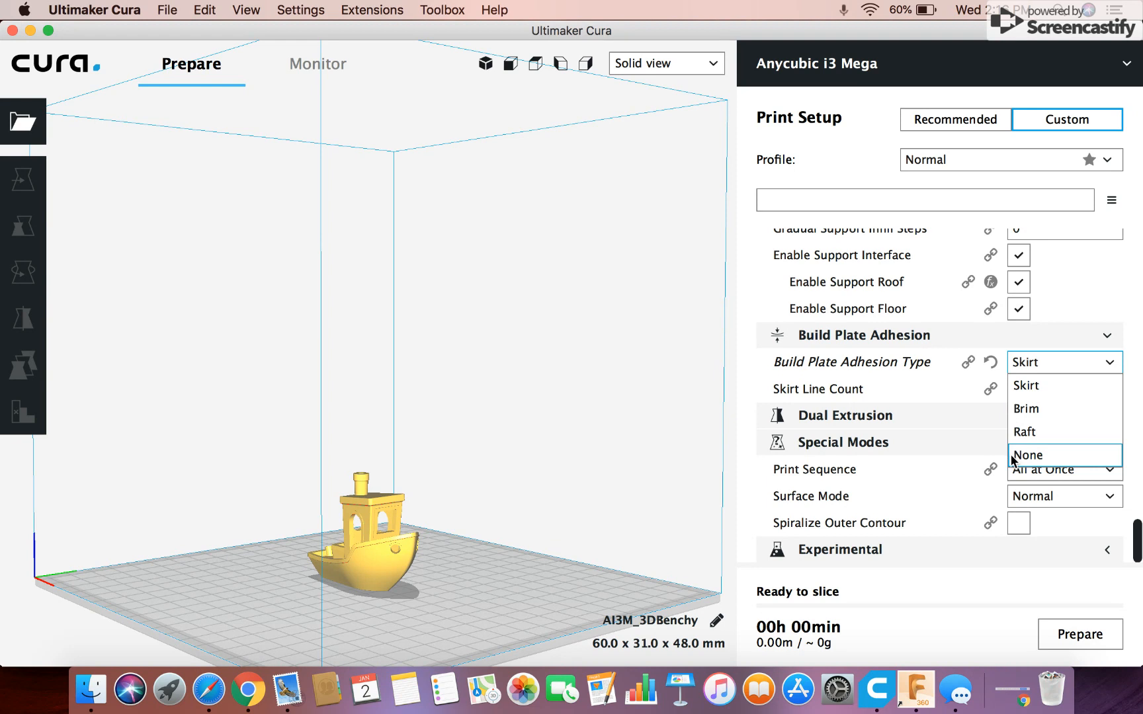
{"action": "mouse_move", "coordinate": [1028, 432]}
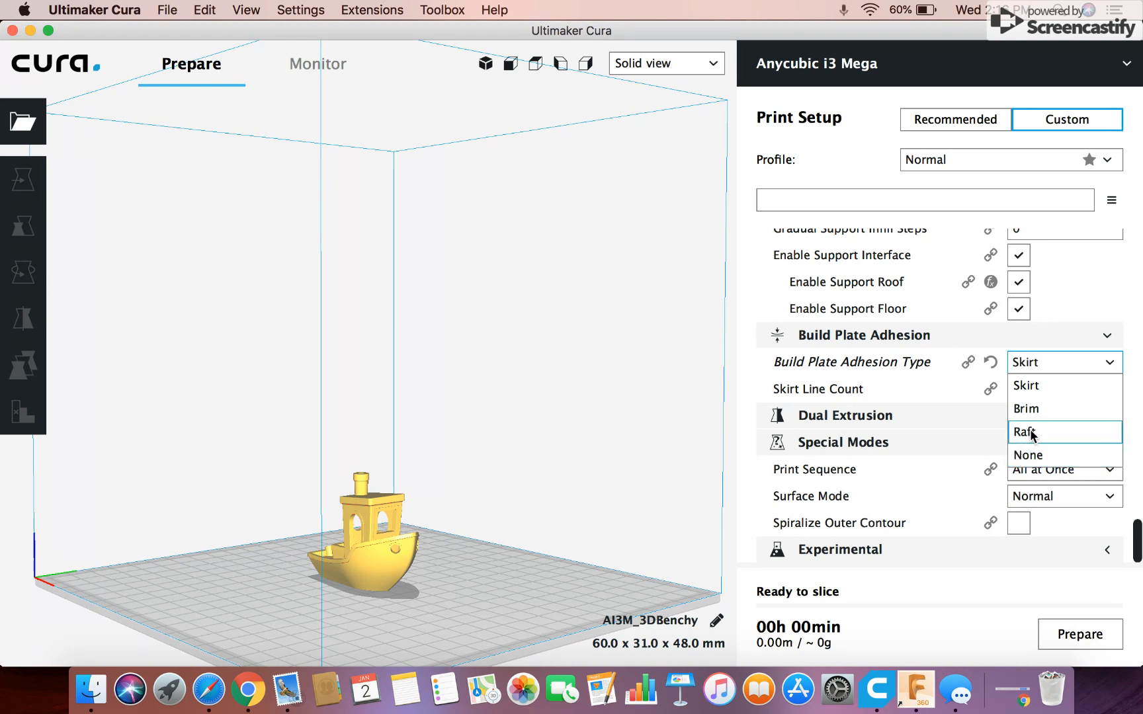
{"action": "left_click", "coordinate": [1026, 431]}
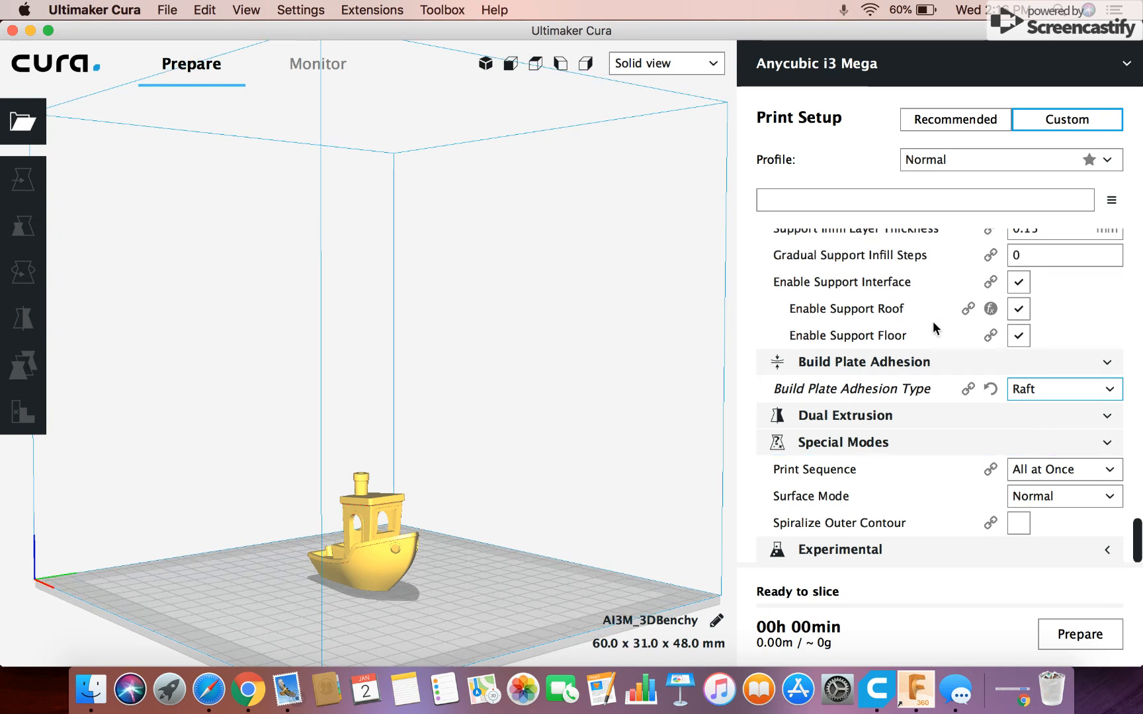
- Return the adhesion type to Brim with 4 mm width and 8 lines
{"action": "left_click", "coordinate": [1063, 388]}
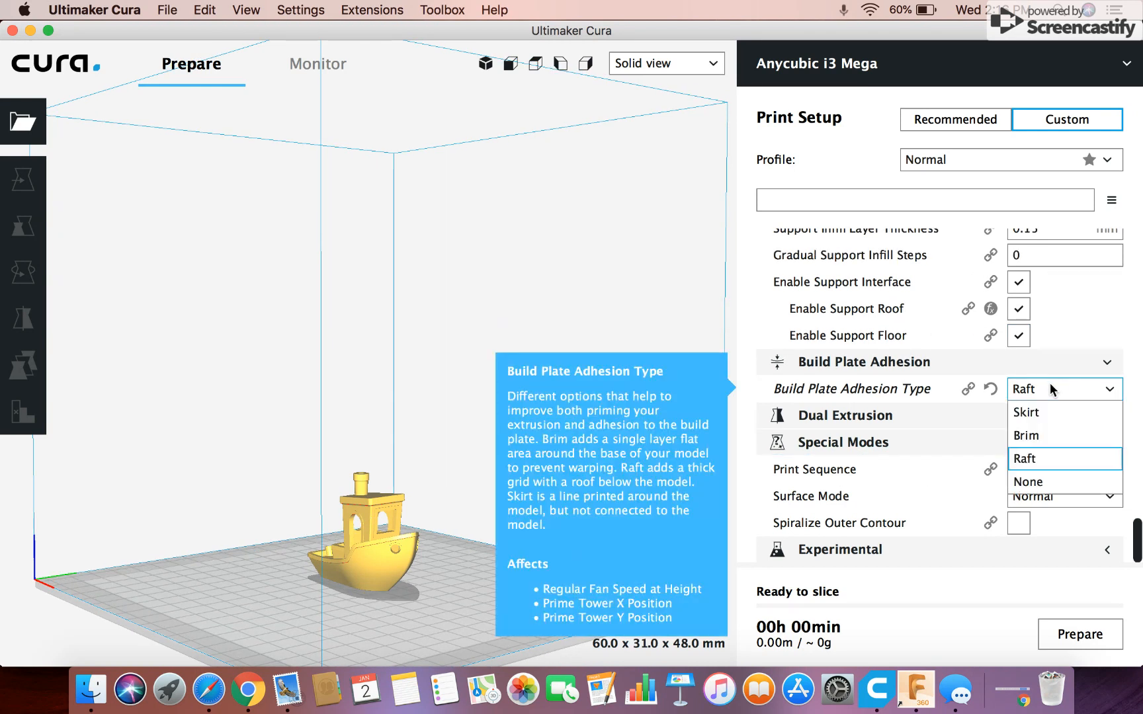
{"action": "left_click", "coordinate": [1027, 435]}
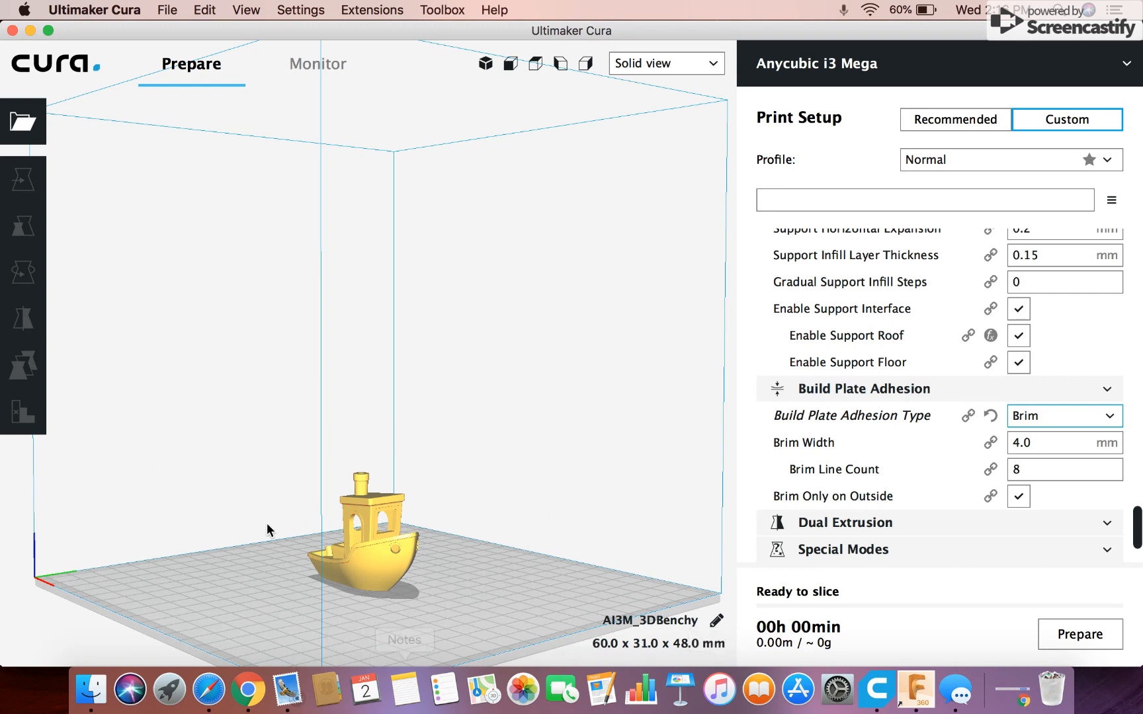
{"action": "left_click", "coordinate": [1064, 415]}
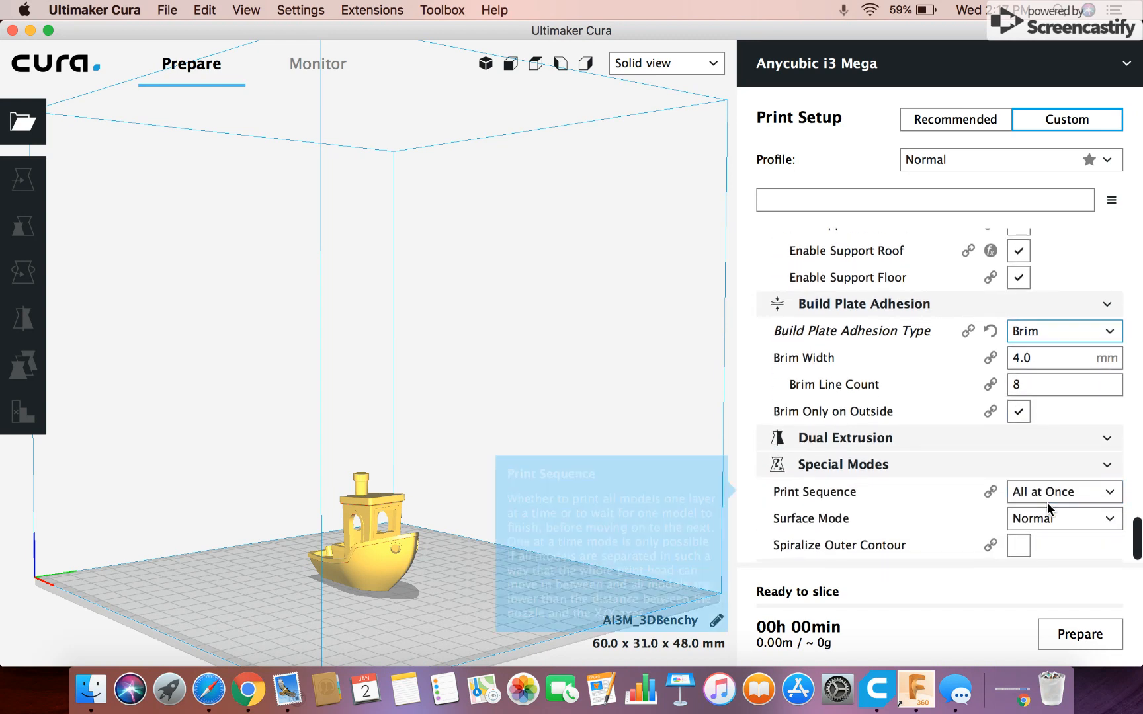
{"action": "scroll", "scroll_direction": "down", "scroll_amount": 3}
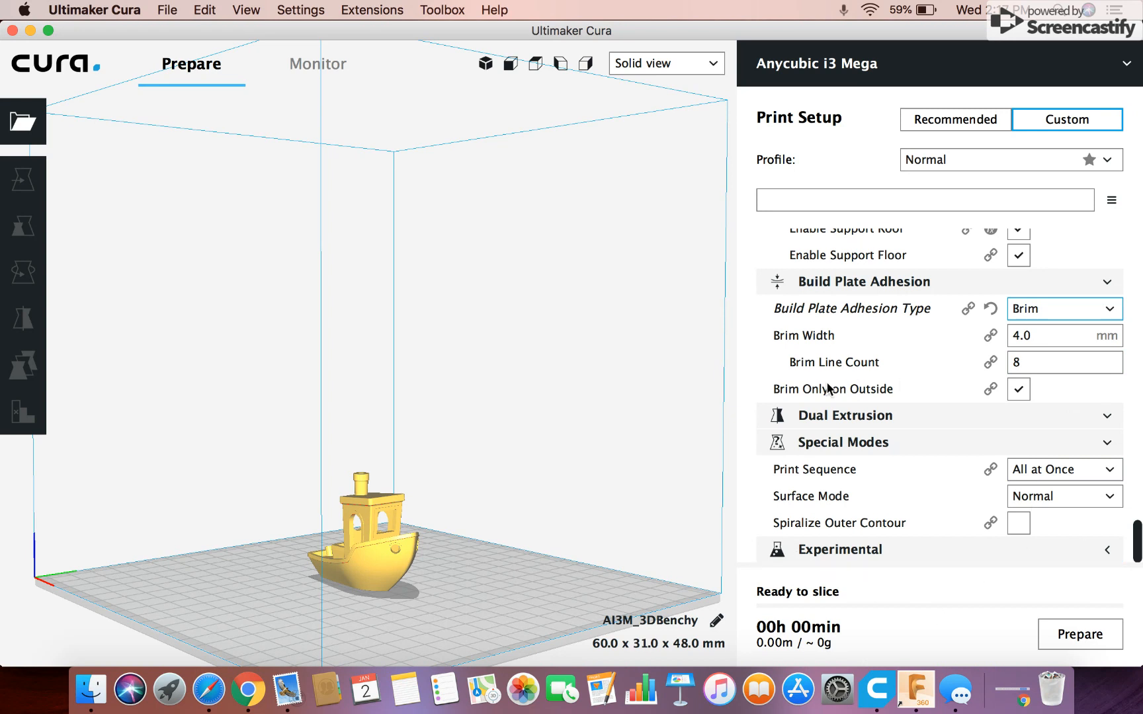
{"action": "mouse_move", "coordinate": [821, 489]}
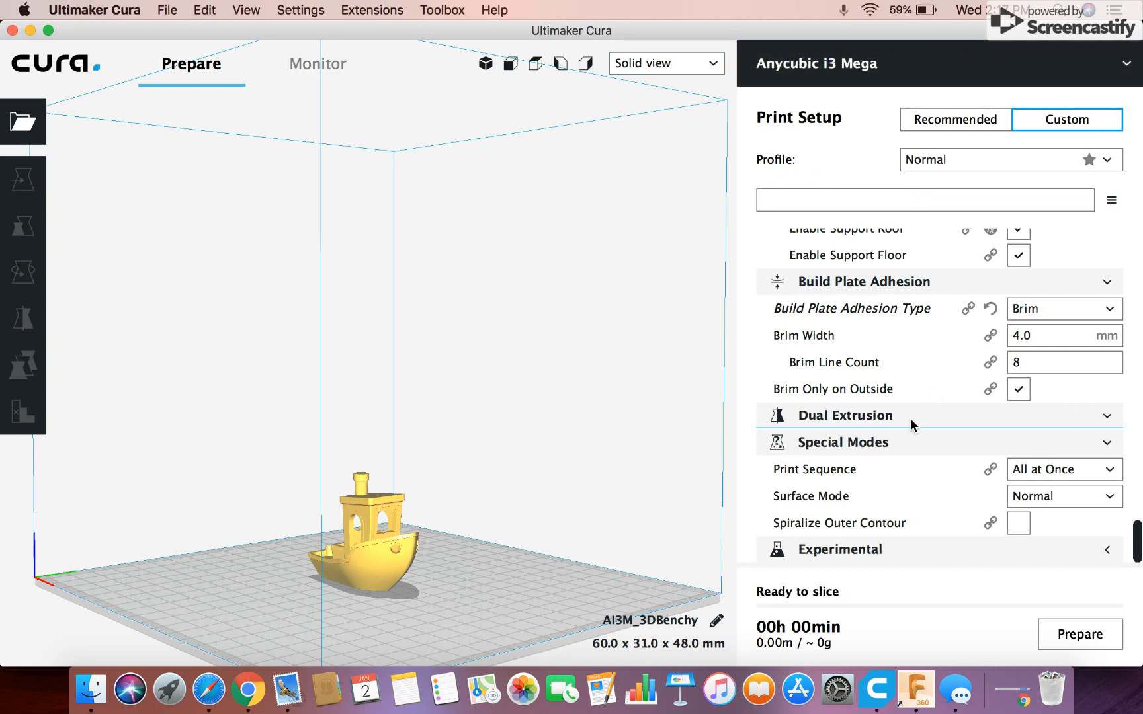
{"action": "mouse_move", "coordinate": [956, 77]}
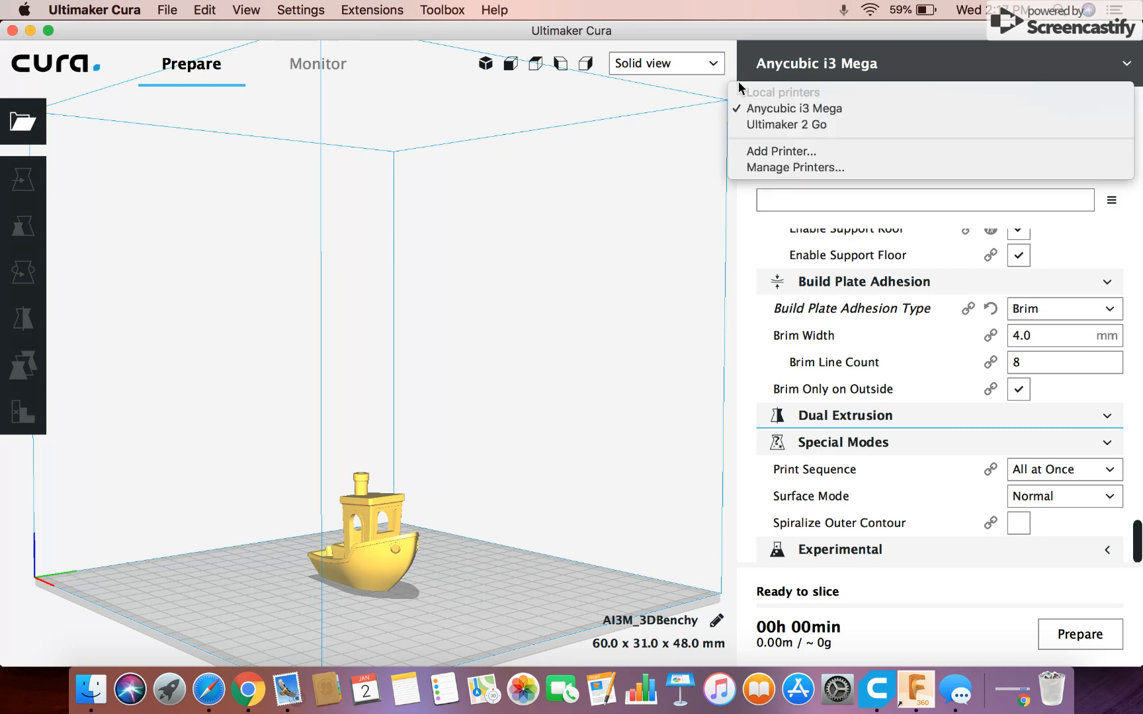
{"action": "mouse_move", "coordinate": [781, 151]}
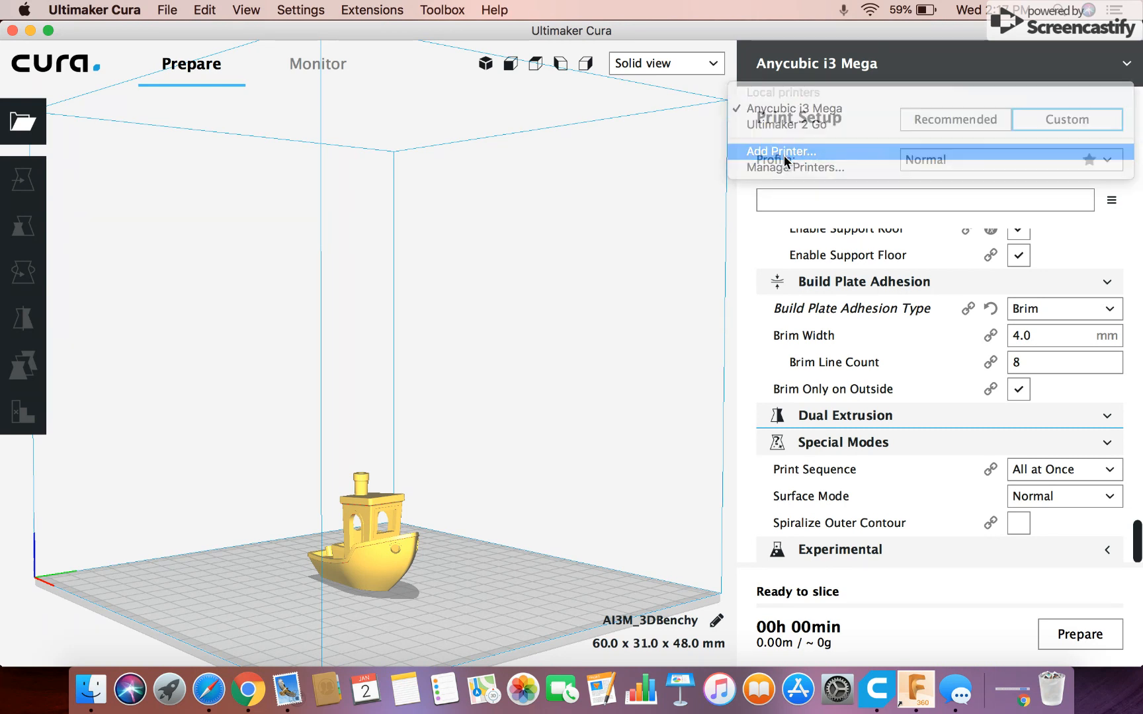
{"action": "left_click", "coordinate": [780, 151]}
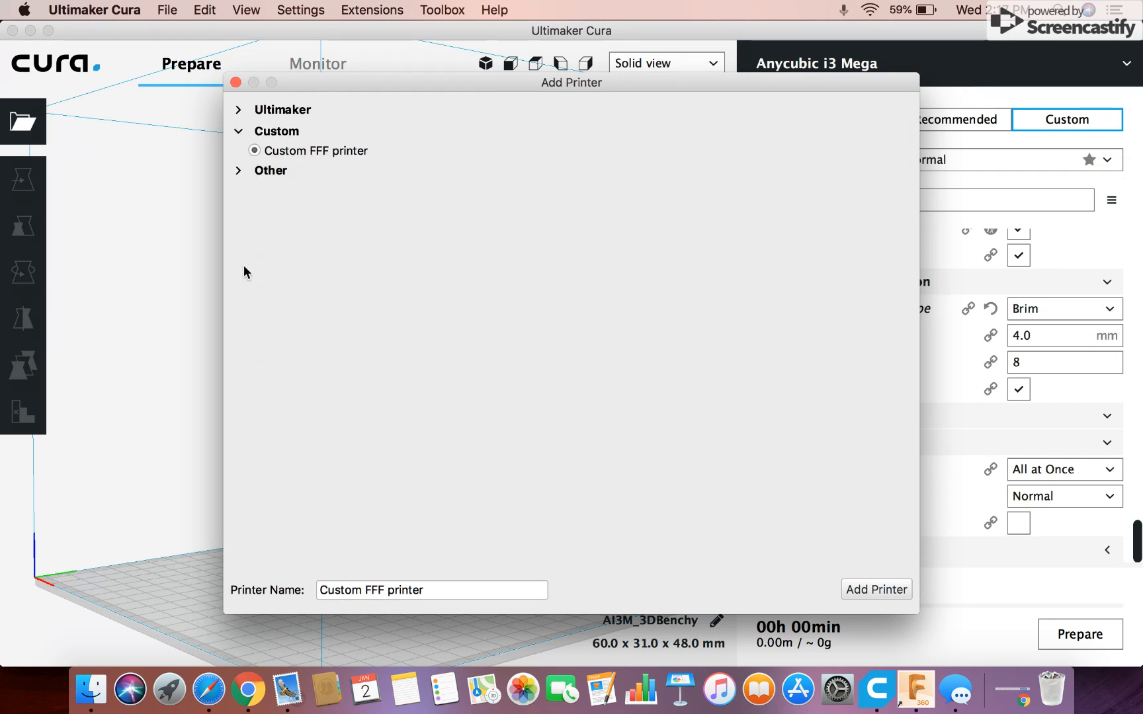
{"action": "left_click", "coordinate": [269, 170]}
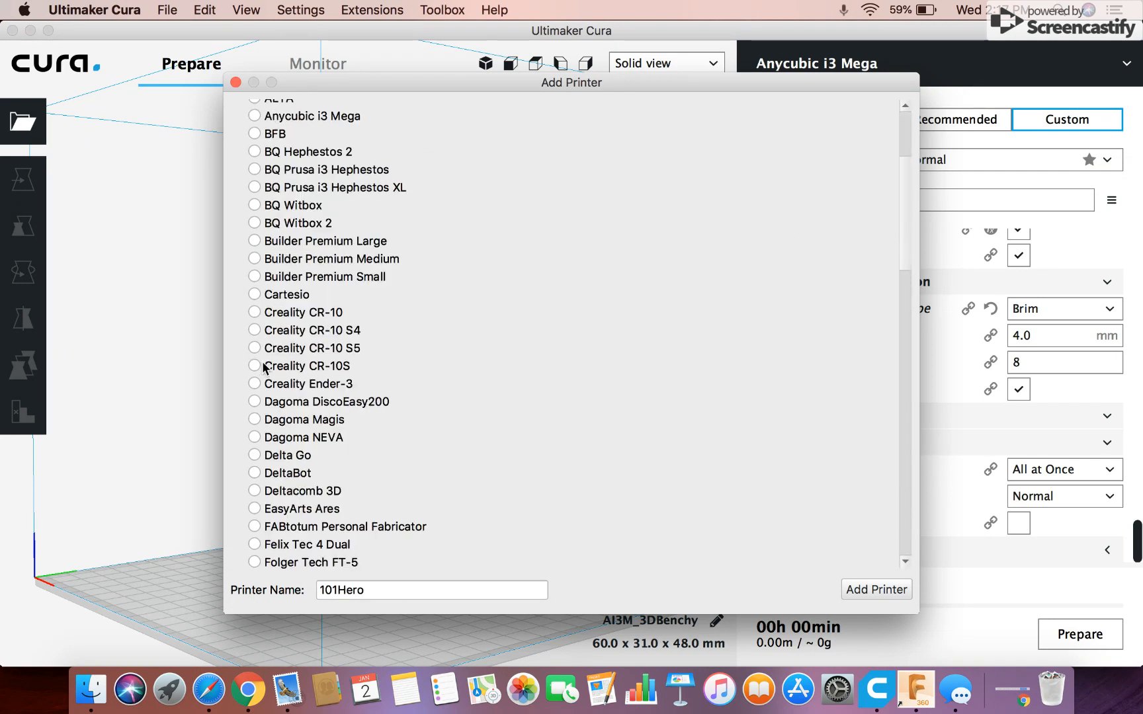
{"action": "scroll", "scroll_direction": "down", "scroll_amount": 3}
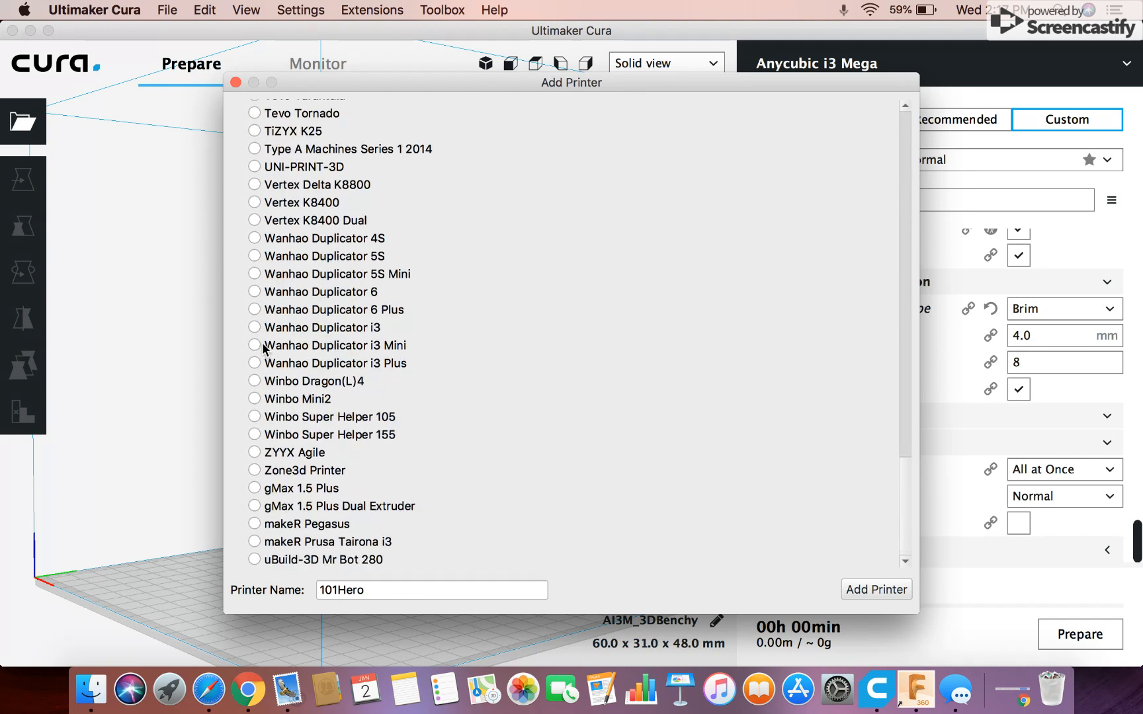
{"action": "left_click", "coordinate": [235, 82]}
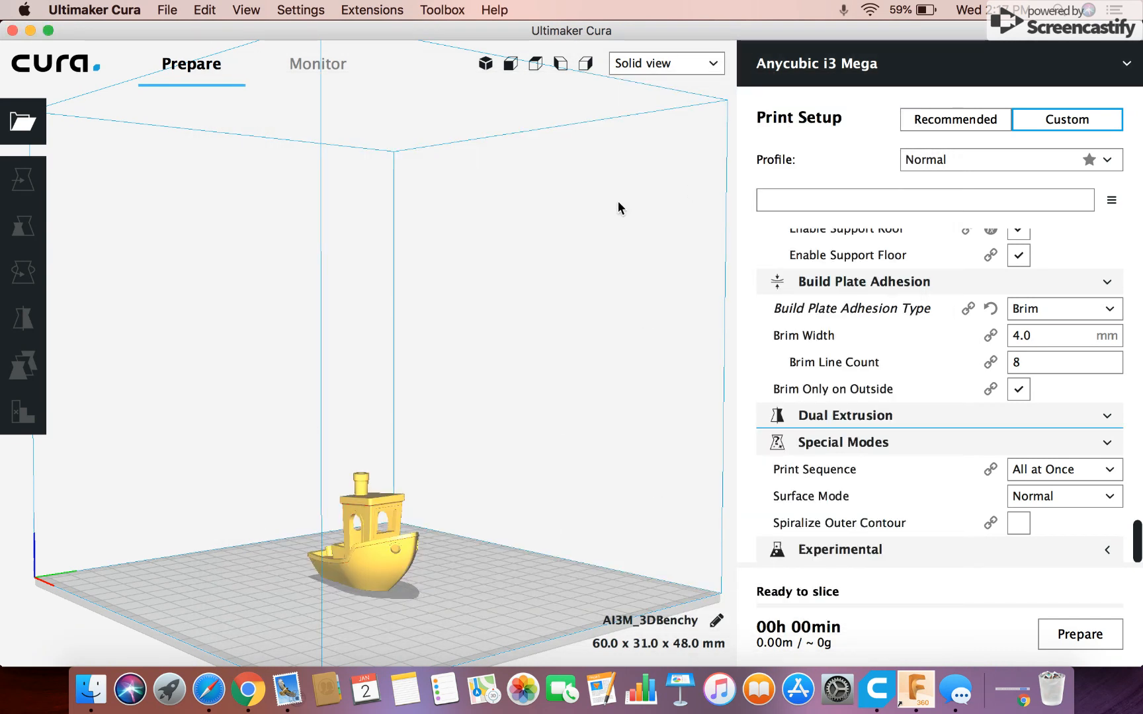
{"action": "mouse_move", "coordinate": [416, 206]}
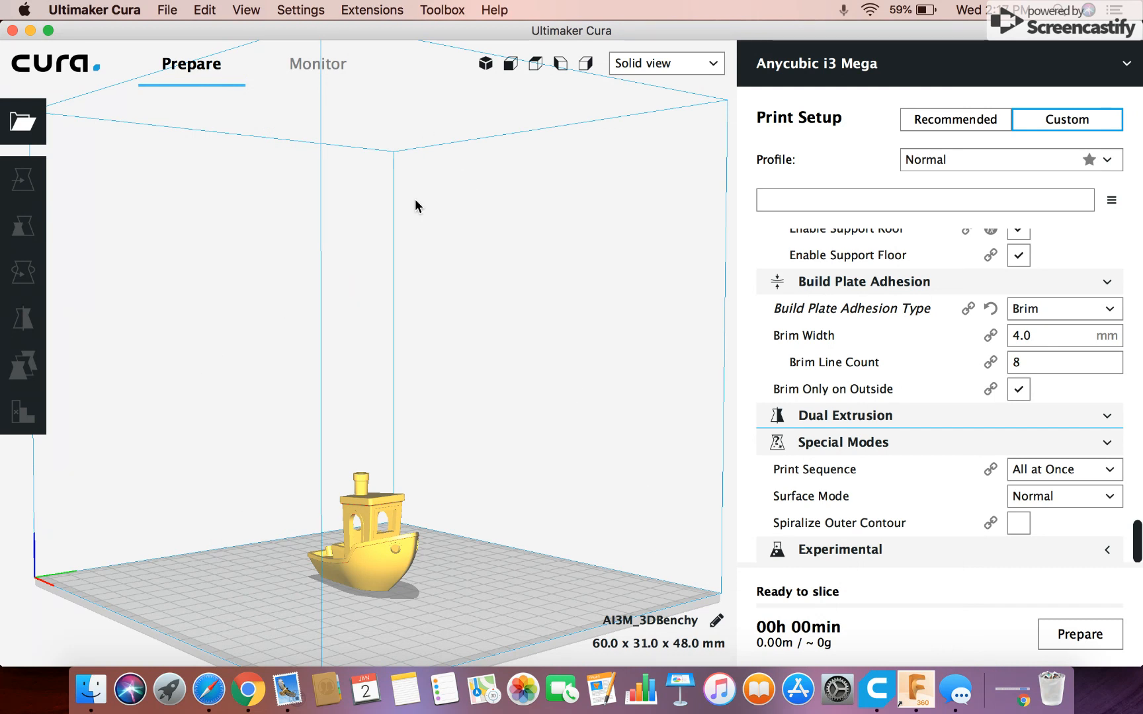
{"action": "scroll", "scroll_direction": "down", "scroll_amount": 3}
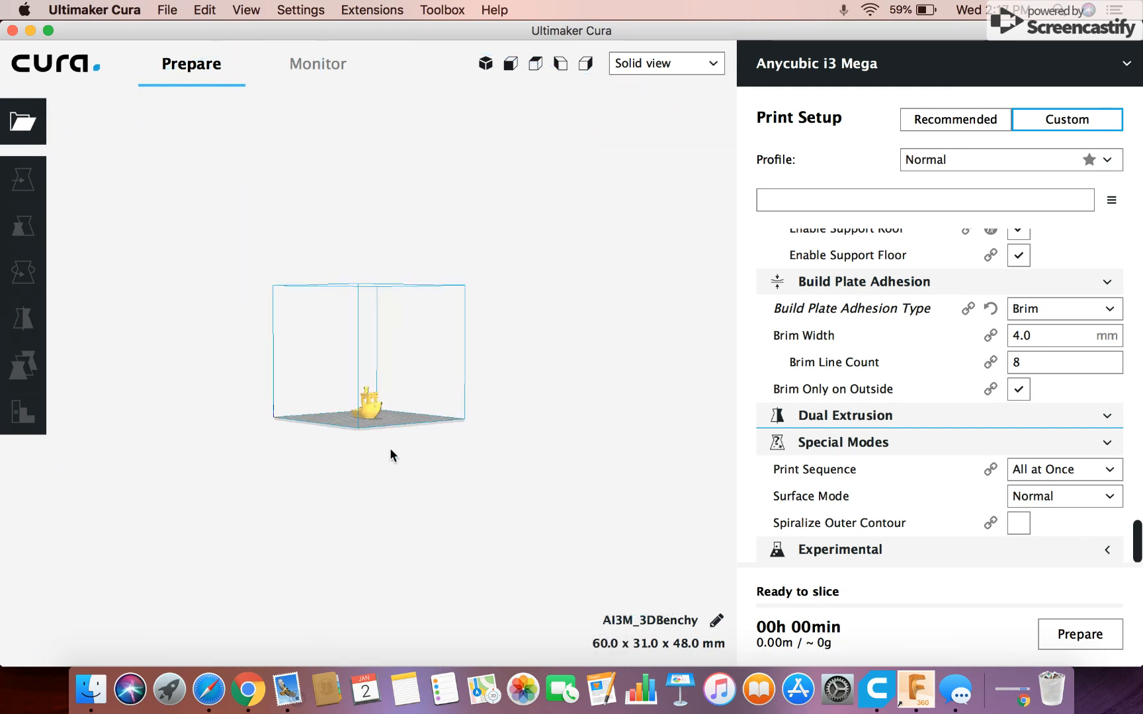
{"action": "mouse_move", "coordinate": [357, 459]}
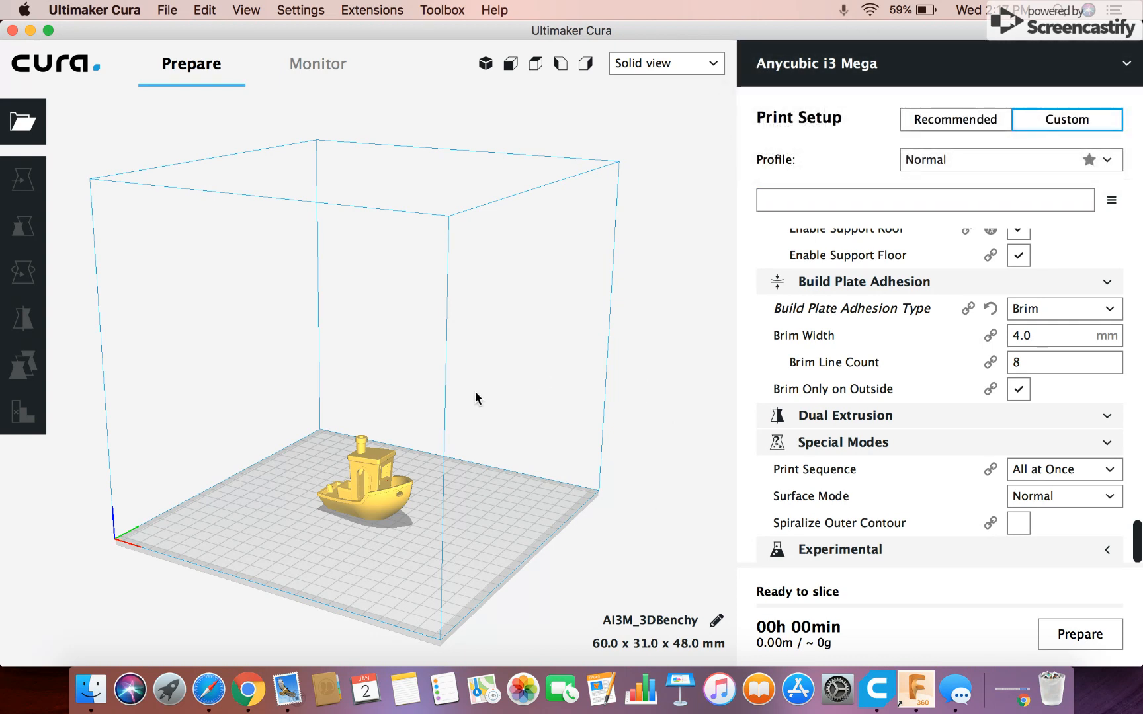
{"action": "mouse_move", "coordinate": [550, 394]}
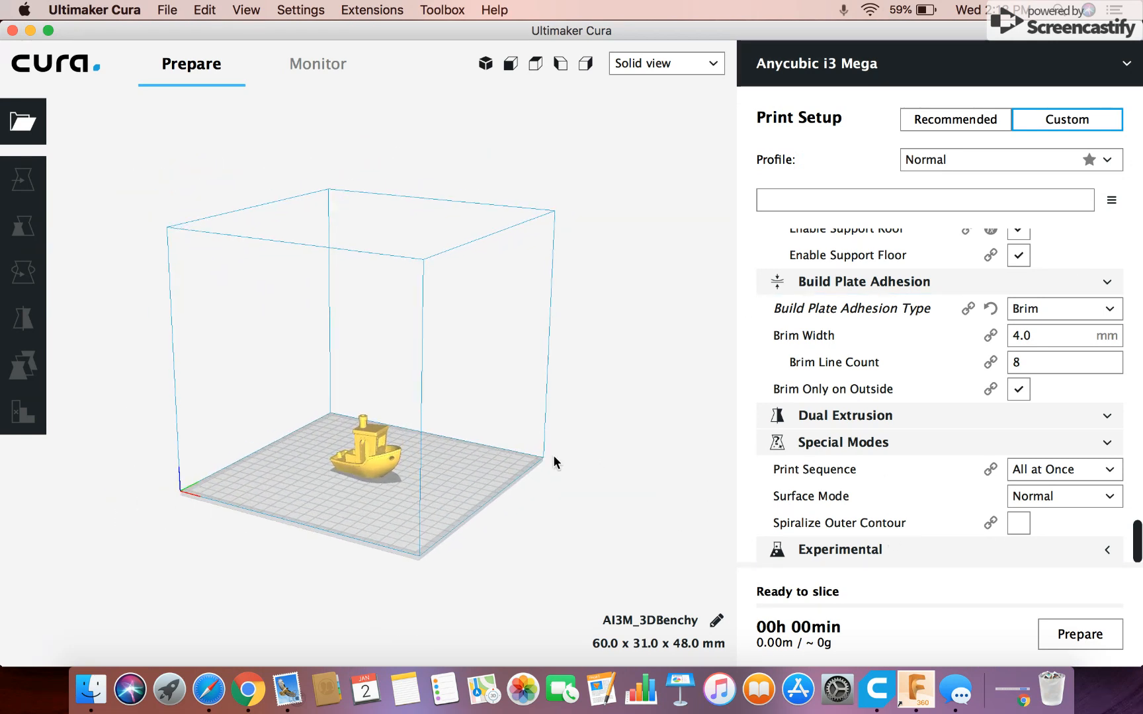
{"action": "left_click_drag", "start_coordinate": [554, 463], "coordinate": [424, 515]}
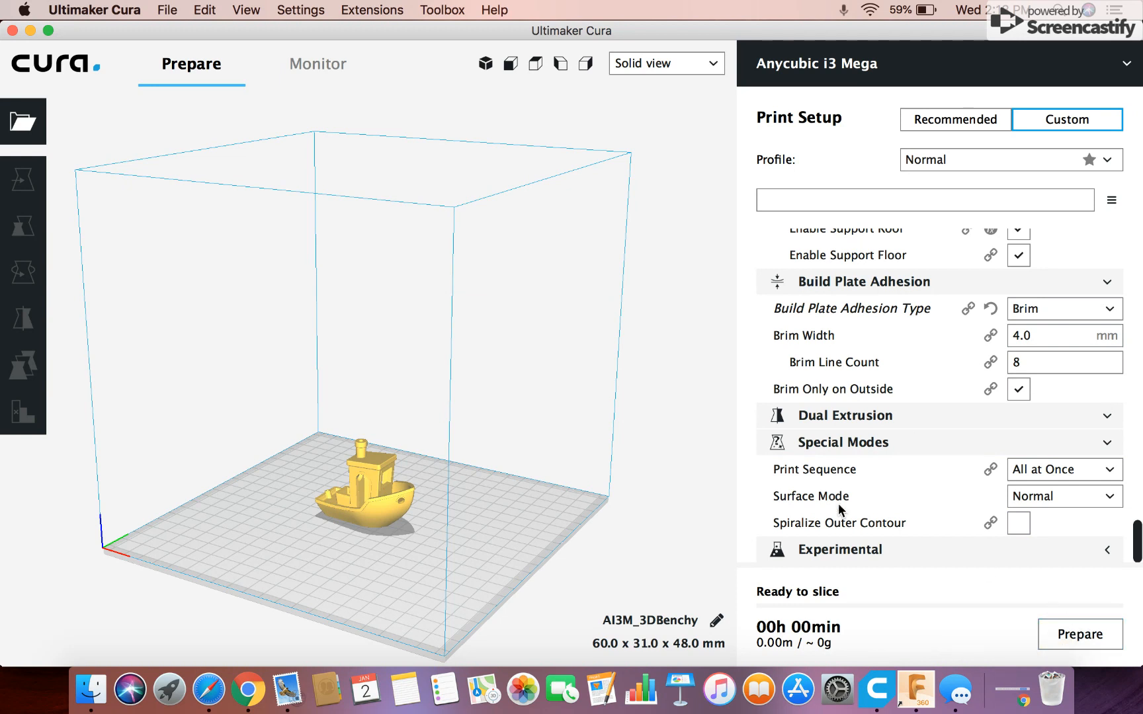
- Slice the Benchy, giving a 3 h 36 min, 5.72 m filament estimate
{"action": "left_click", "coordinate": [1081, 634]}
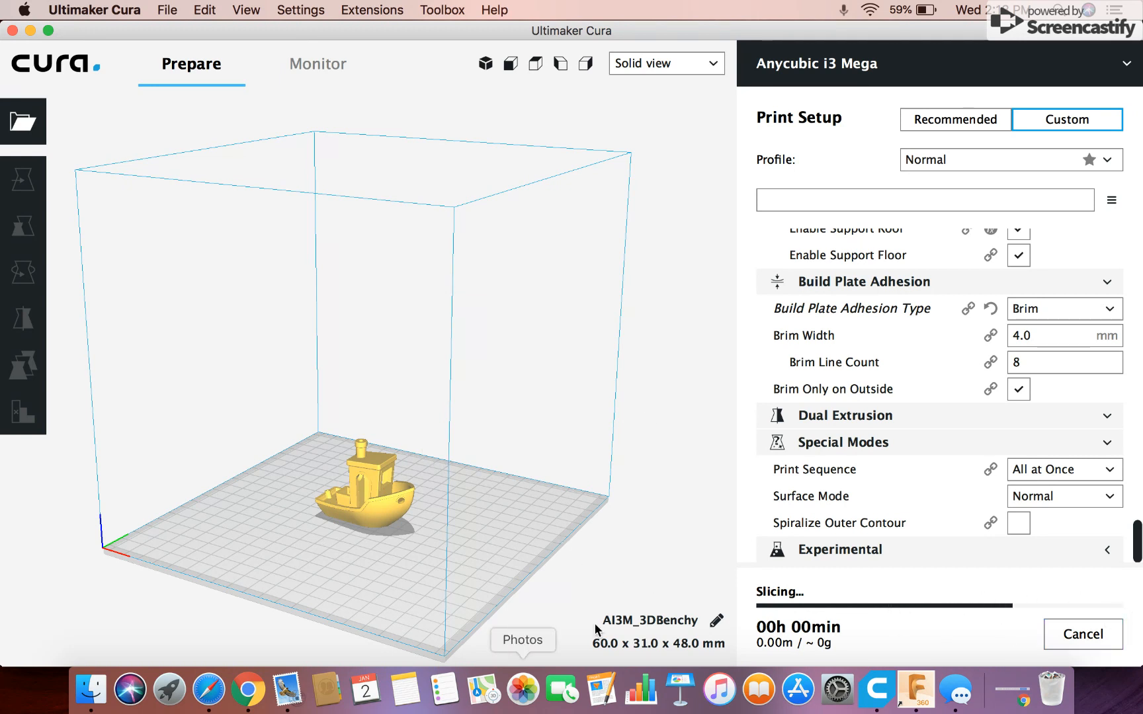
{"action": "mouse_move", "coordinate": [508, 525]}
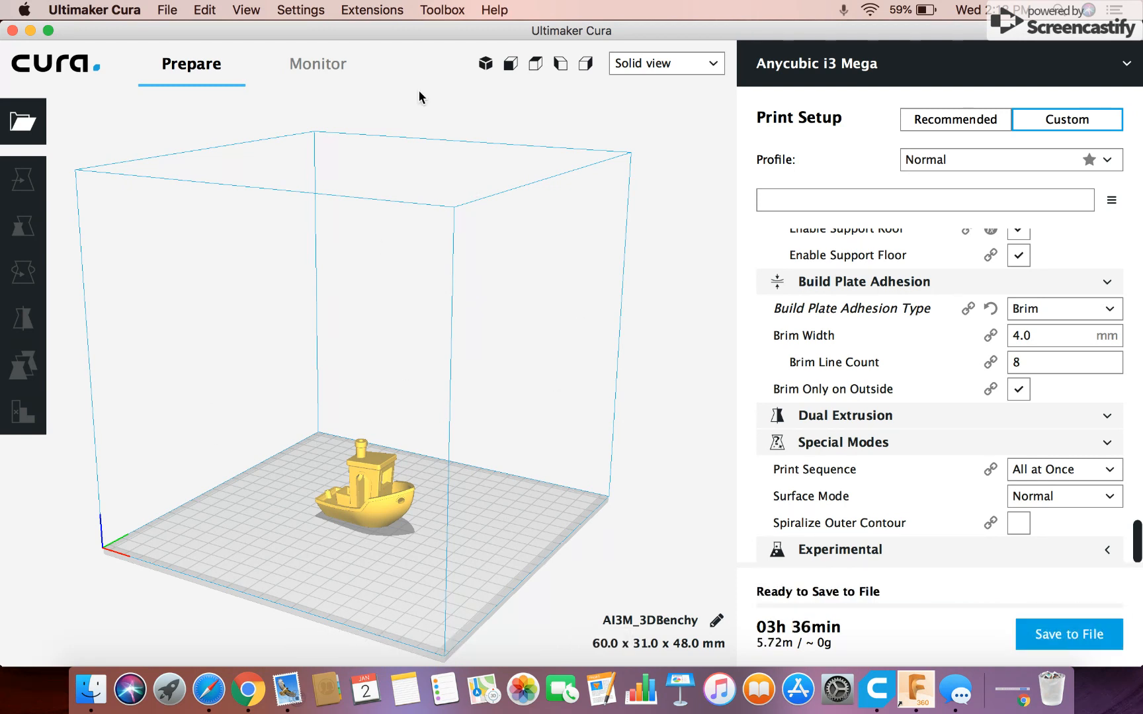
{"action": "mouse_move", "coordinate": [780, 662]}
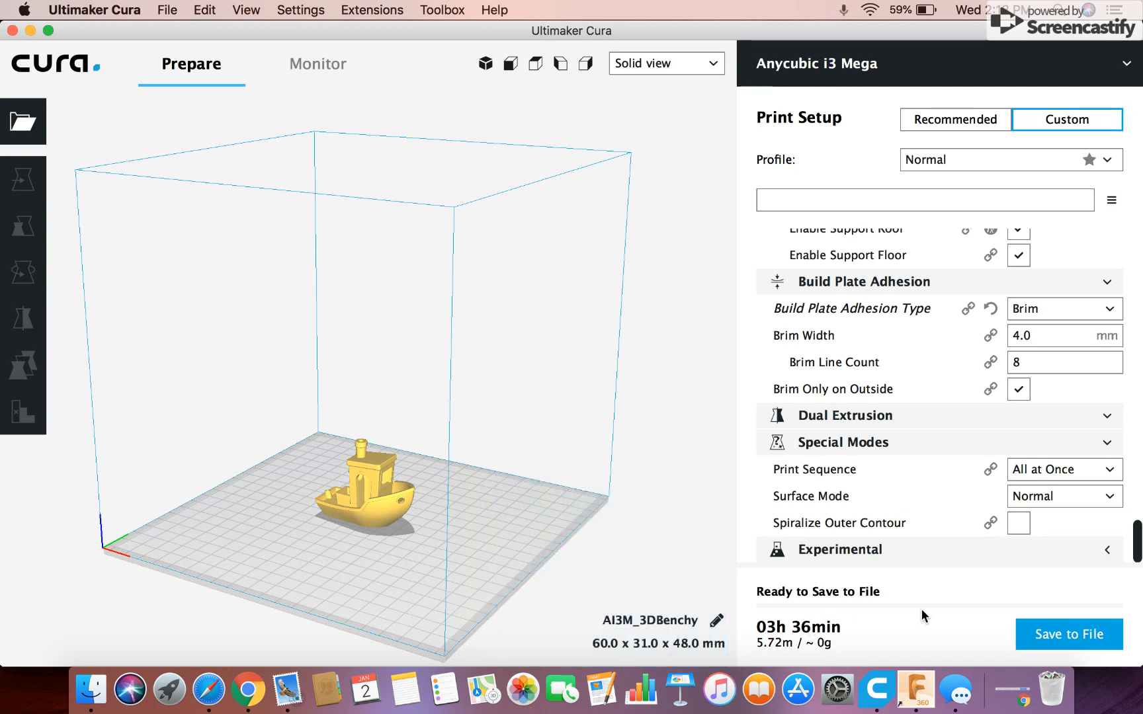
{"action": "mouse_move", "coordinate": [343, 395]}
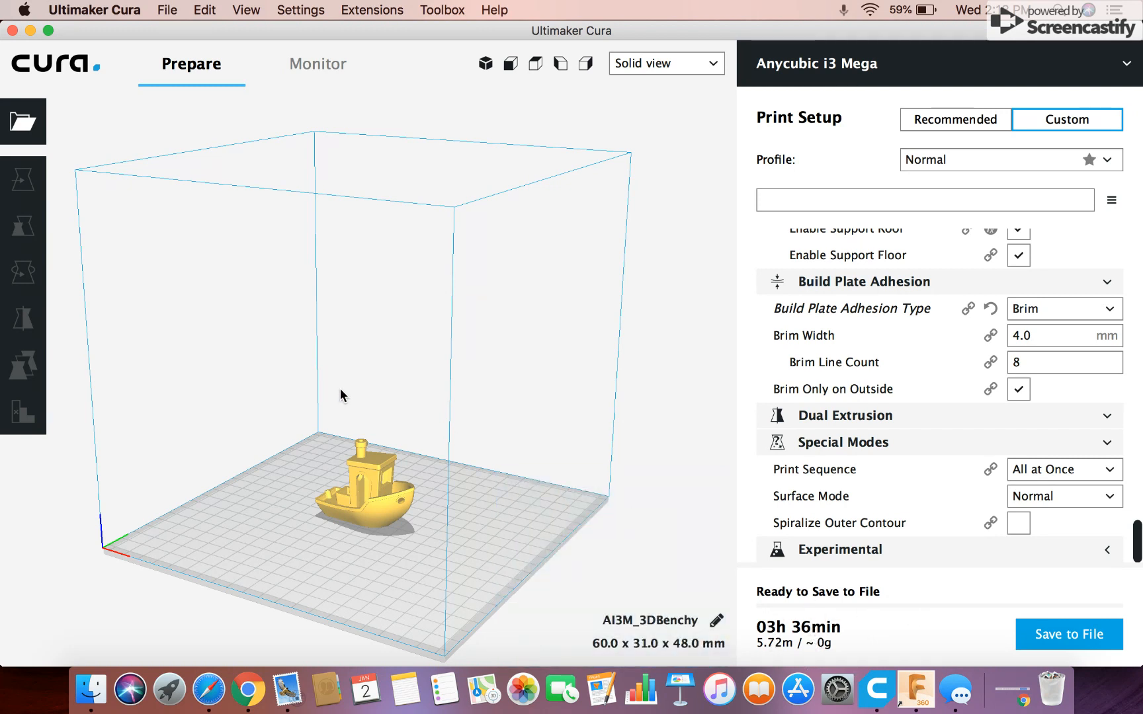
{"action": "left_click", "coordinate": [664, 64]}
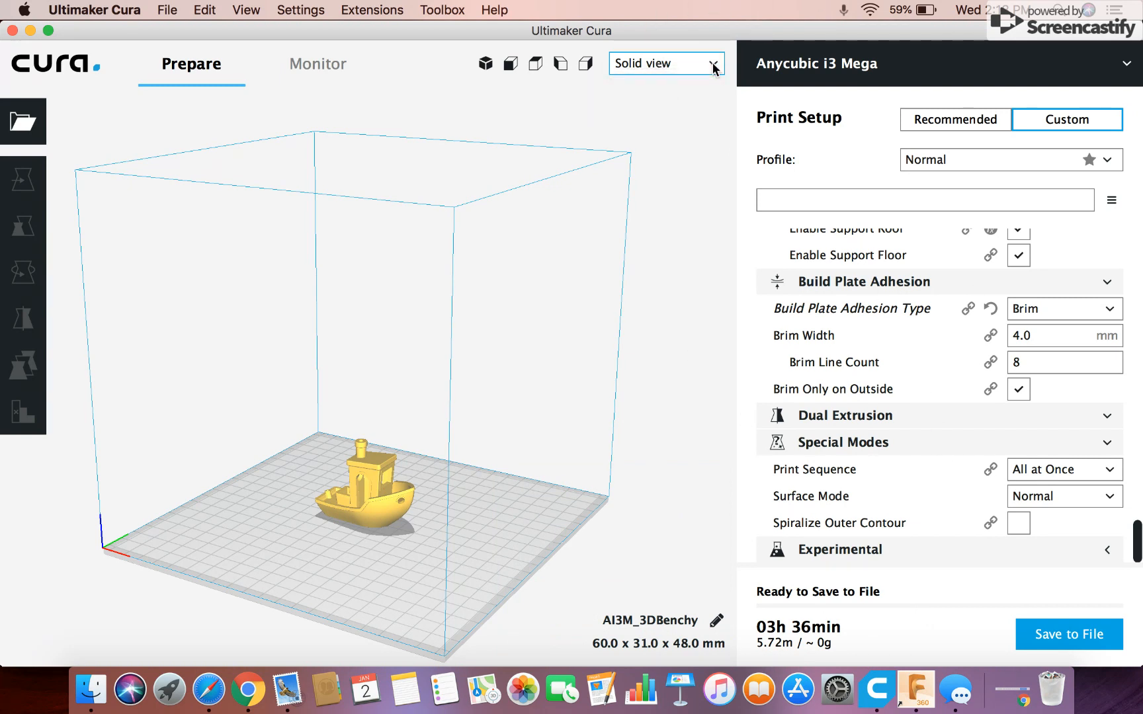
- Switch to Layer view preview and turn off Generate Support for the Benchy
{"action": "left_click", "coordinate": [664, 63]}
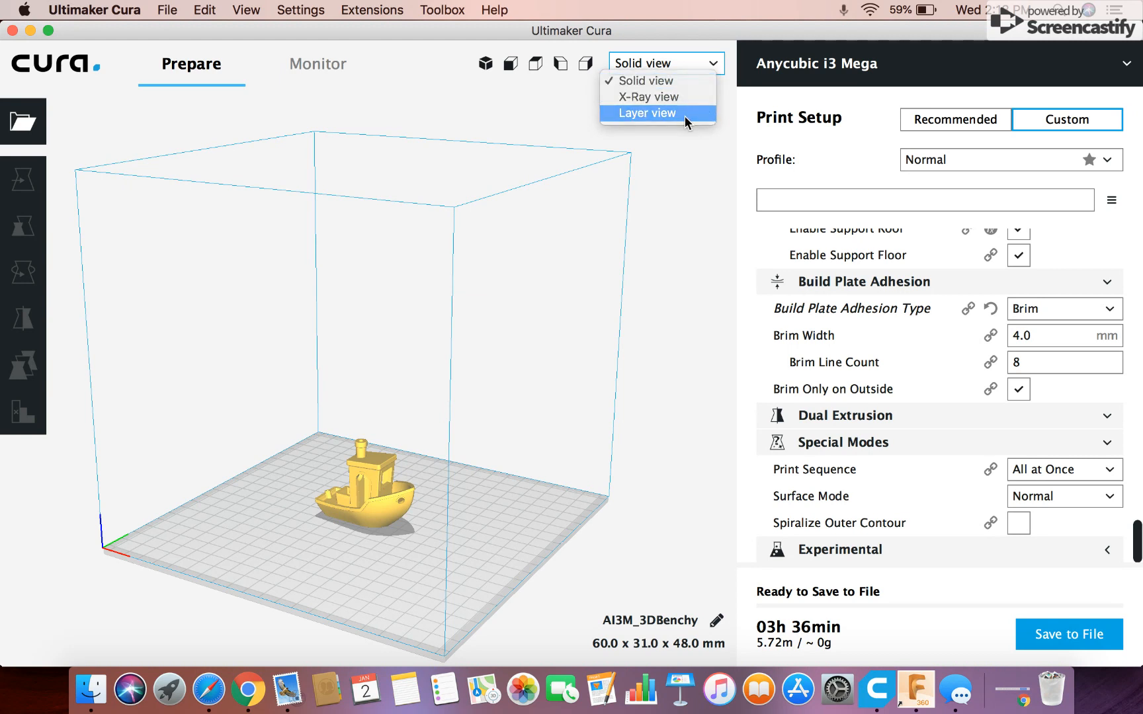
{"action": "left_click", "coordinate": [644, 114]}
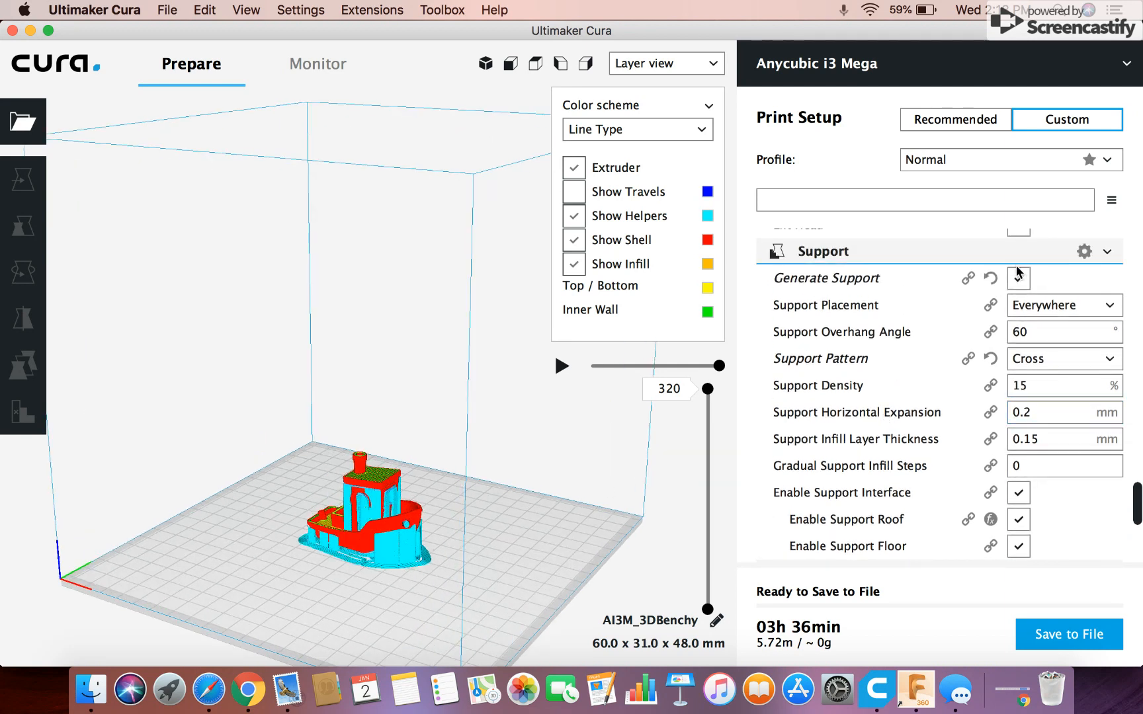
{"action": "left_click", "coordinate": [1017, 278]}
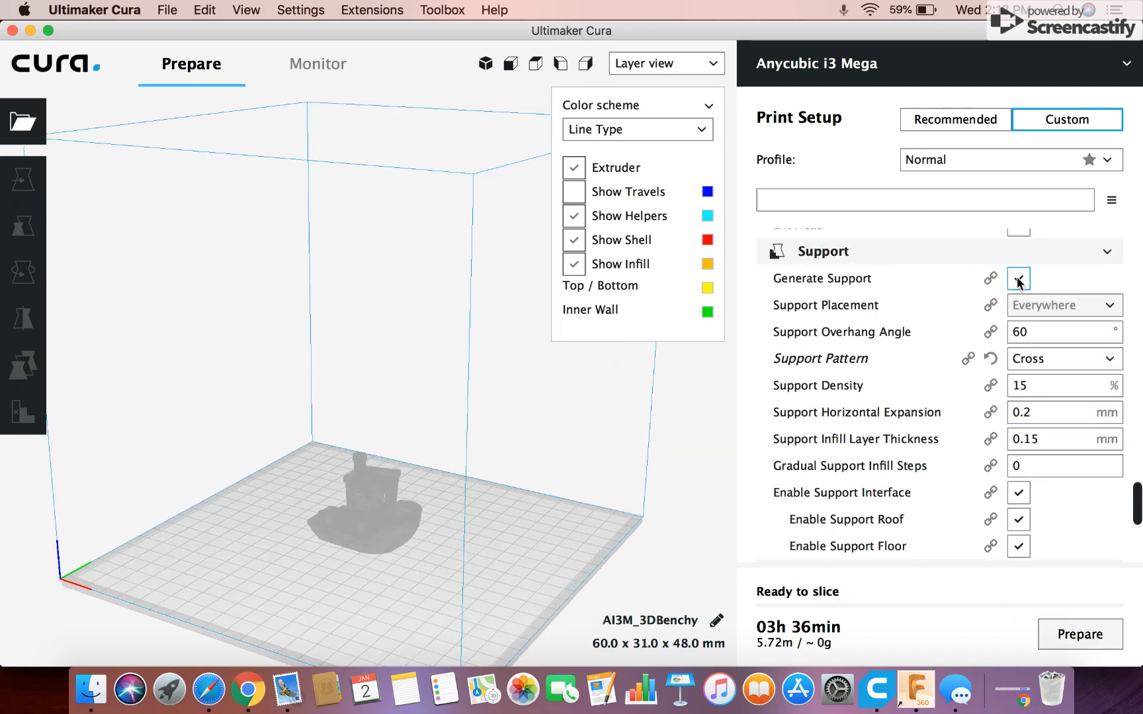
{"action": "left_click", "coordinate": [1019, 278]}
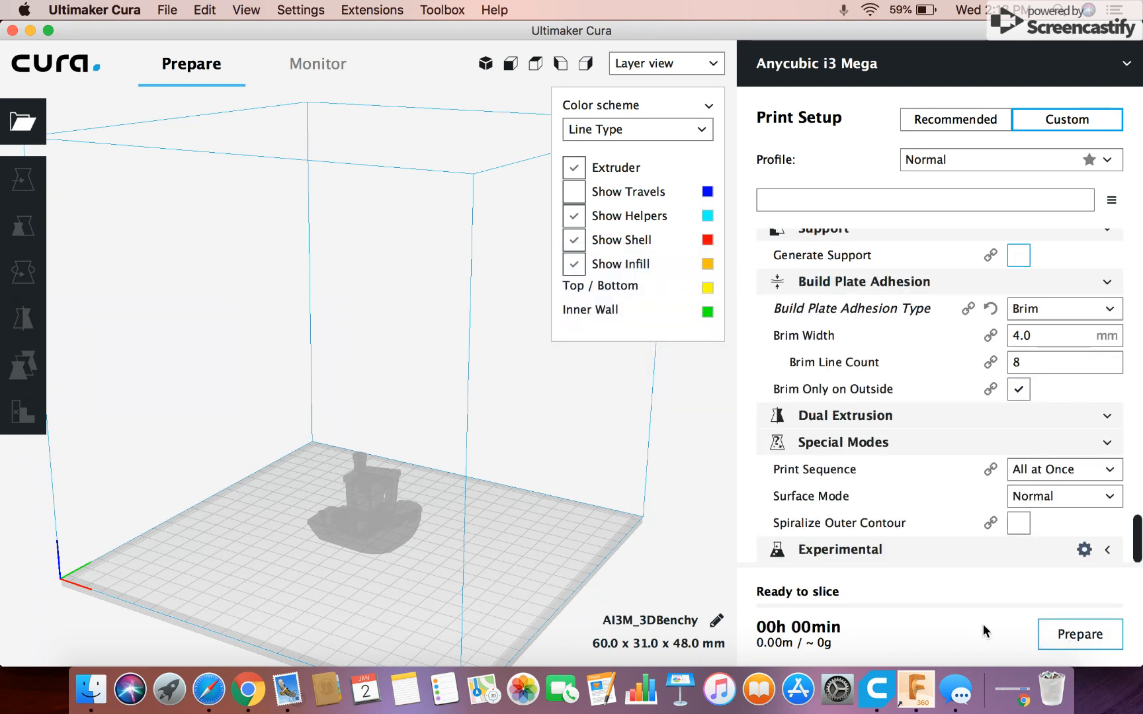
- Slice the support-free Benchy (02h 38min, 4.36 m) and scrub the layer slider through layers 93, 50, 257 and back to full
{"action": "left_click", "coordinate": [1081, 635]}
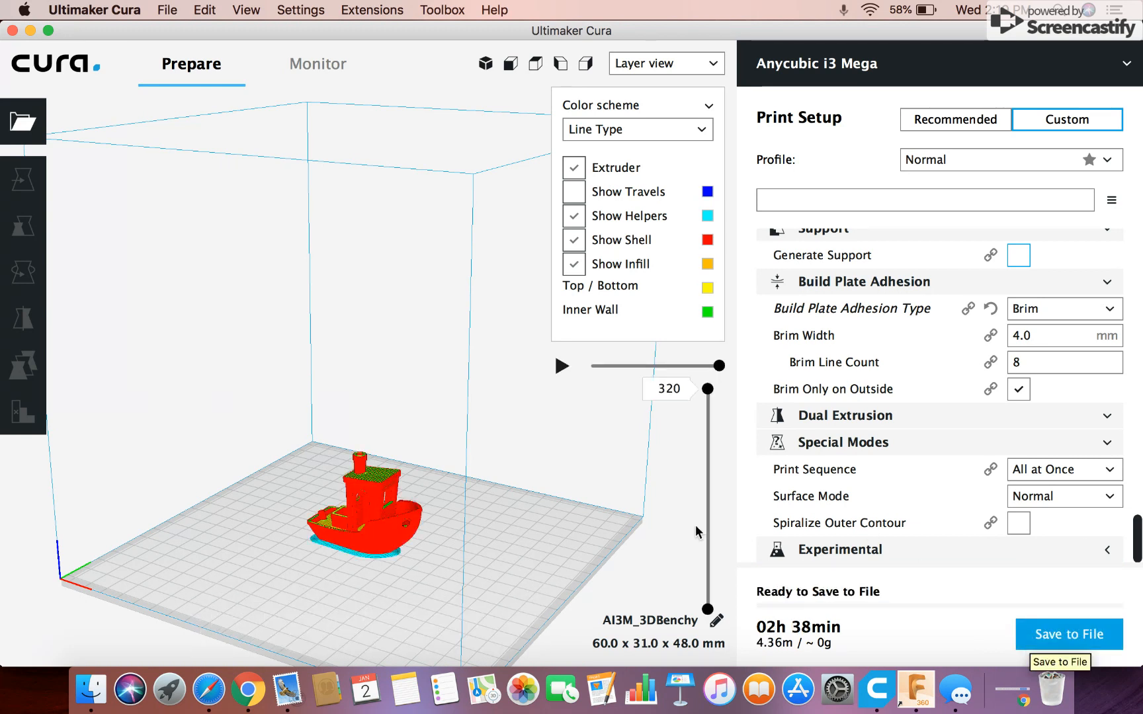
{"action": "mouse_move", "coordinate": [472, 457]}
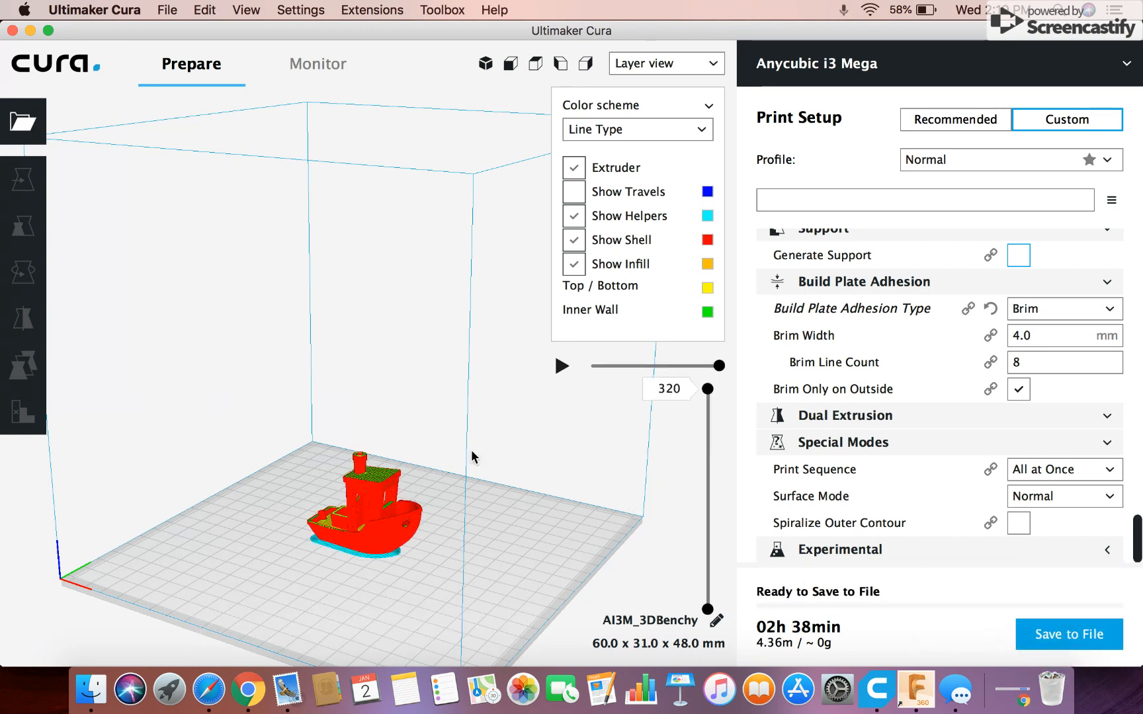
{"action": "mouse_move", "coordinate": [611, 414]}
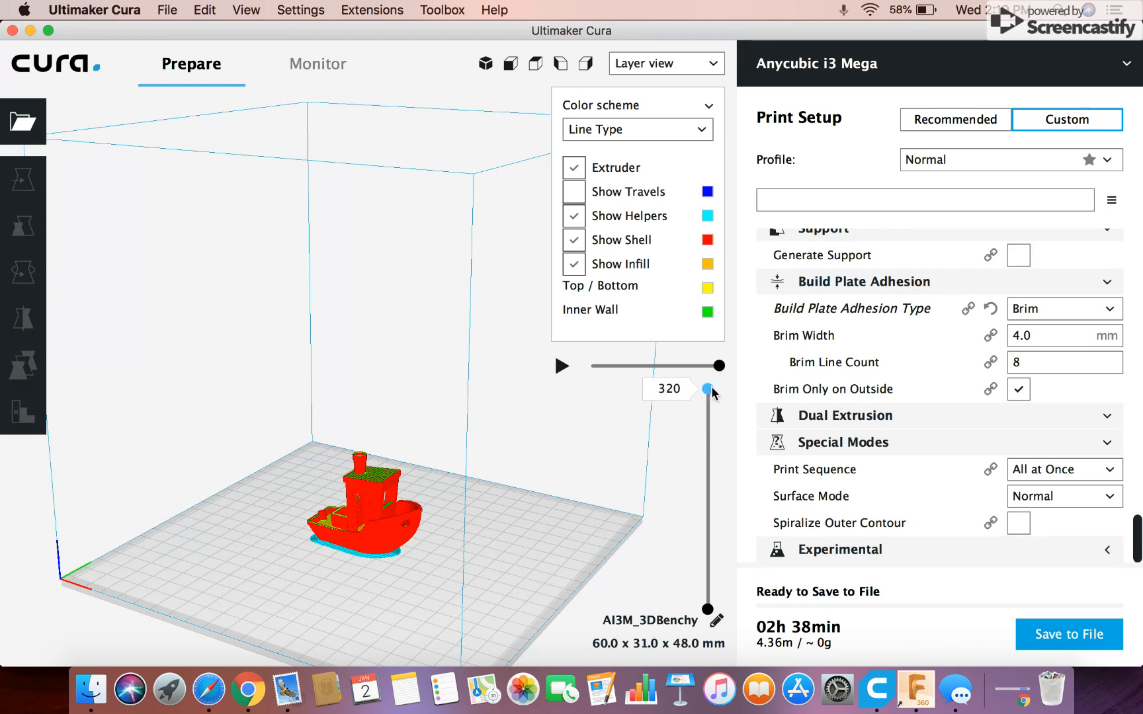
{"action": "left_click_drag", "start_coordinate": [708, 390], "coordinate": [707, 533]}
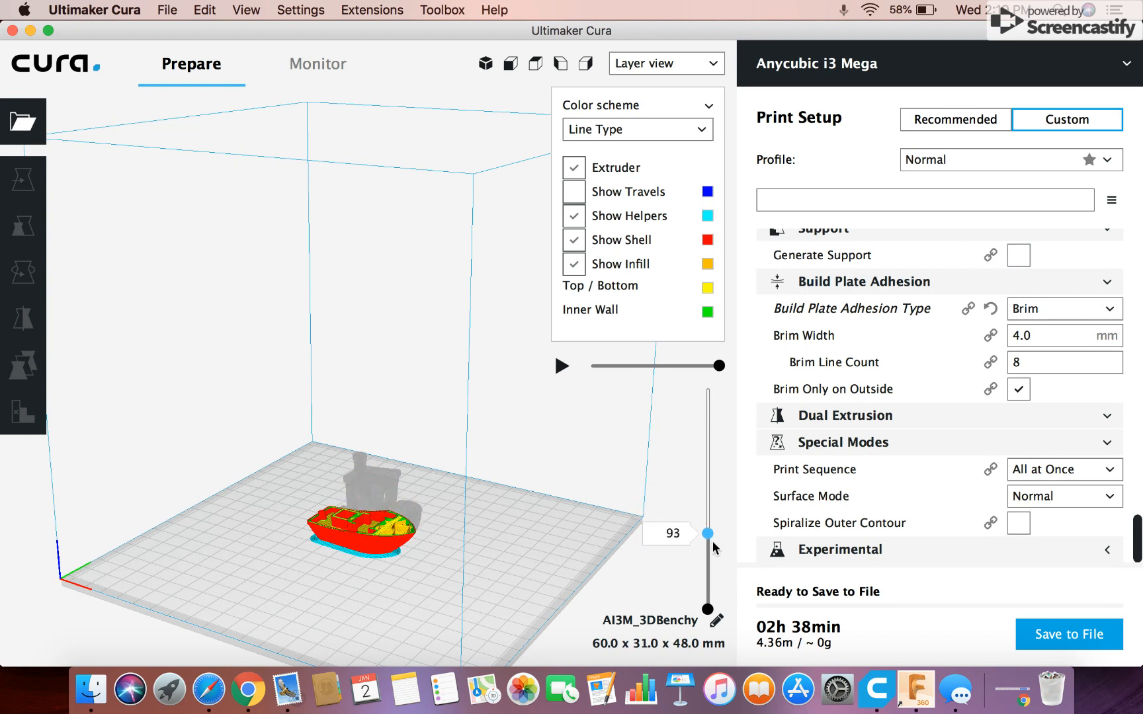
{"action": "left_click_drag", "start_coordinate": [706, 533], "coordinate": [706, 560]}
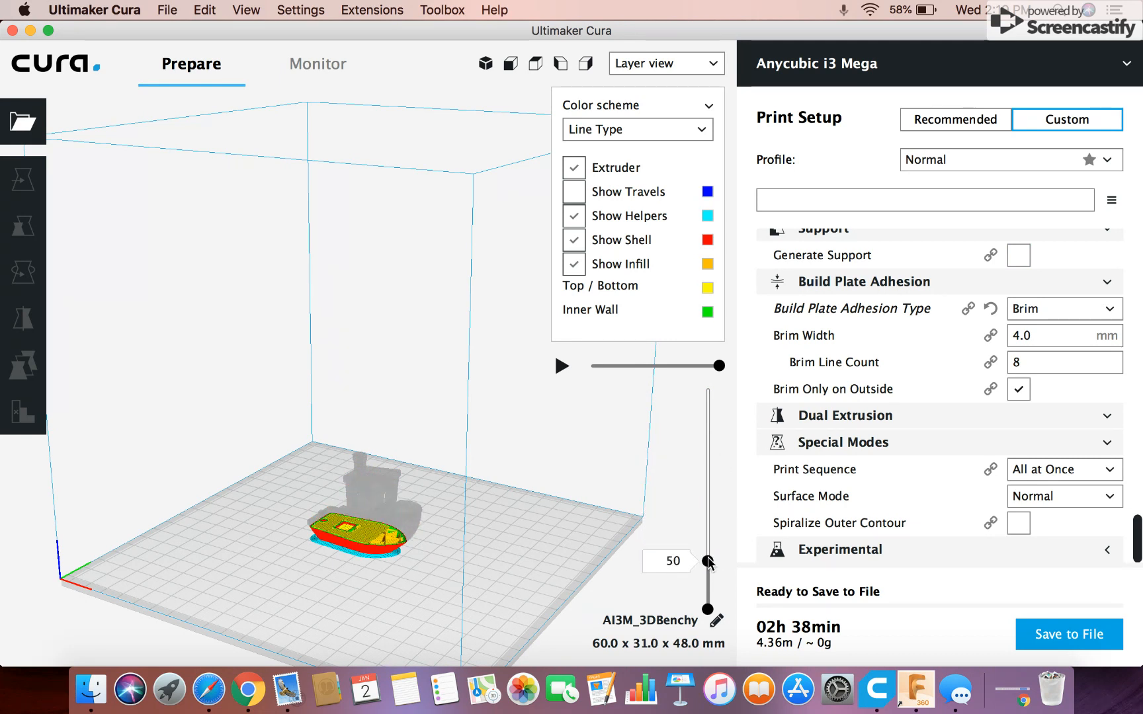
{"action": "left_click_drag", "start_coordinate": [707, 563], "coordinate": [707, 430]}
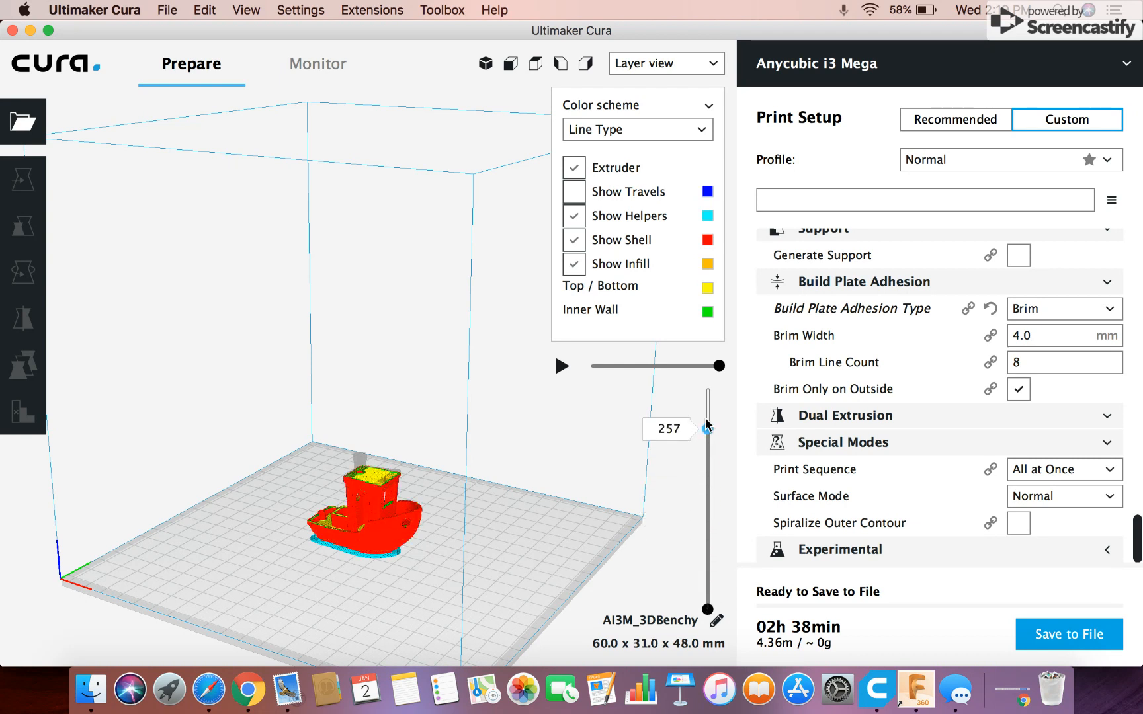
{"action": "left_click_drag", "start_coordinate": [706, 430], "coordinate": [706, 389]}
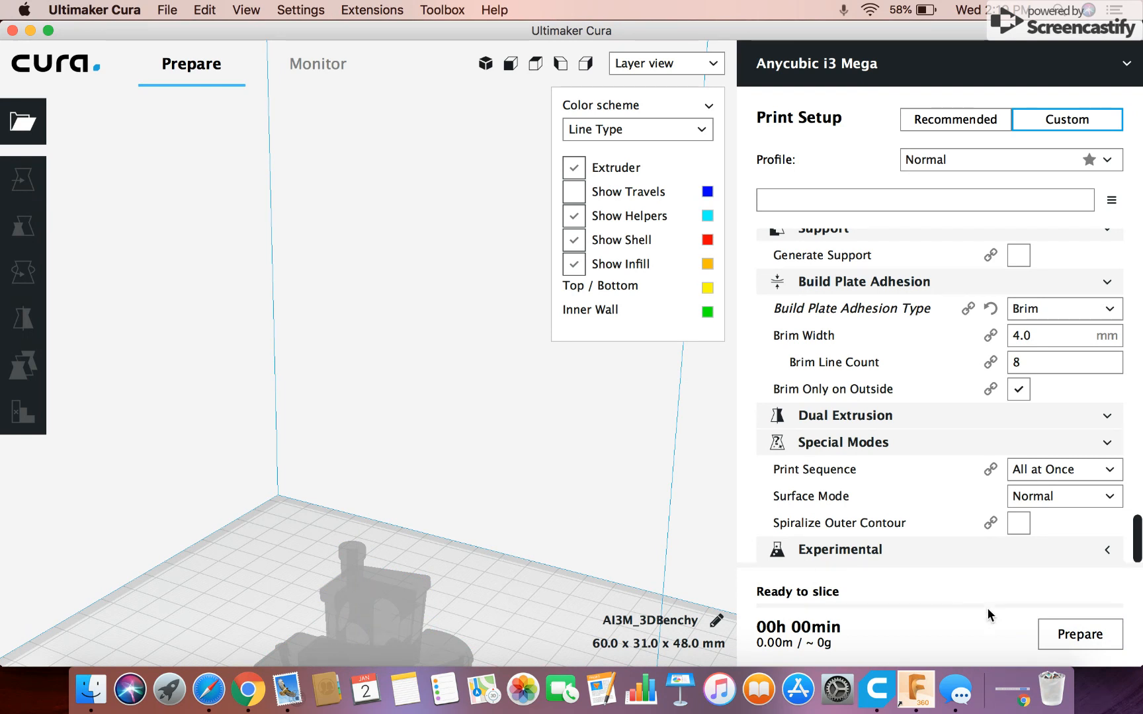
- Re-slice the Benchy and view its underside to check the brim and CT3D.xyz lettering
{"action": "left_click", "coordinate": [1080, 635]}
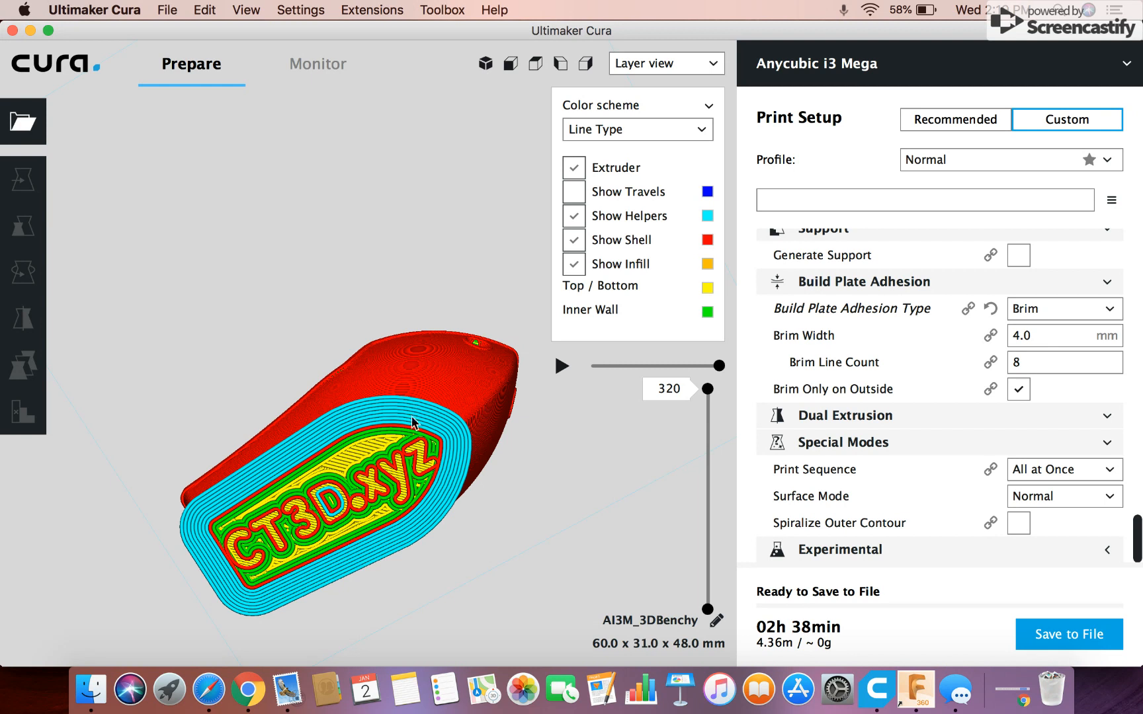
{"action": "mouse_move", "coordinate": [436, 507]}
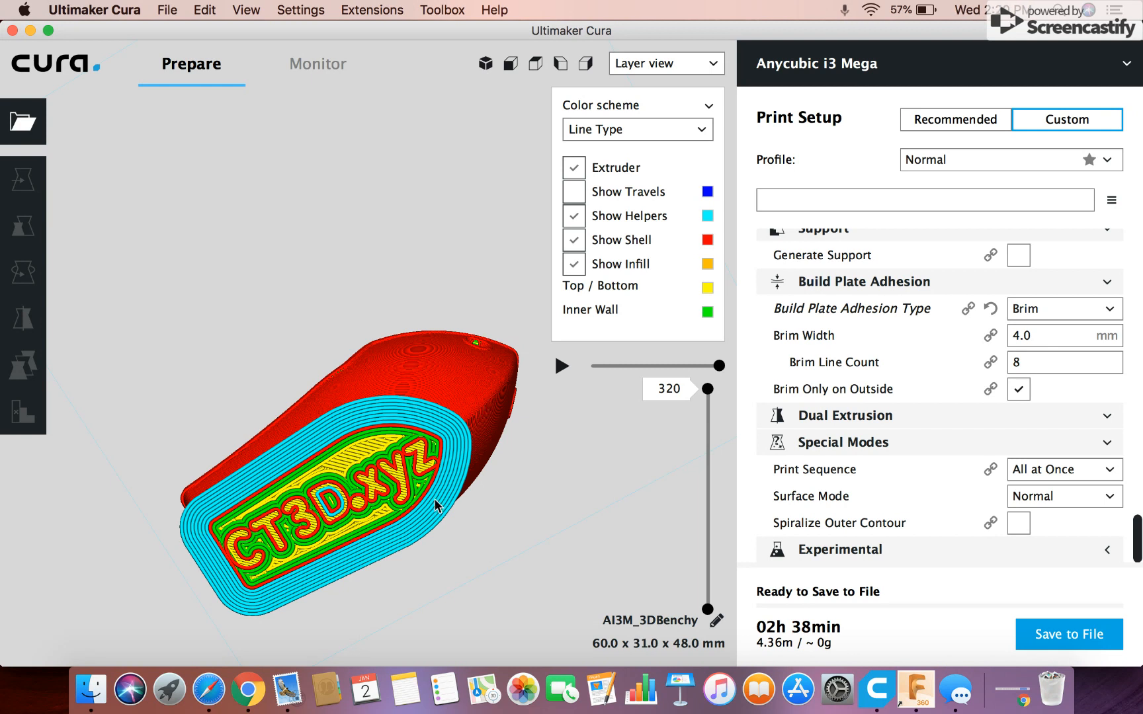
{"action": "mouse_move", "coordinate": [408, 434]}
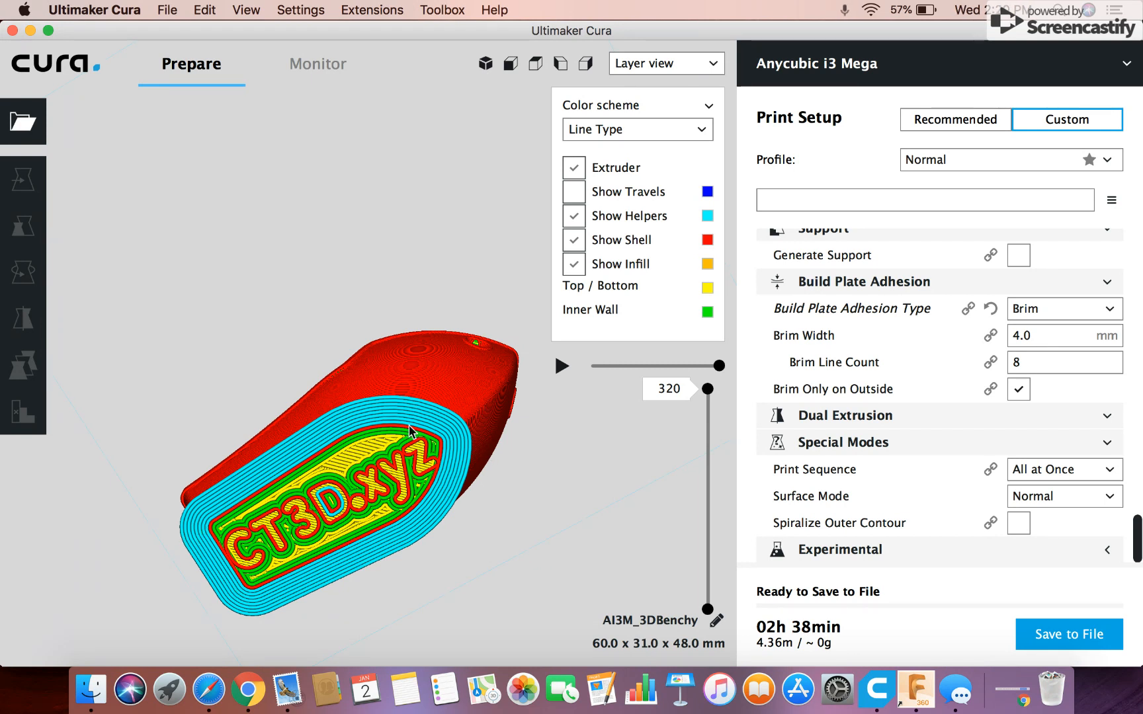
{"action": "left_click", "coordinate": [23, 176]}
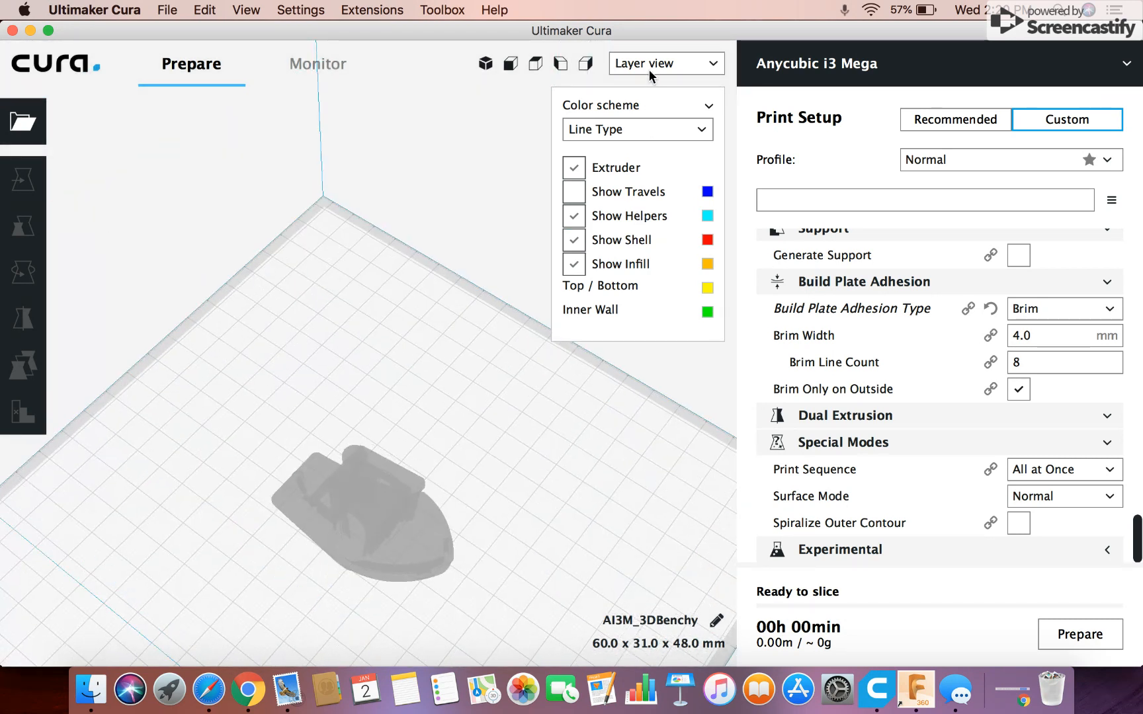
- Switch back to Solid view and slice the Benchy again, 02h 38min and ready to save to file
{"action": "left_click", "coordinate": [665, 63]}
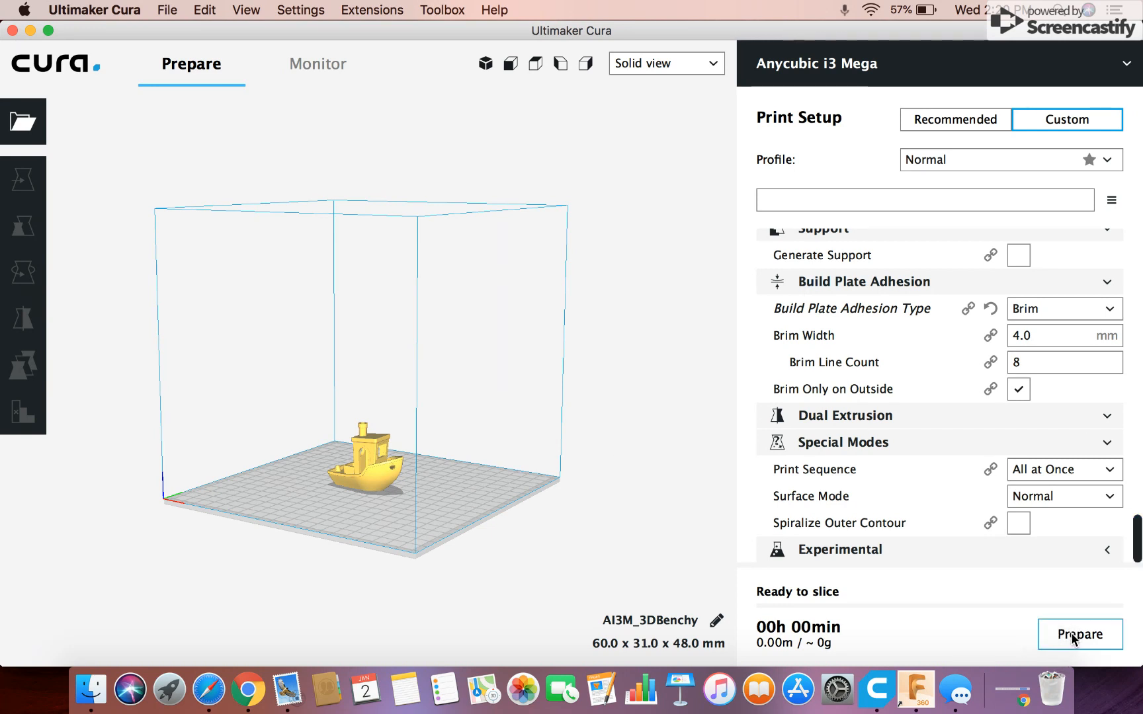
{"action": "left_click", "coordinate": [1081, 634]}
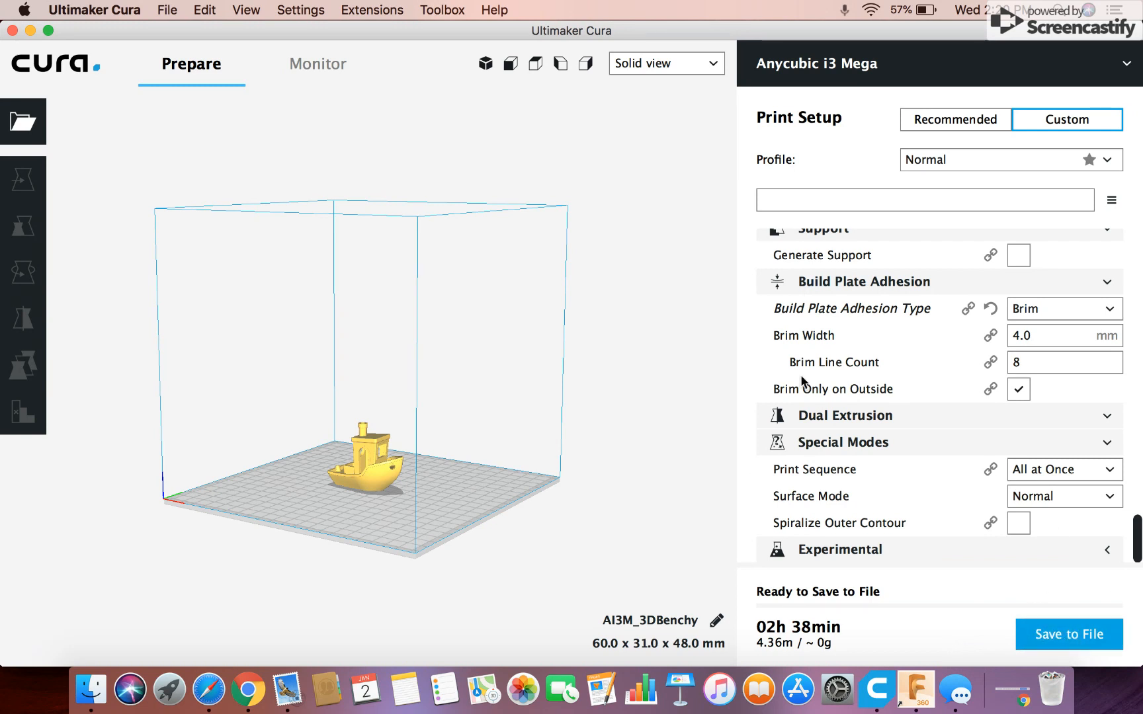
{"action": "mouse_move", "coordinate": [833, 388]}
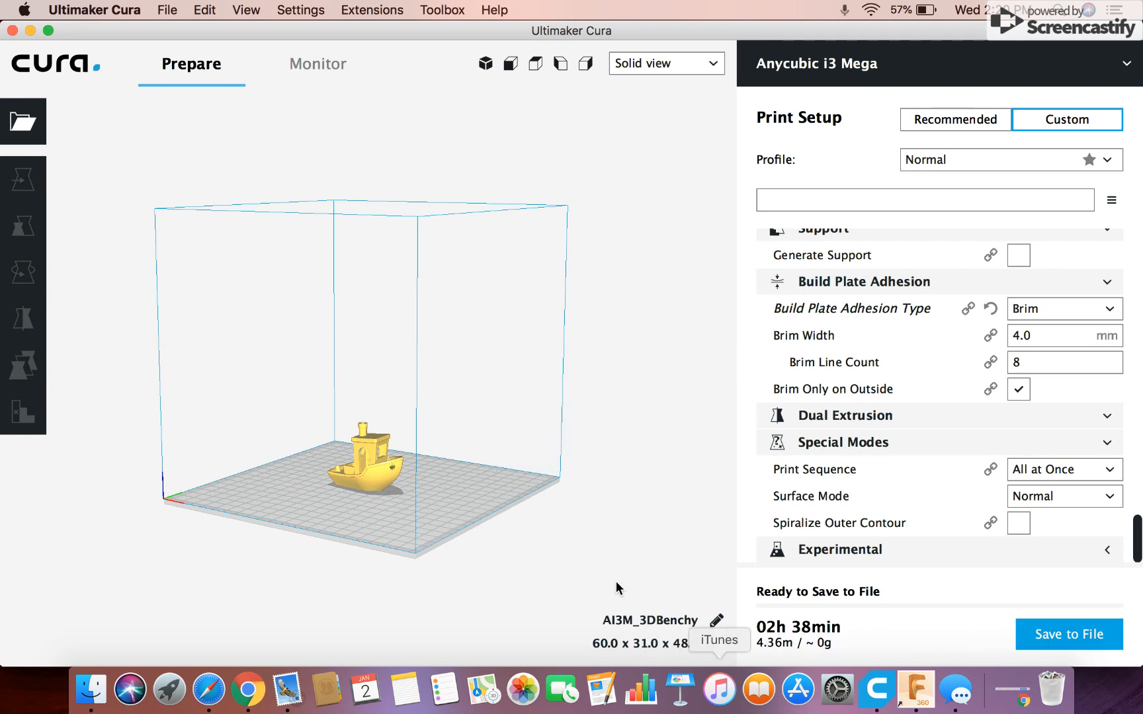
{"action": "mouse_move", "coordinate": [652, 516]}
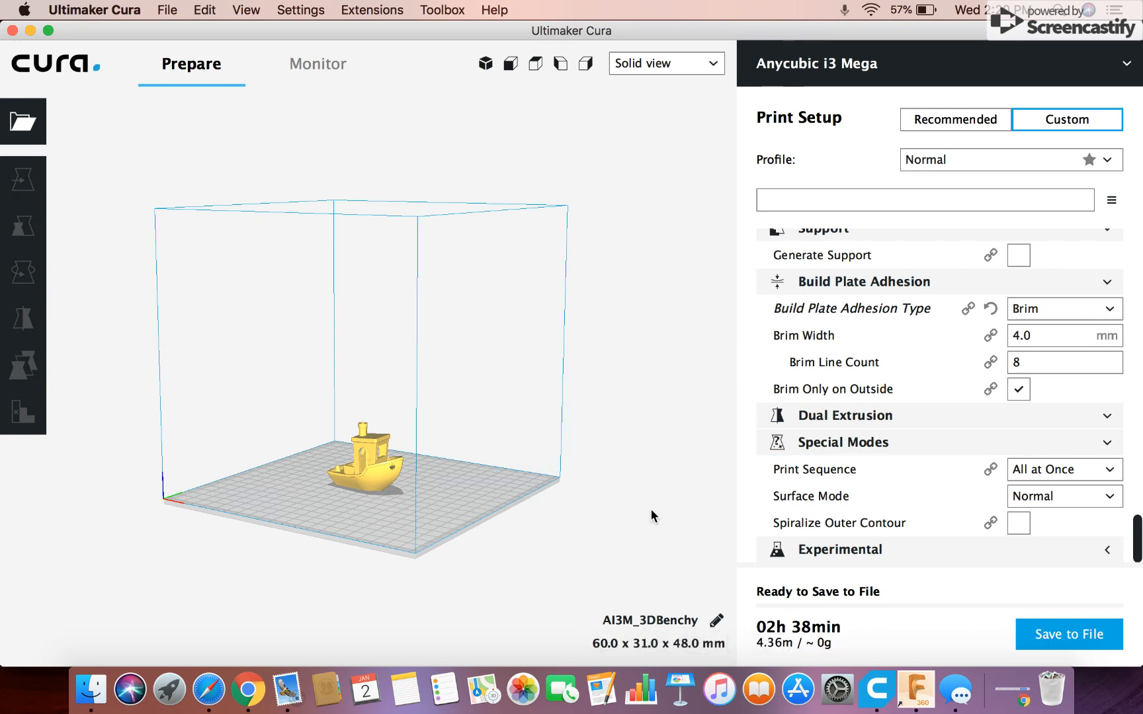